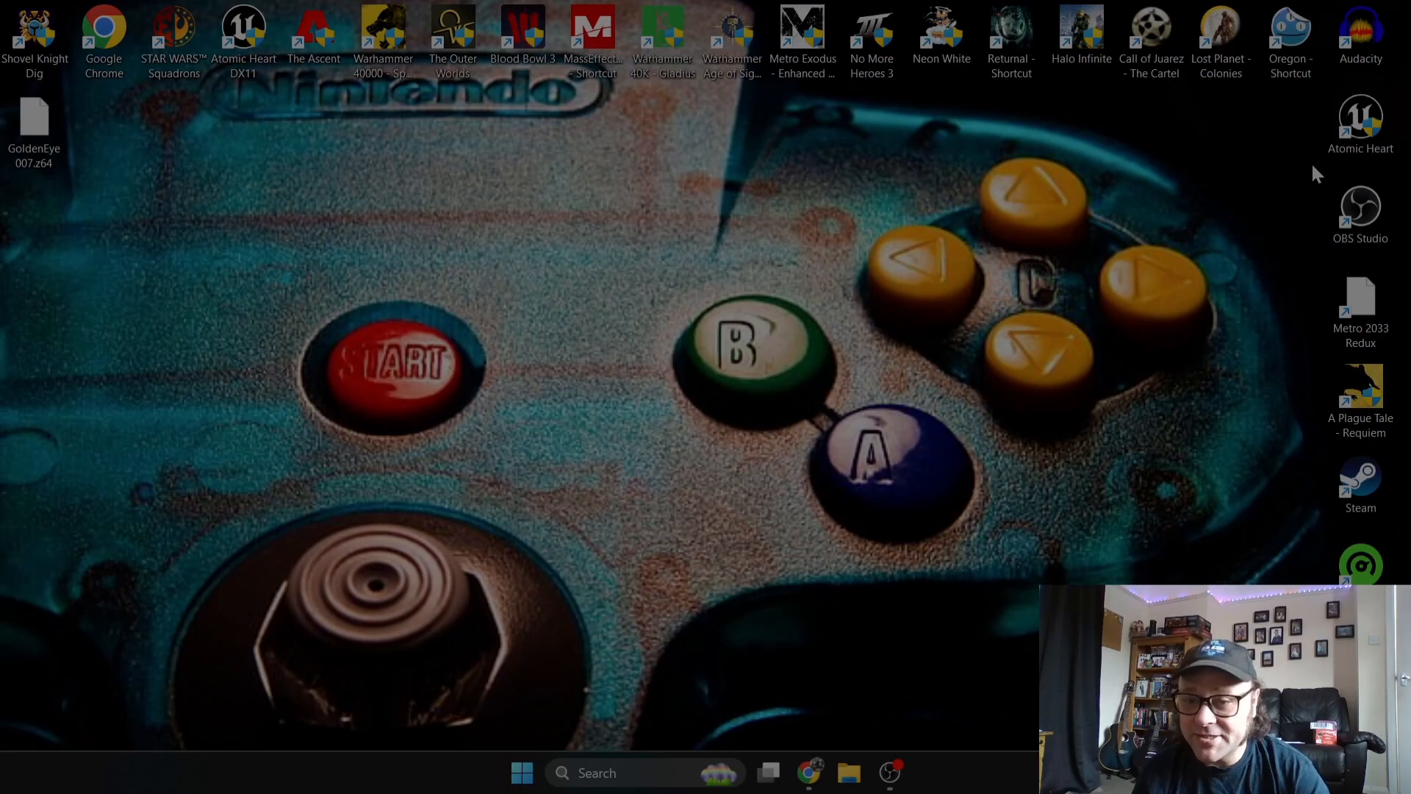
mouse_move(1232, 229)
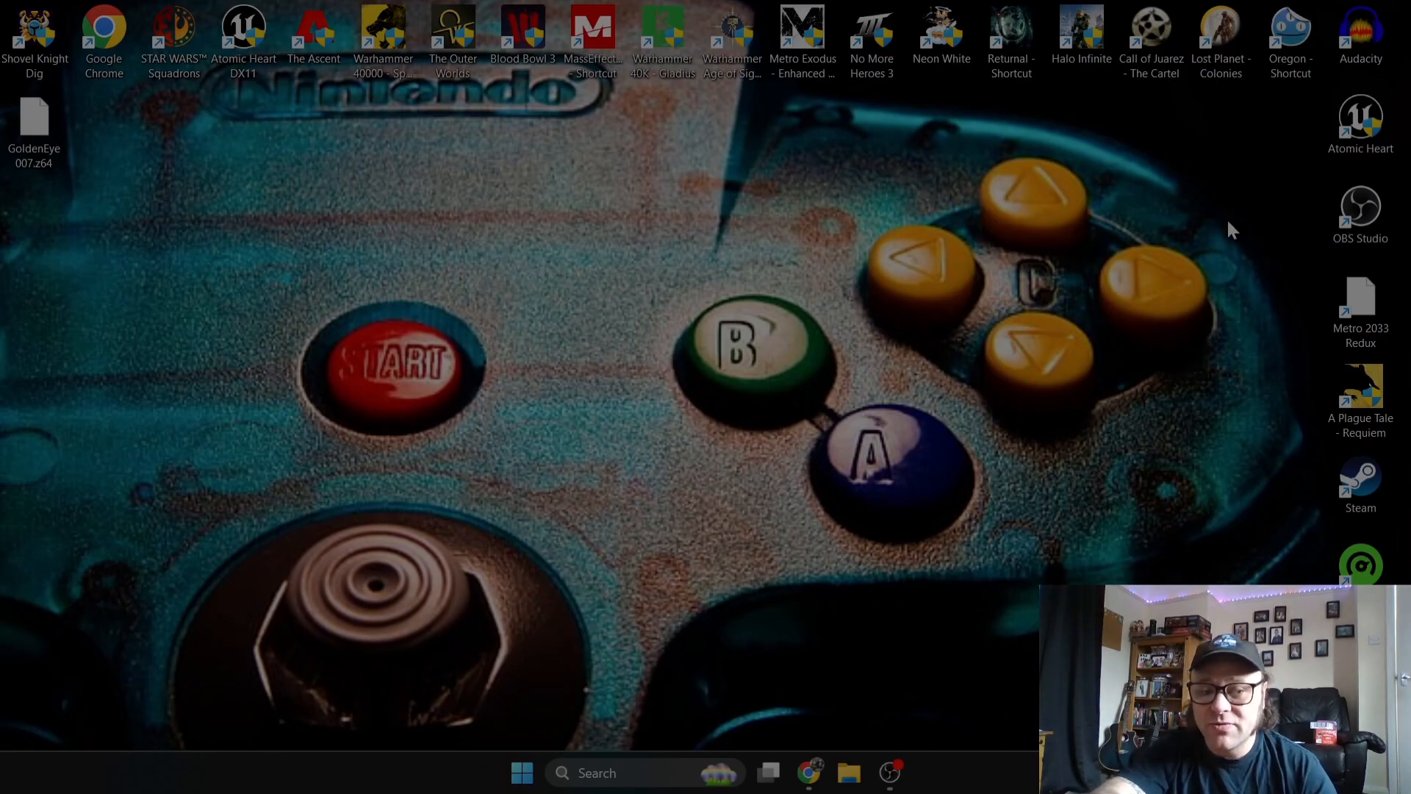
mouse_move(827, 552)
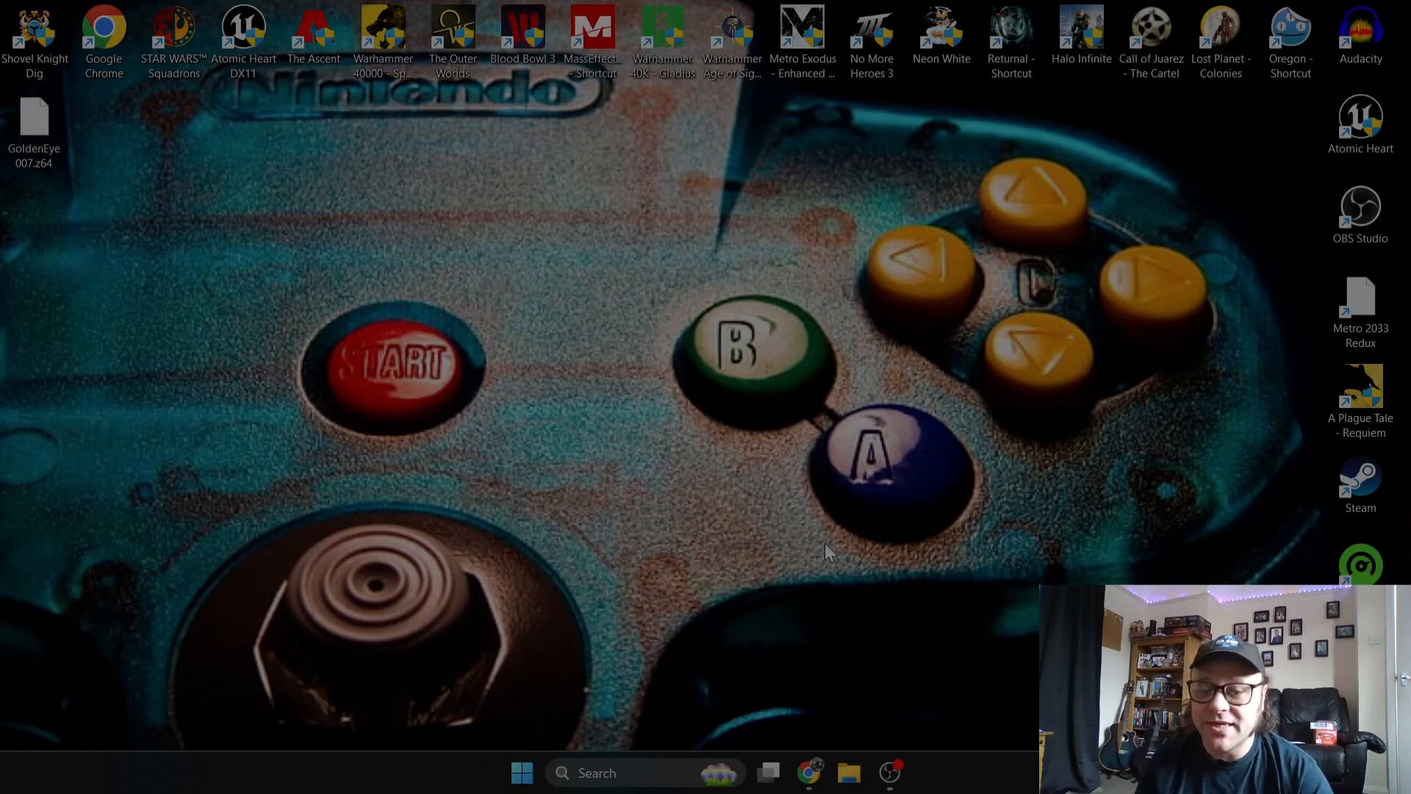
mouse_move(824, 571)
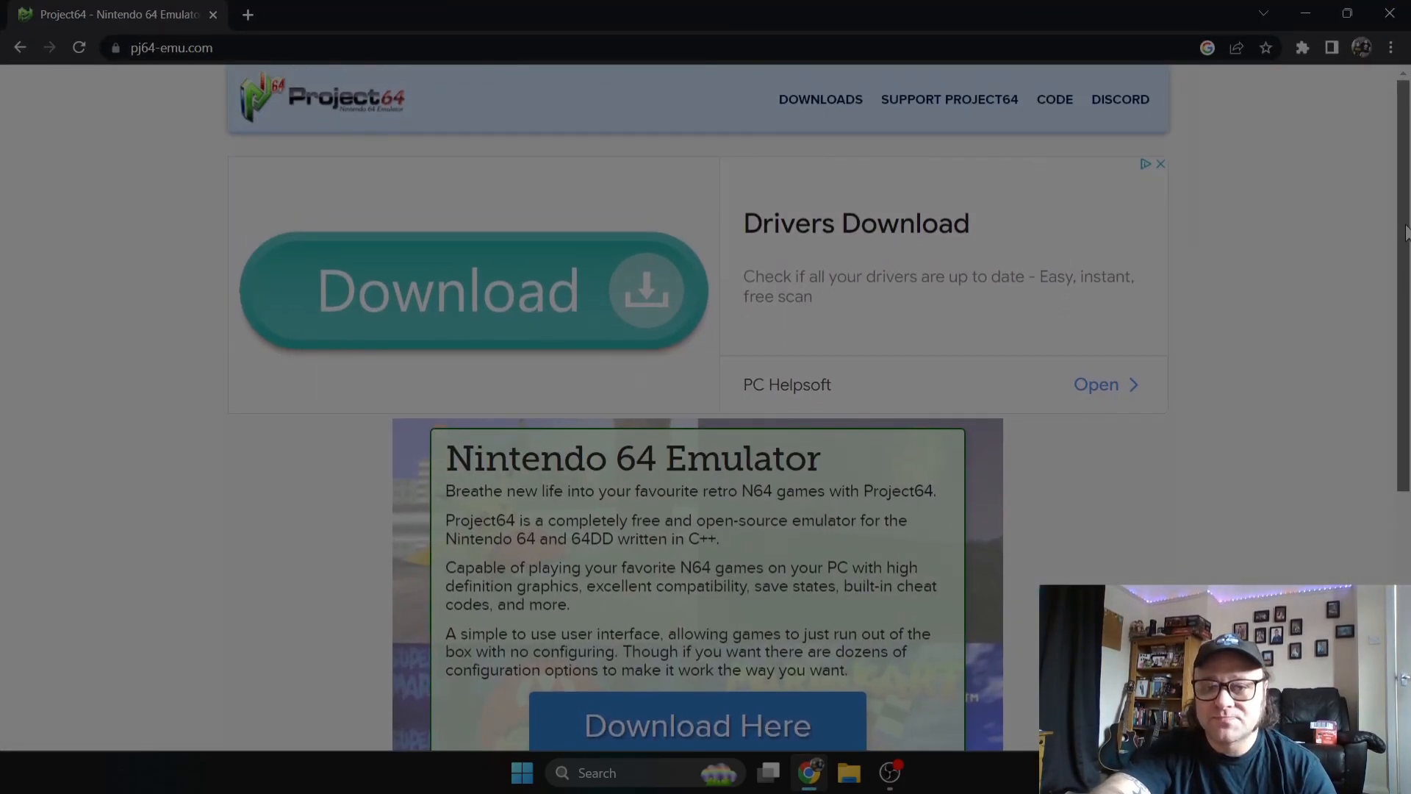
Step: Navigate to the emulator site's Downloads page and its list of public releases
click(819, 98)
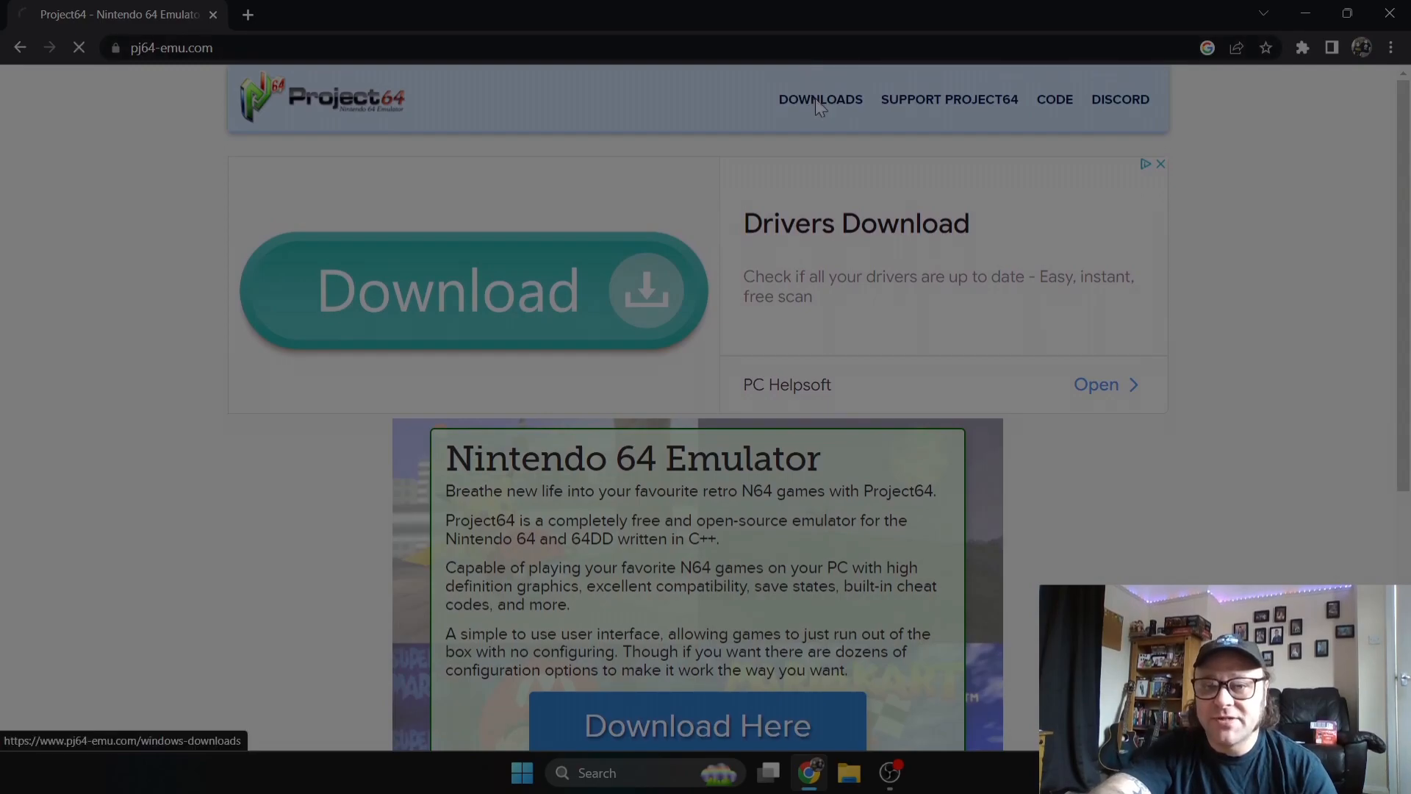
click(819, 98)
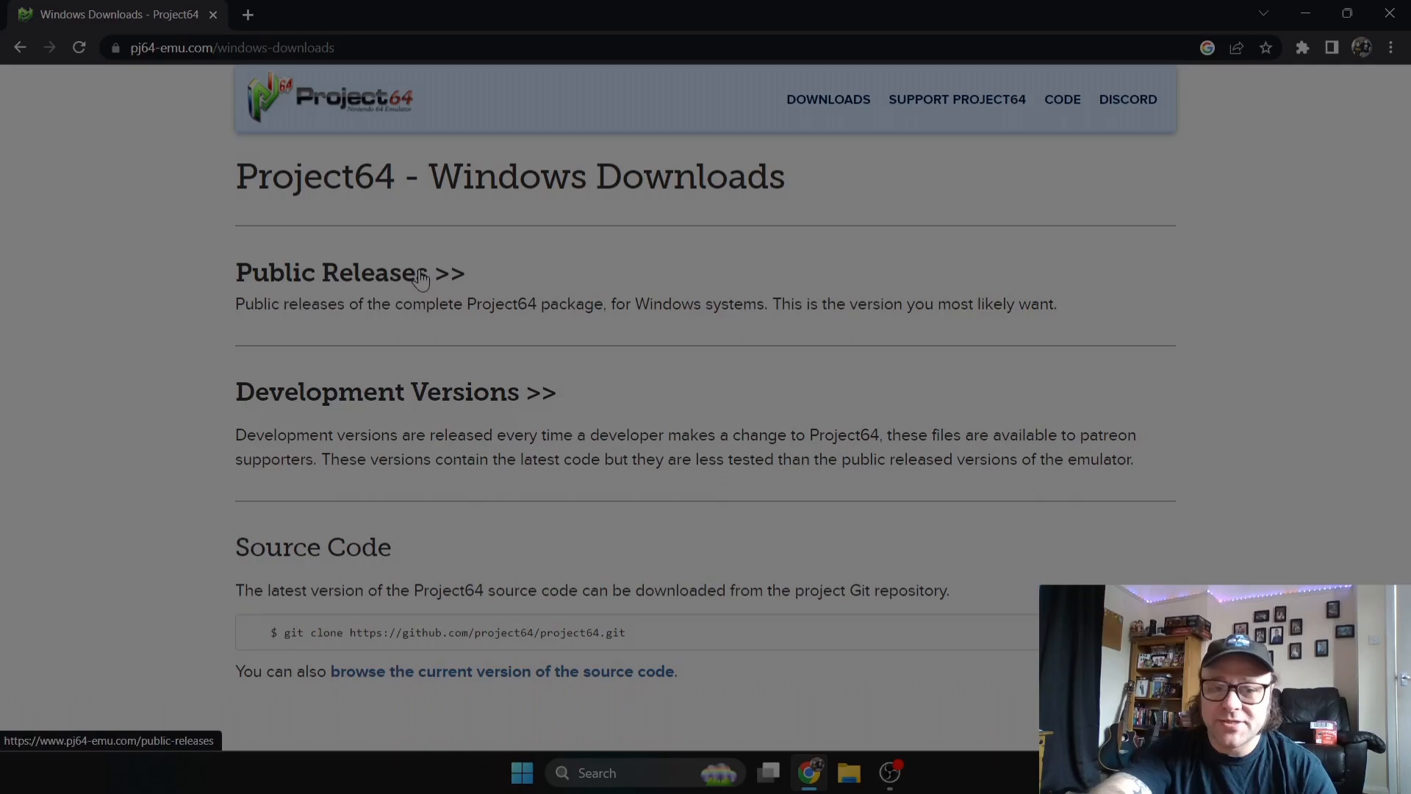
click(327, 273)
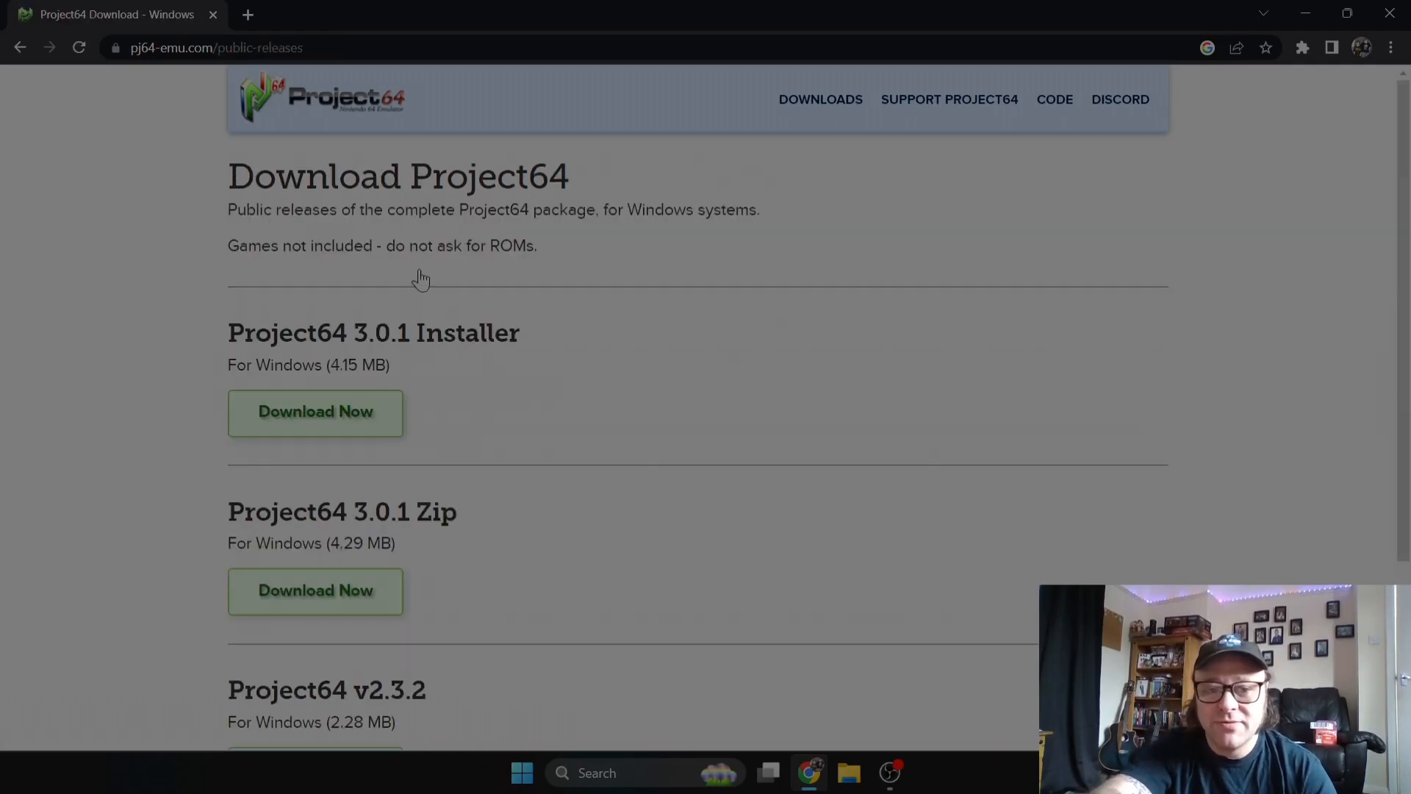
mouse_move(529, 456)
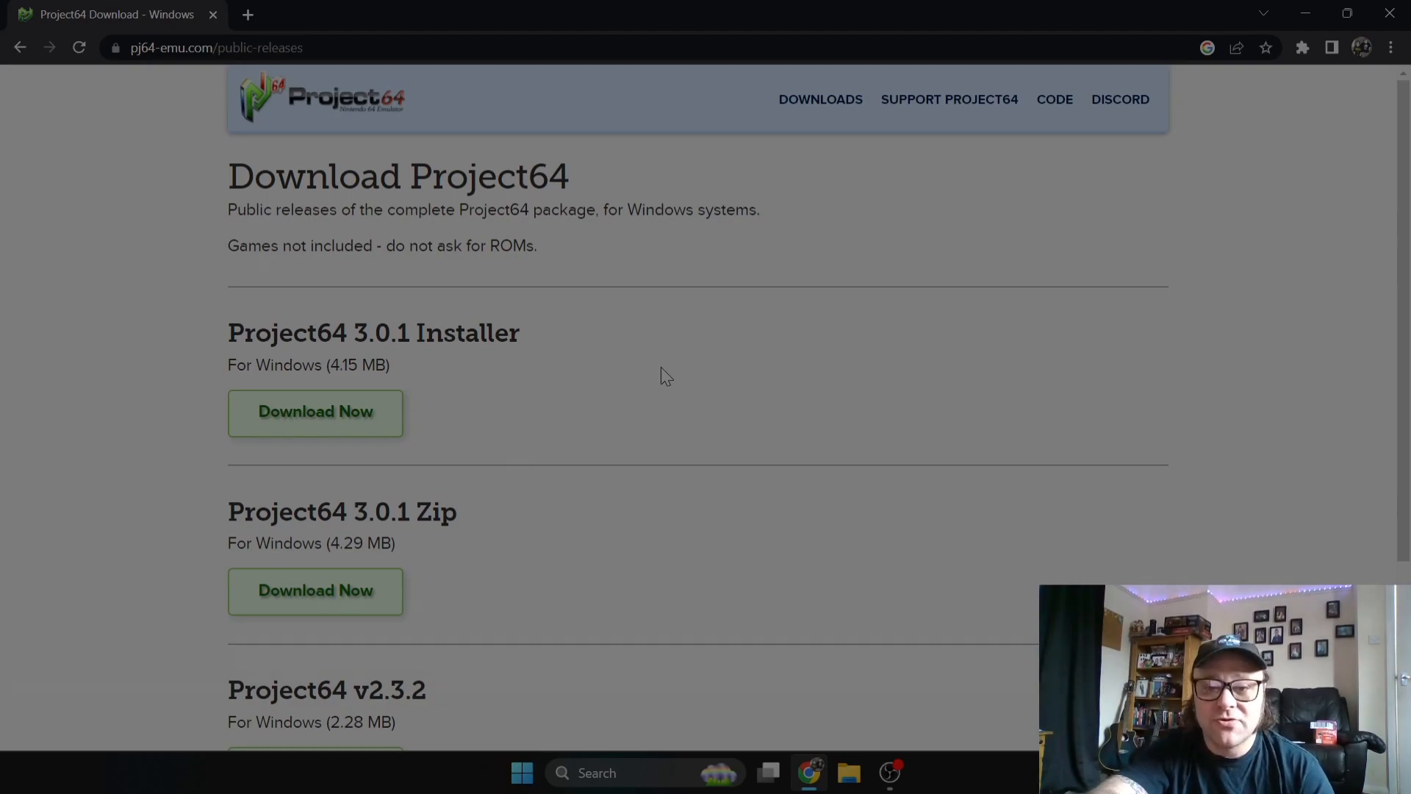
mouse_move(475, 555)
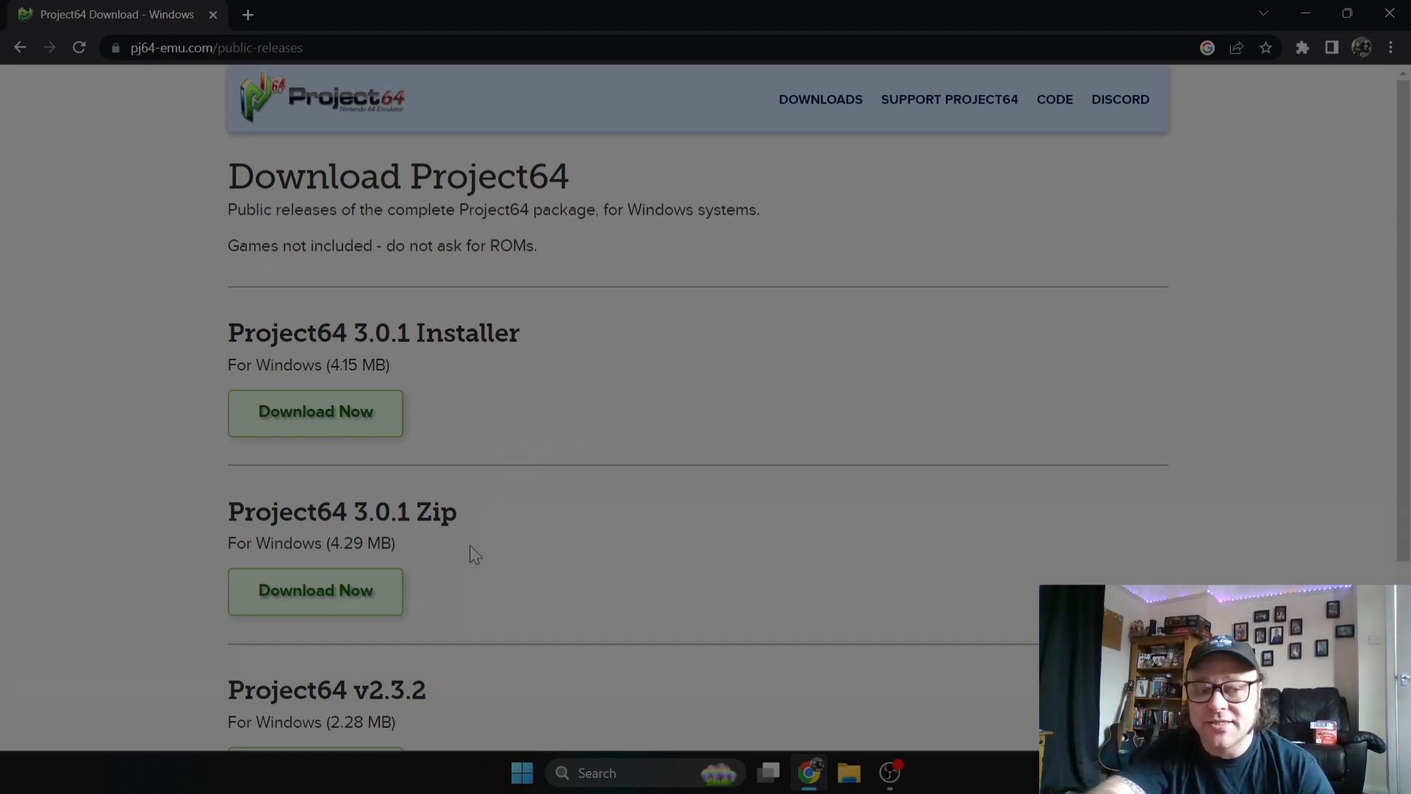
Step: Download the Project64 3.0.1 Zip and restore the Chrome window down beside the desktop
click(315, 591)
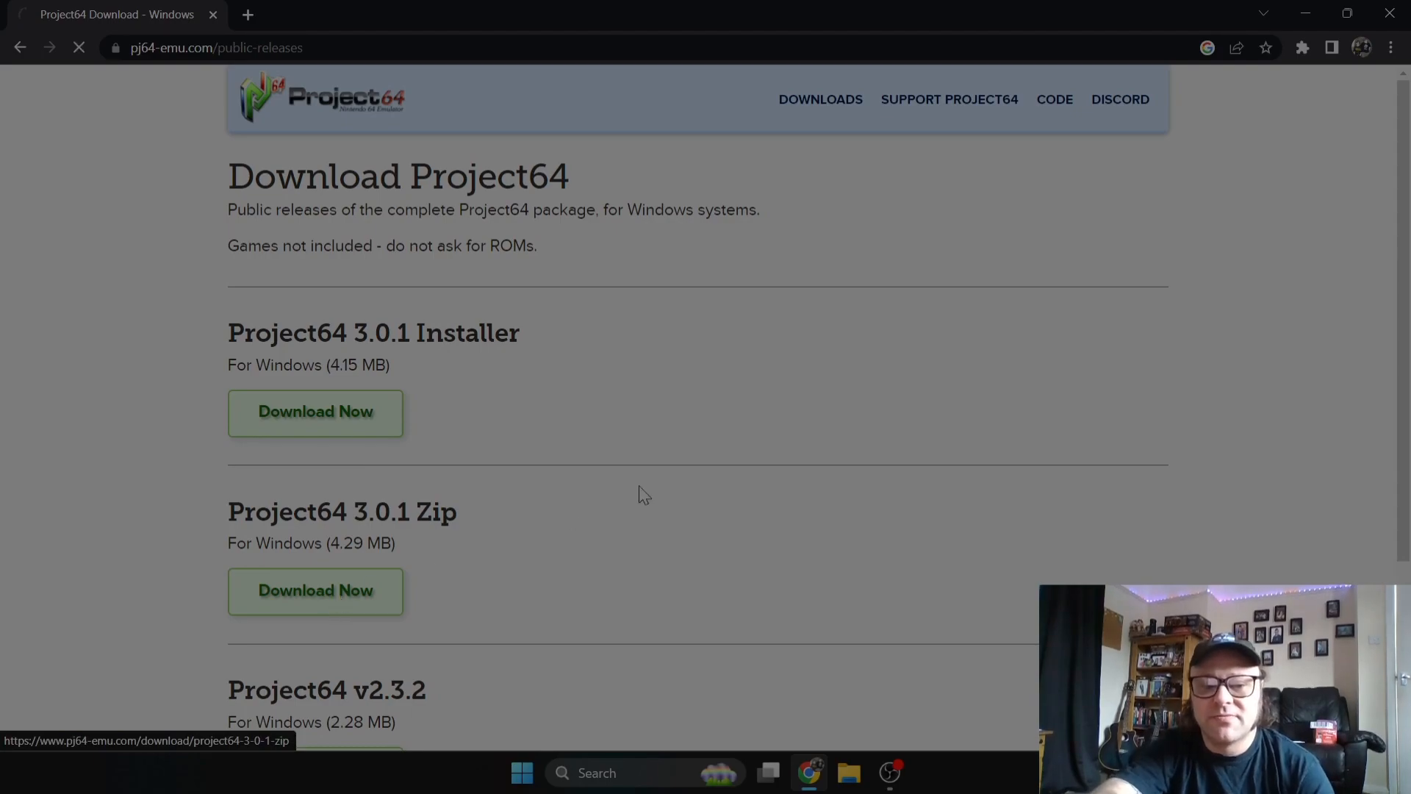
click(314, 591)
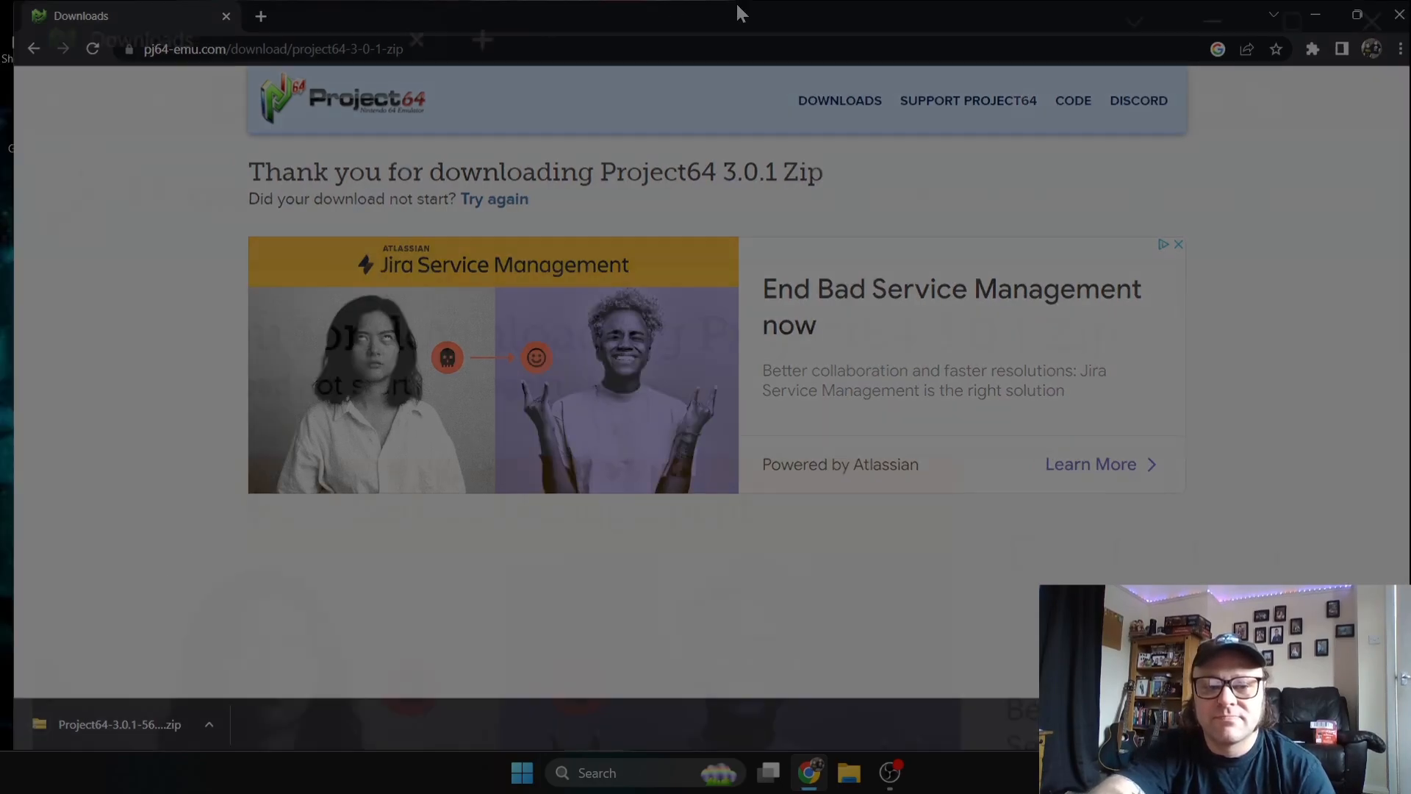
click(1292, 19)
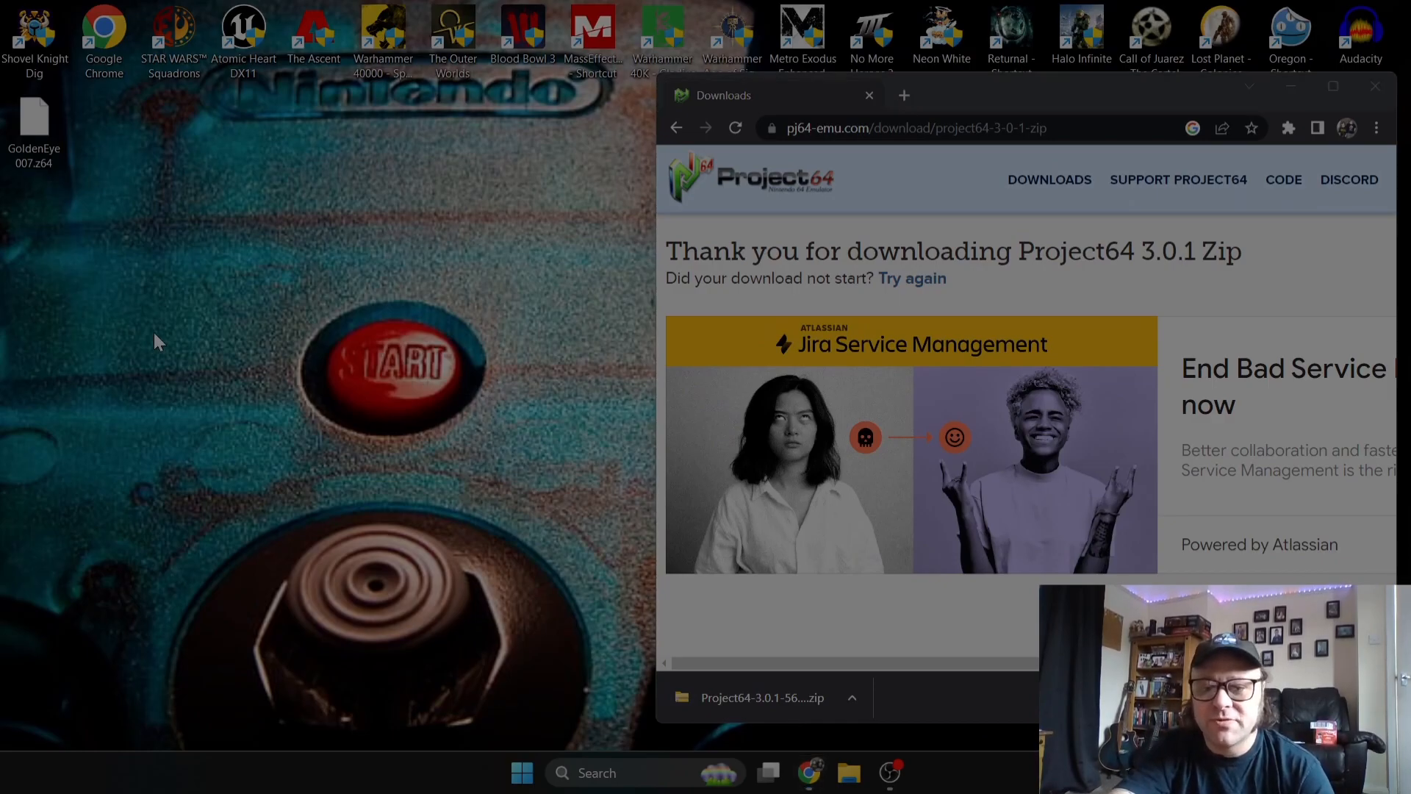
Step: Create a new desktop folder N64 and move the downloaded Project64 zip into it
right_click(157, 340)
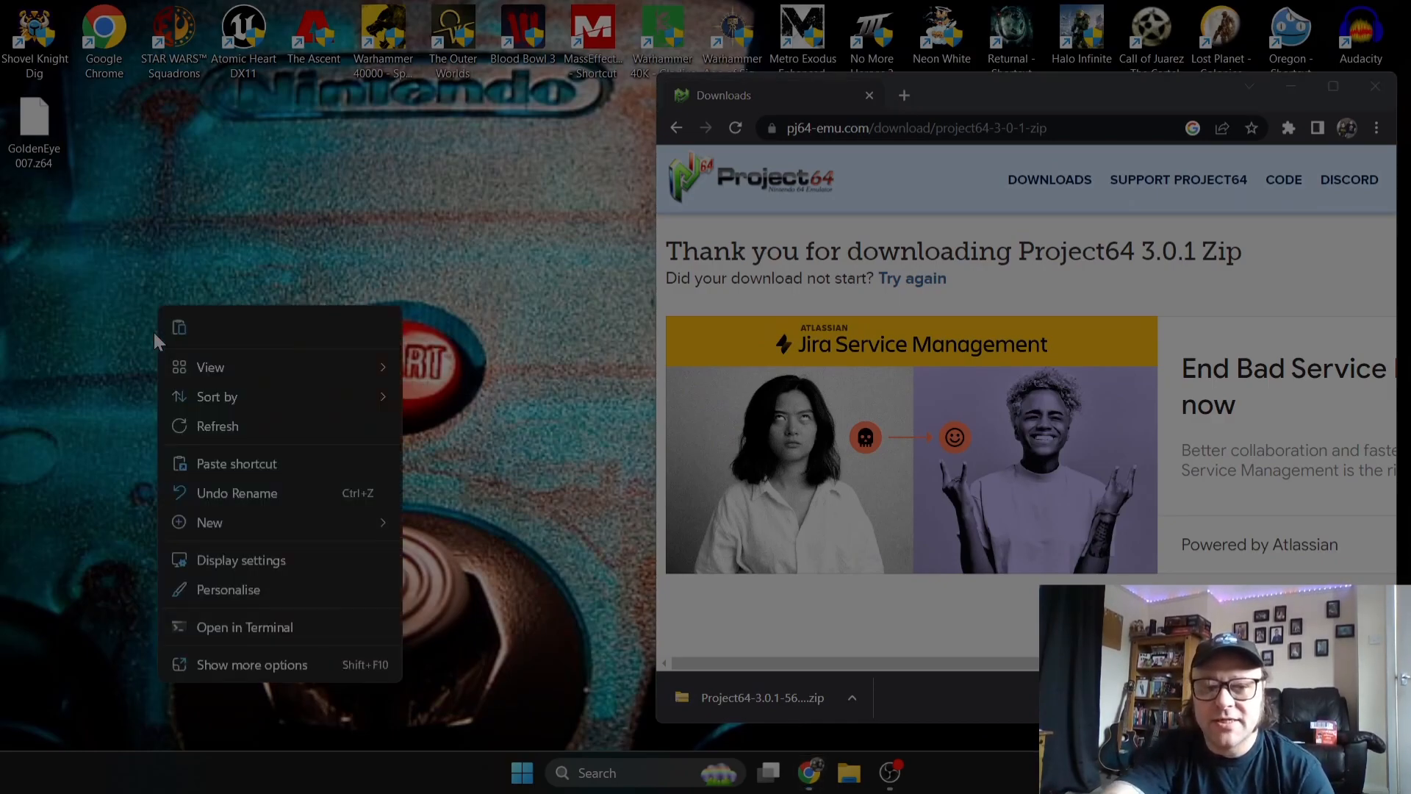
click(488, 529)
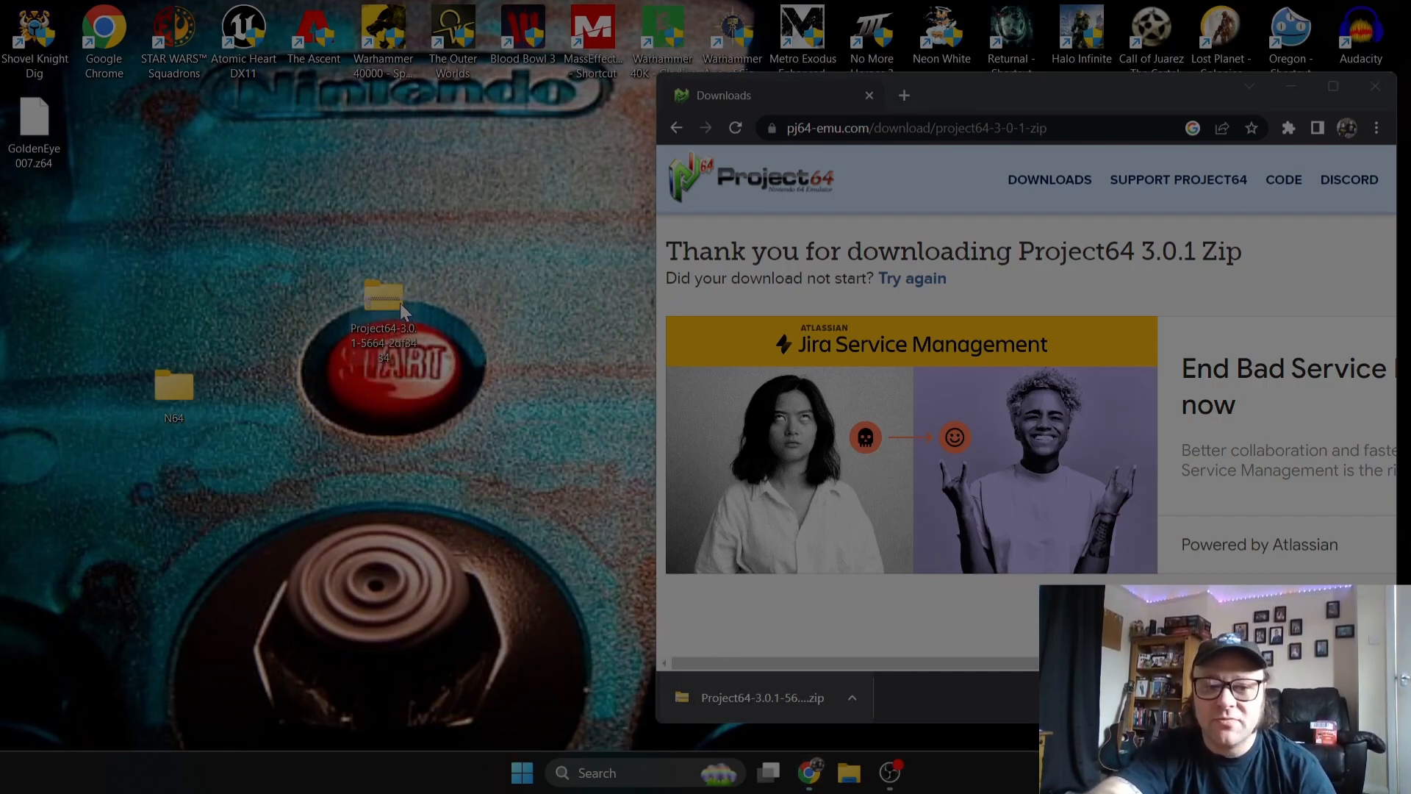
drag(384, 301, 180, 400)
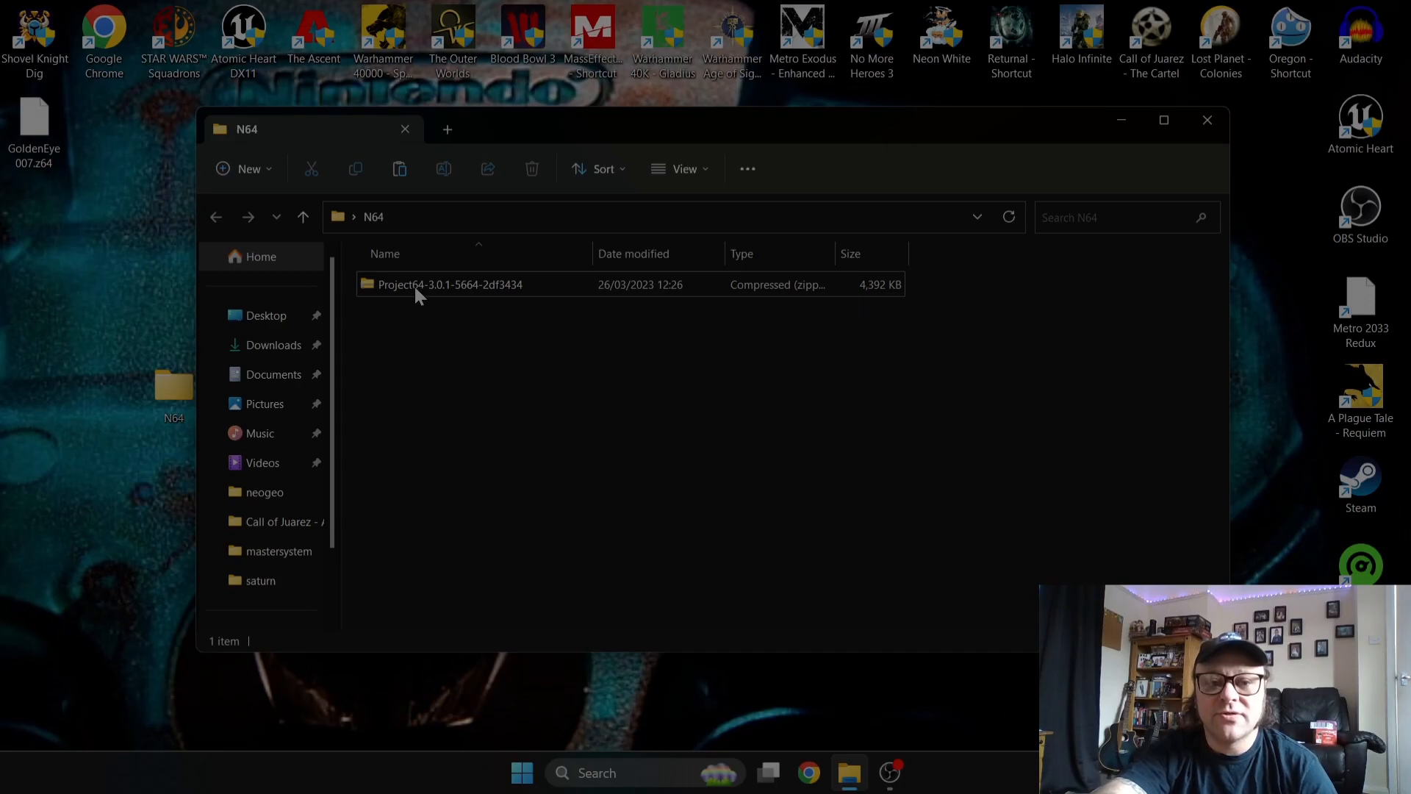
Step: Extract the Project64 zip's contents into the N64 folder with WinRAR's Extract Here
right_click(450, 284)
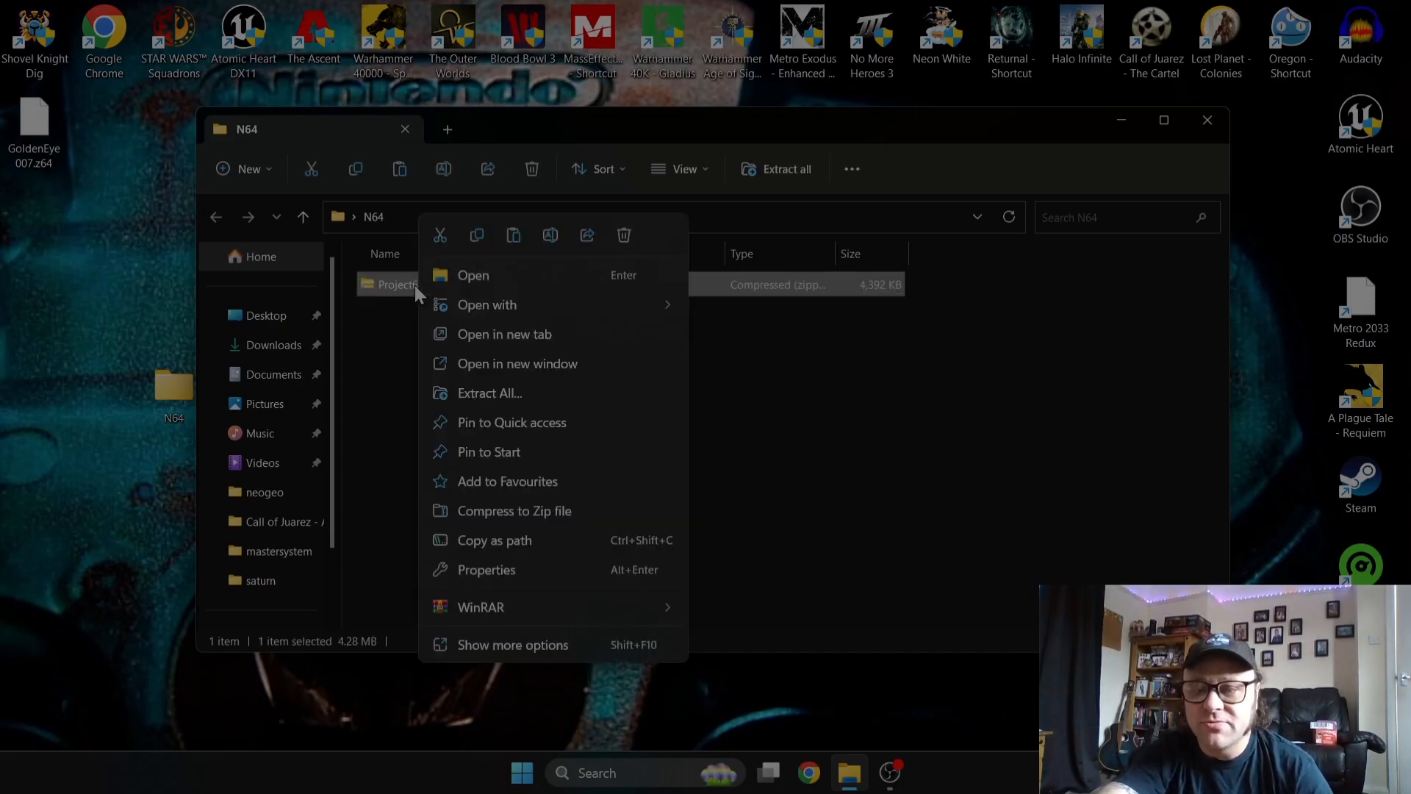
mouse_move(487, 569)
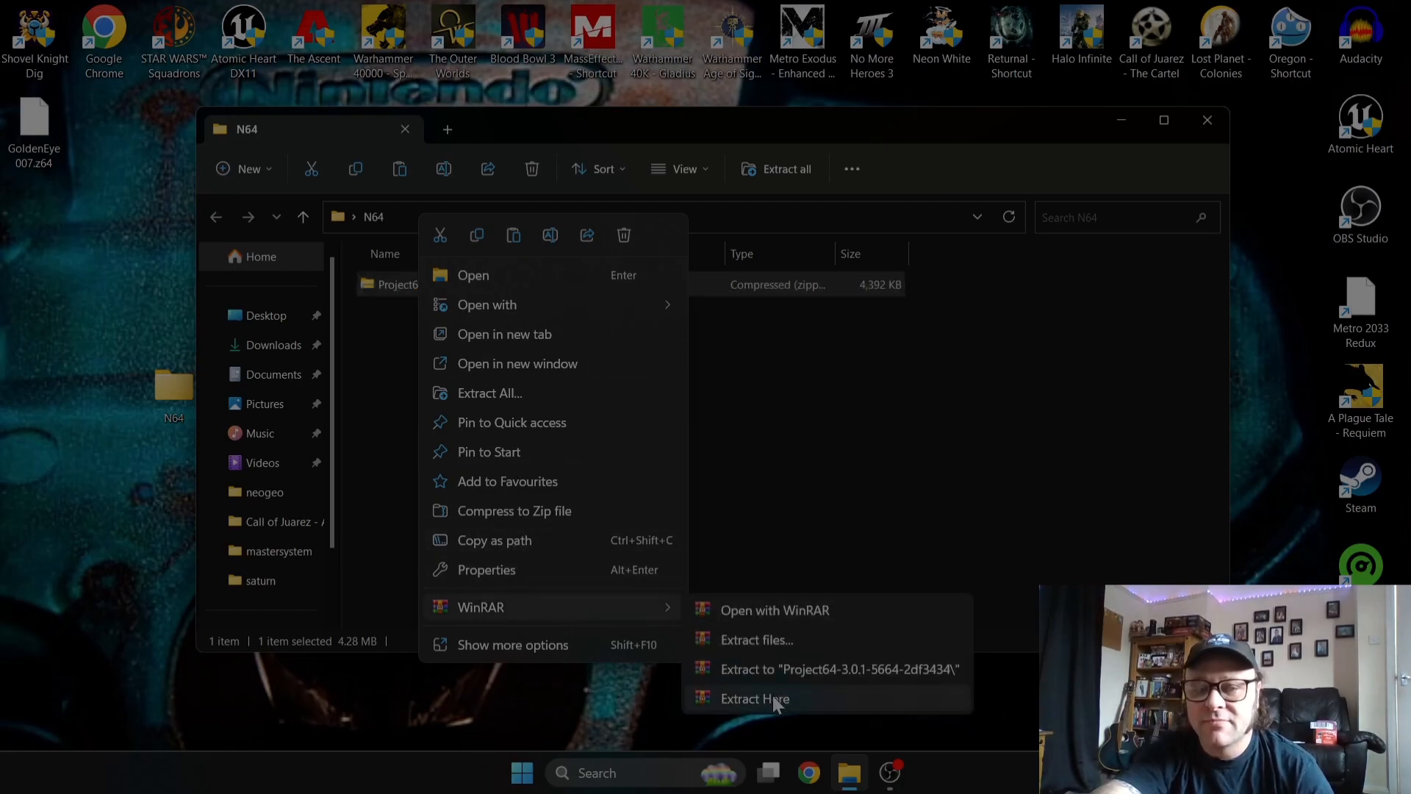
click(754, 699)
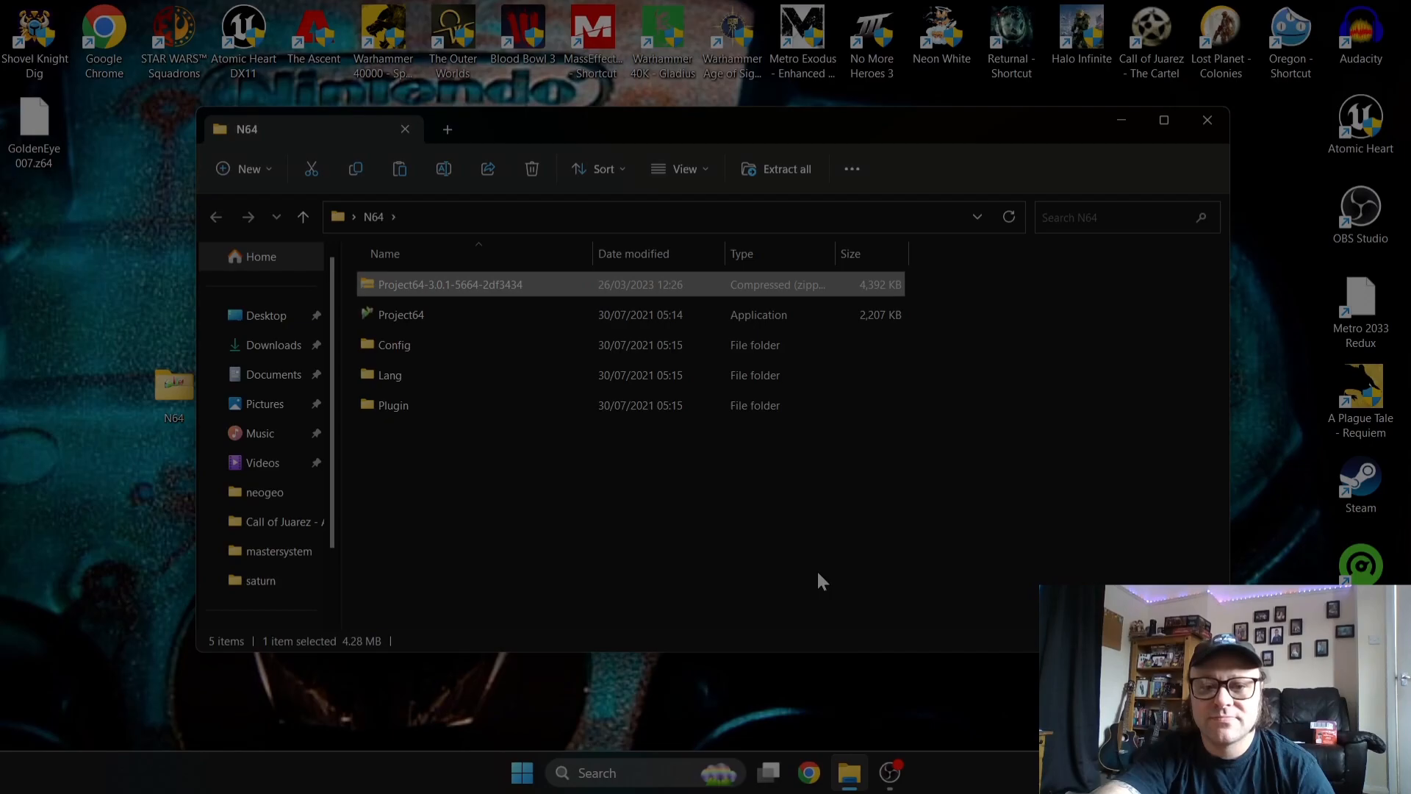
mouse_move(432, 288)
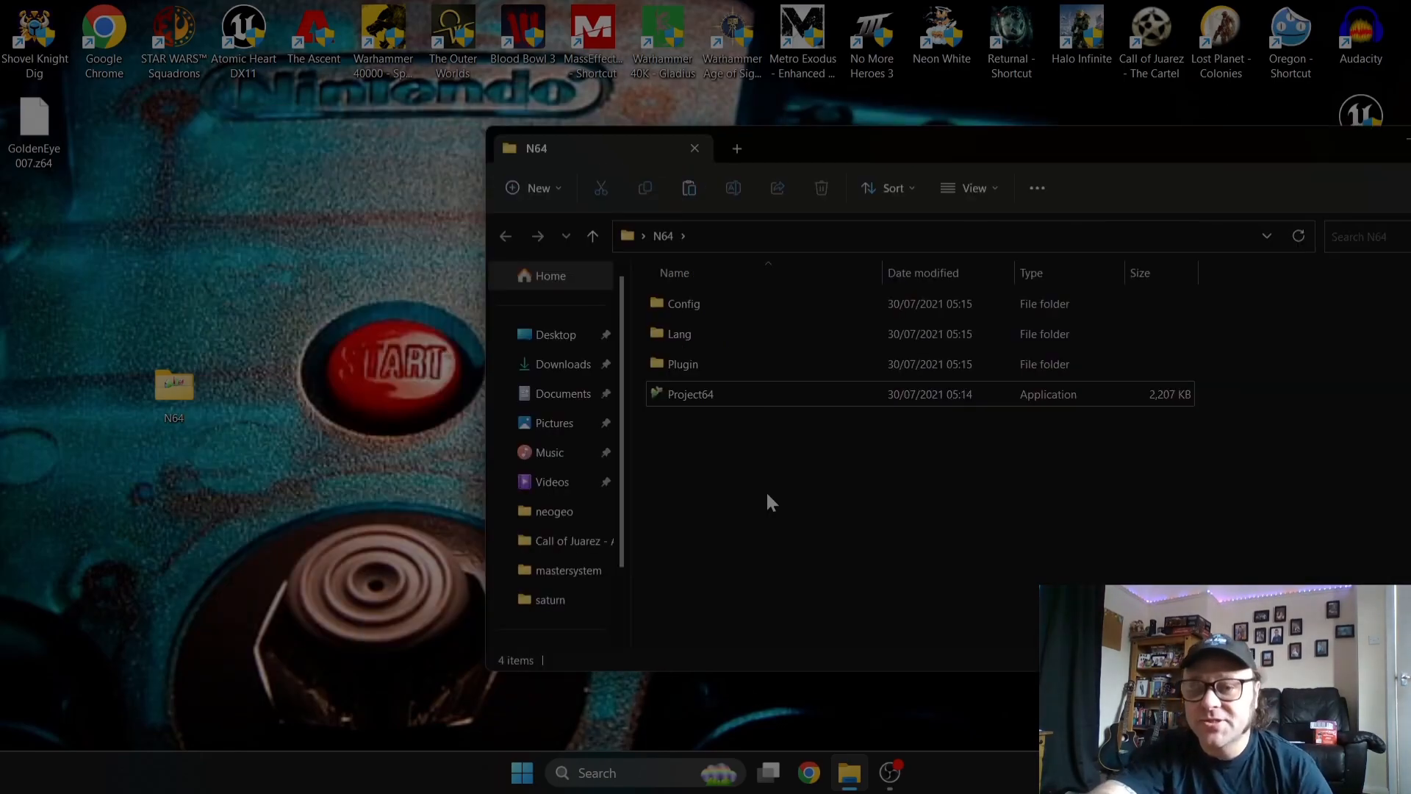
mouse_move(720, 405)
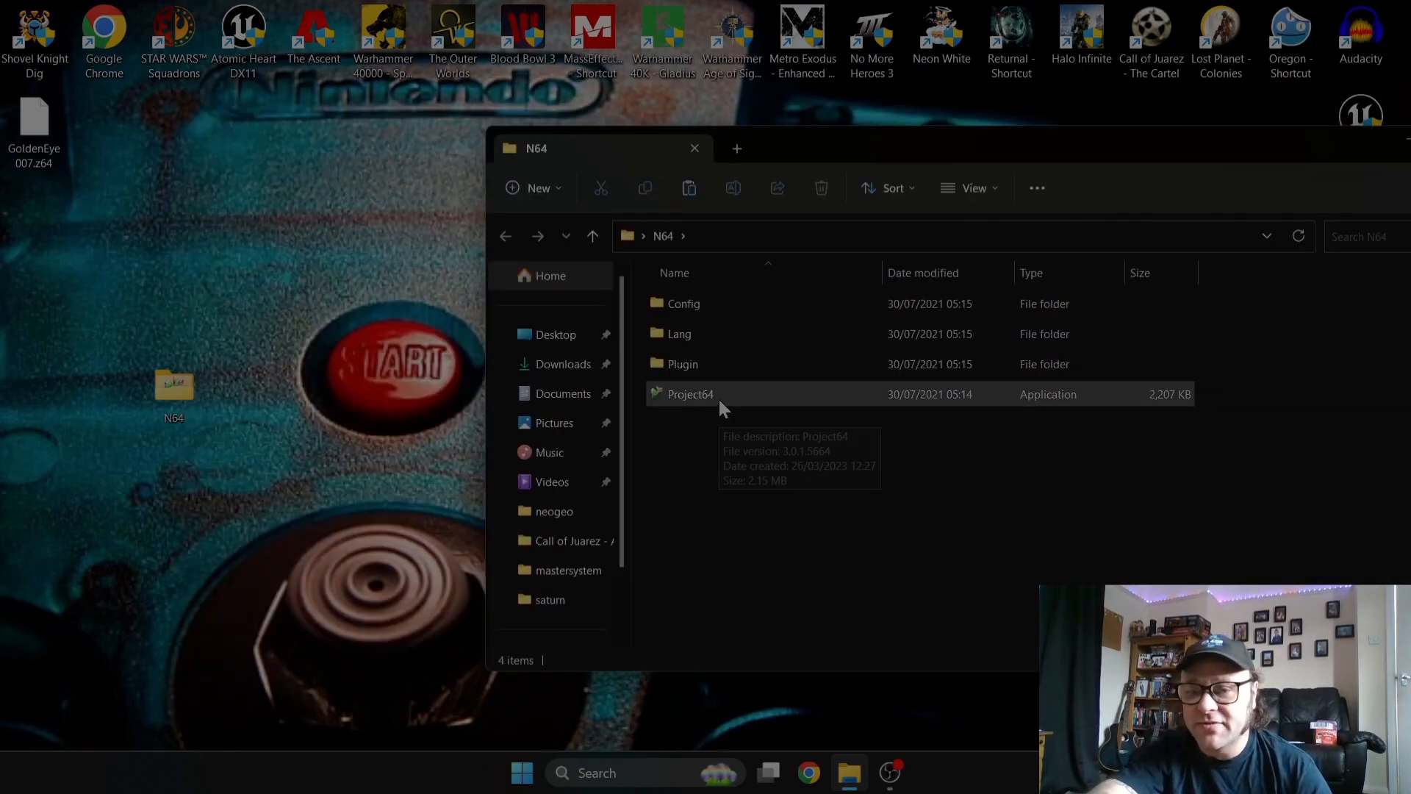
Step: Launch Project64 and create a new folder named Games inside N64
double_click(691, 394)
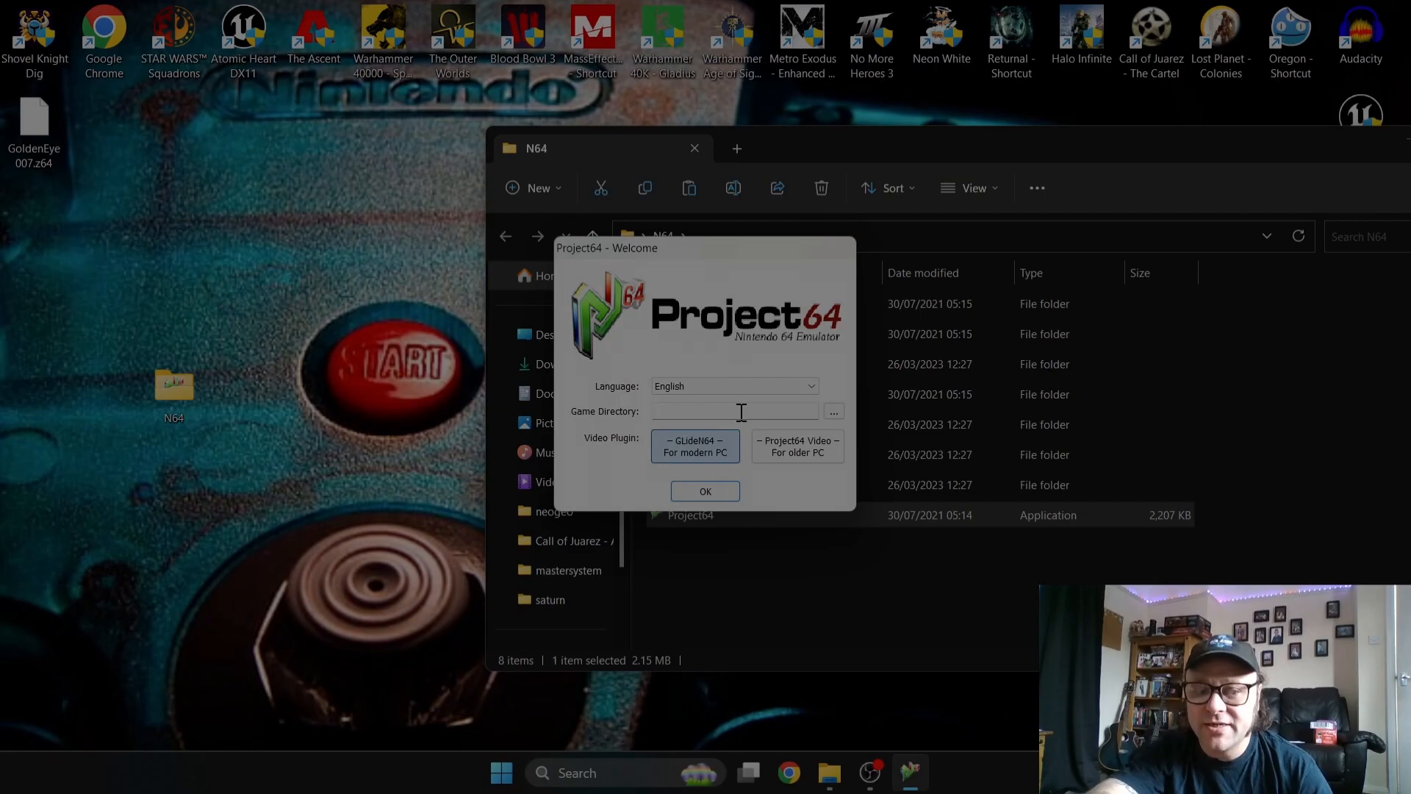
mouse_move(716, 255)
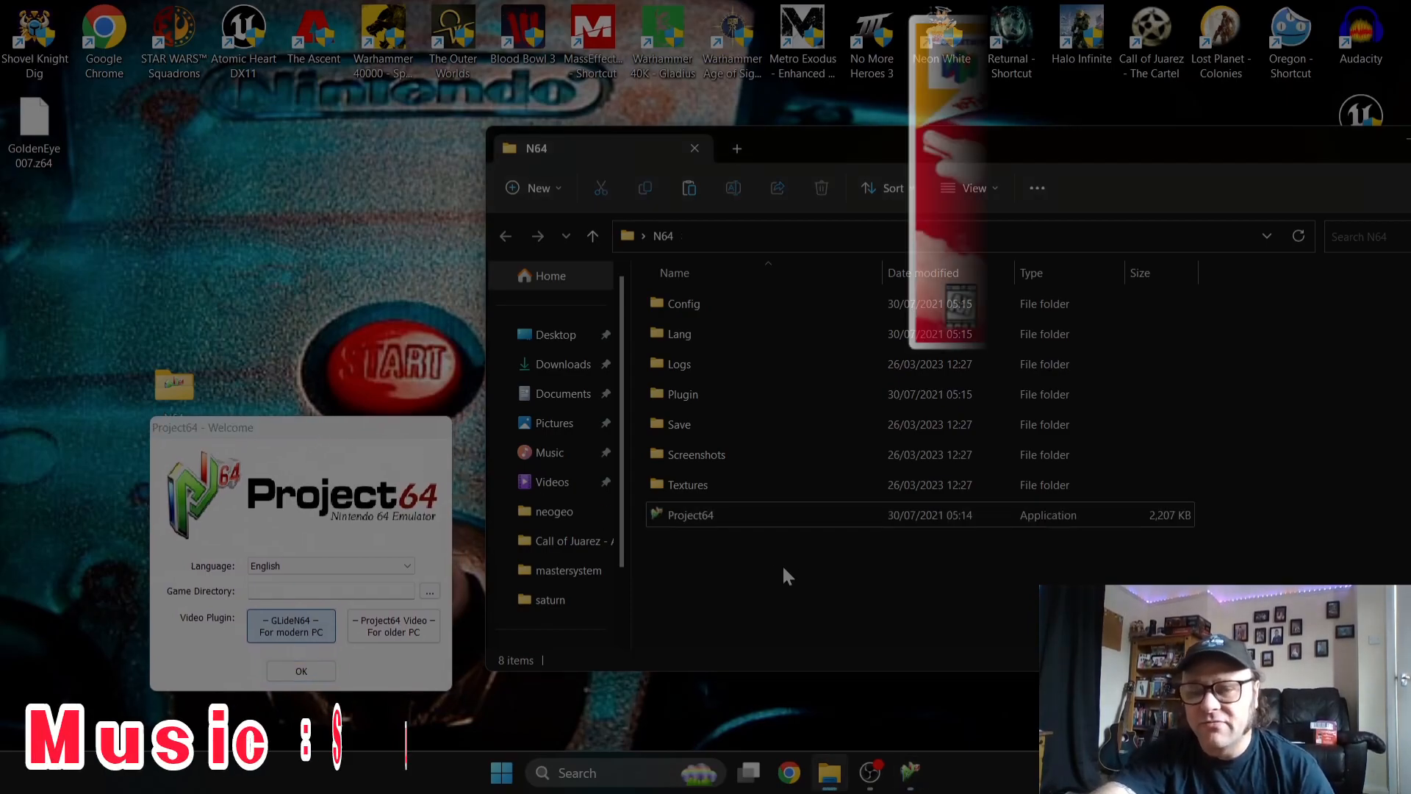
right_click(784, 576)
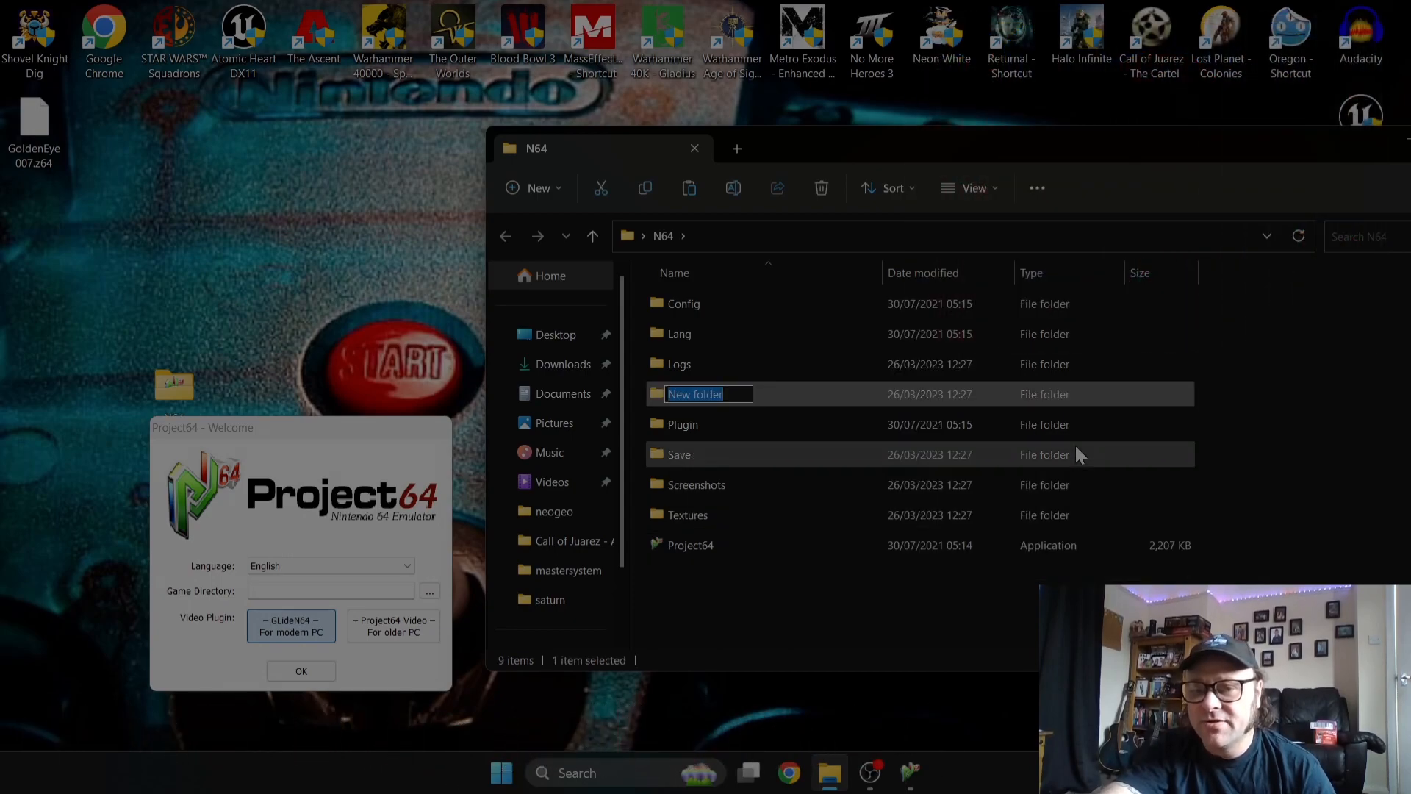
text(gA)
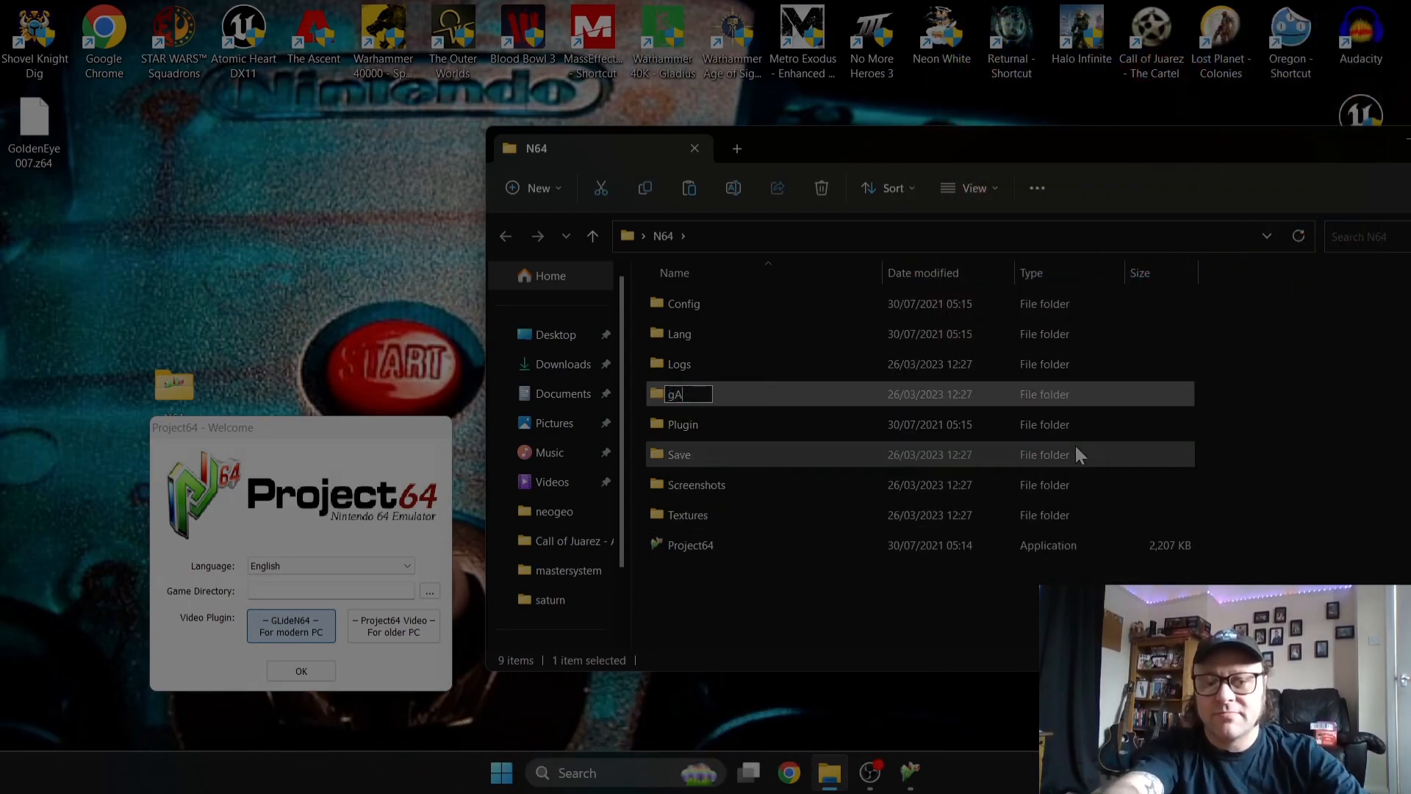
text(Ga)
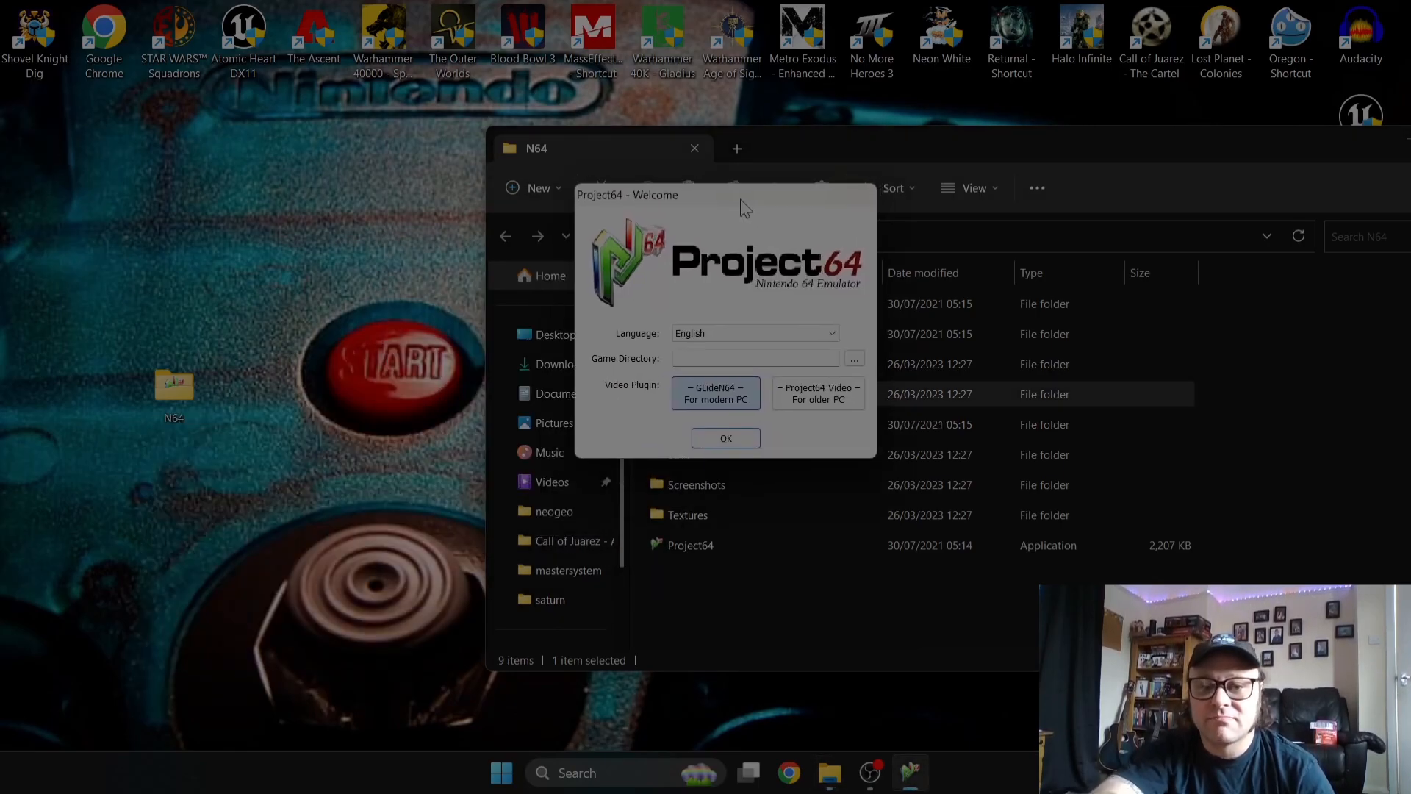
mouse_move(869, 340)
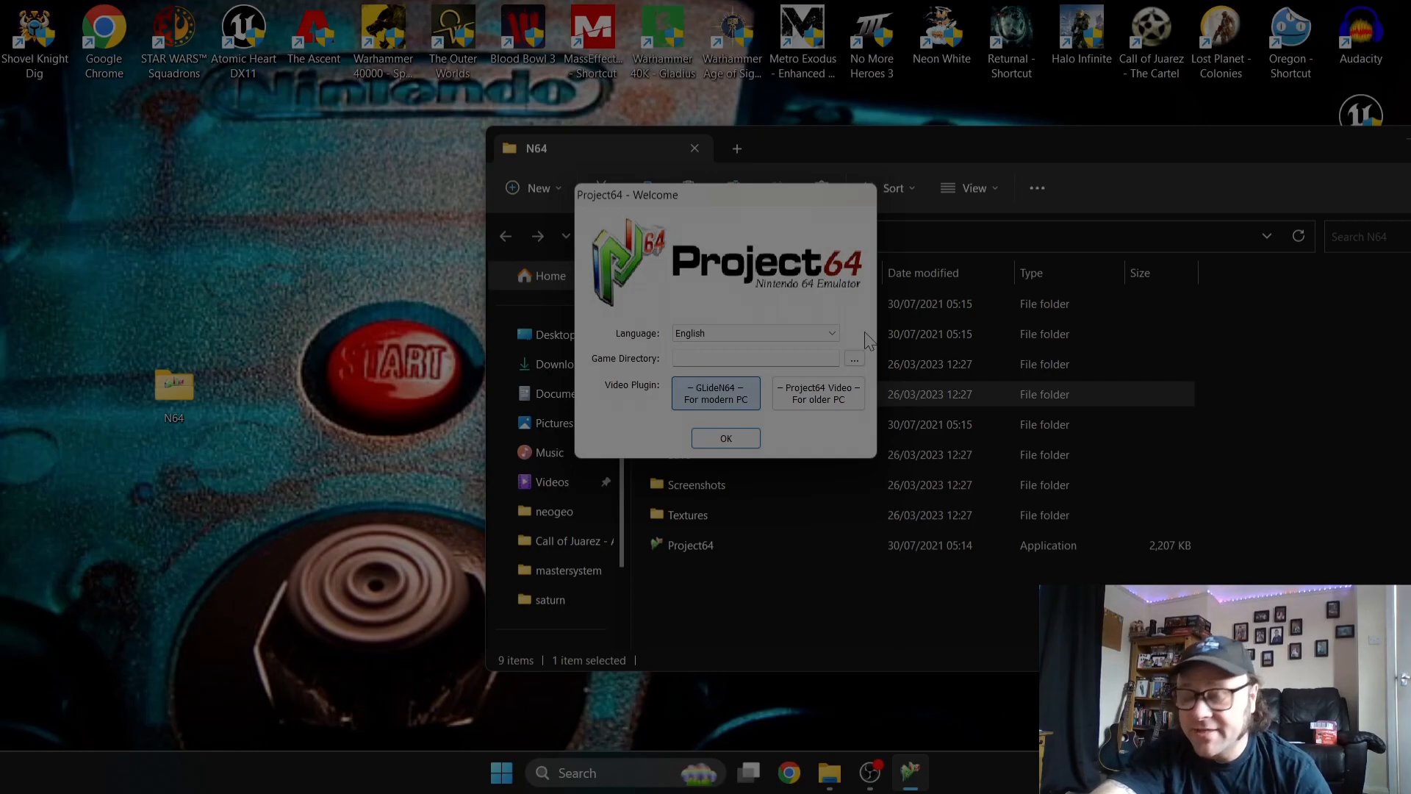
Step: Choose Desktop > N64 > Games as the game directory and confirm the Welcome dialog
click(852, 359)
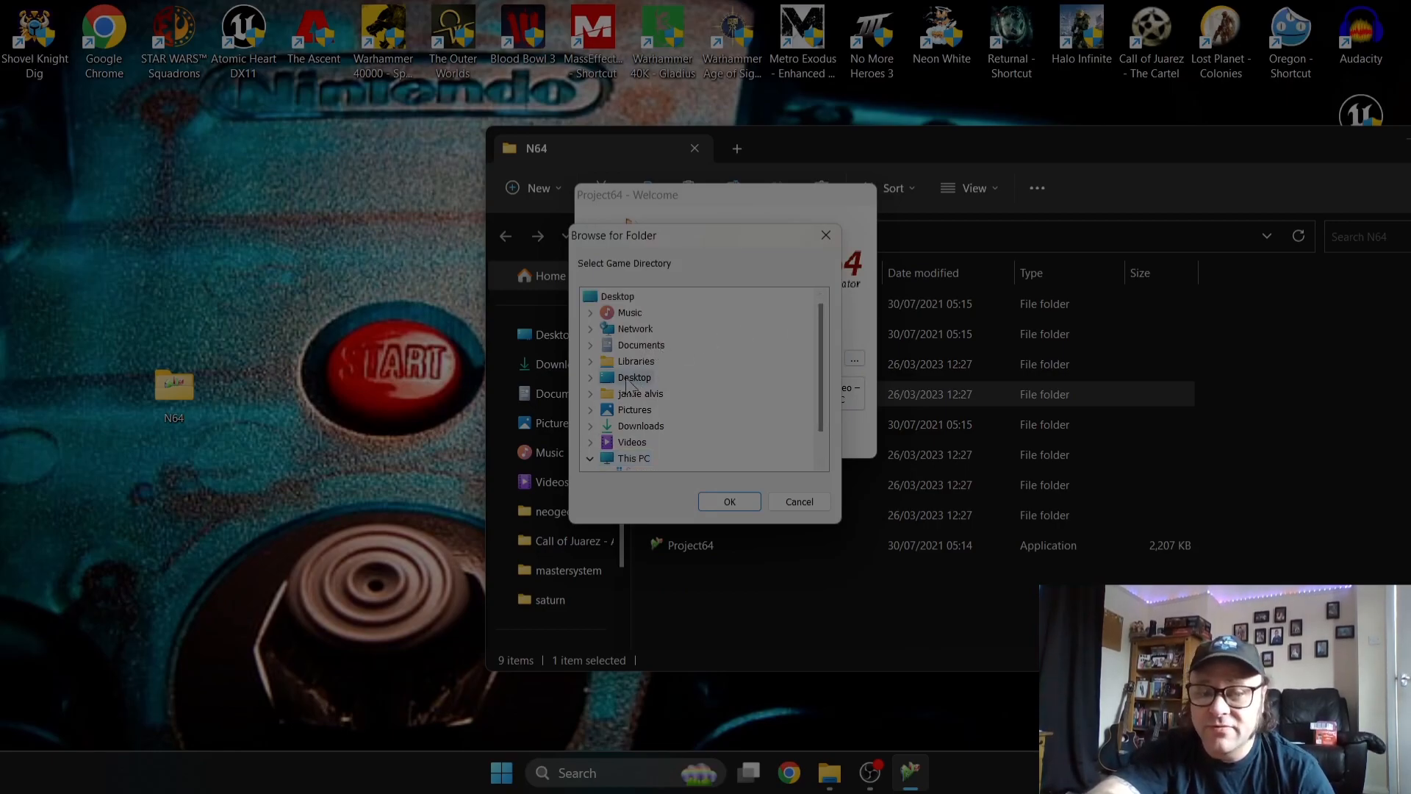
click(590, 378)
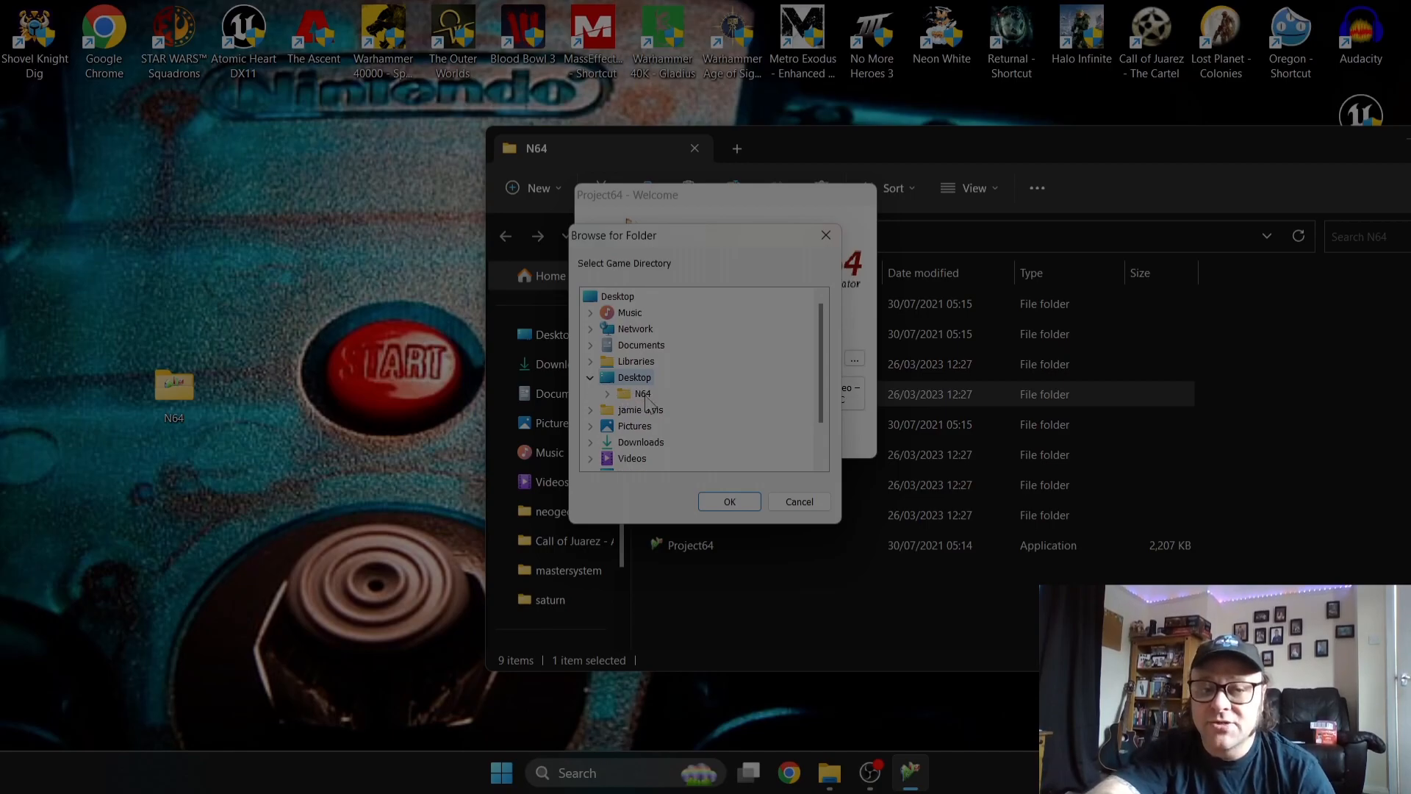
click(608, 394)
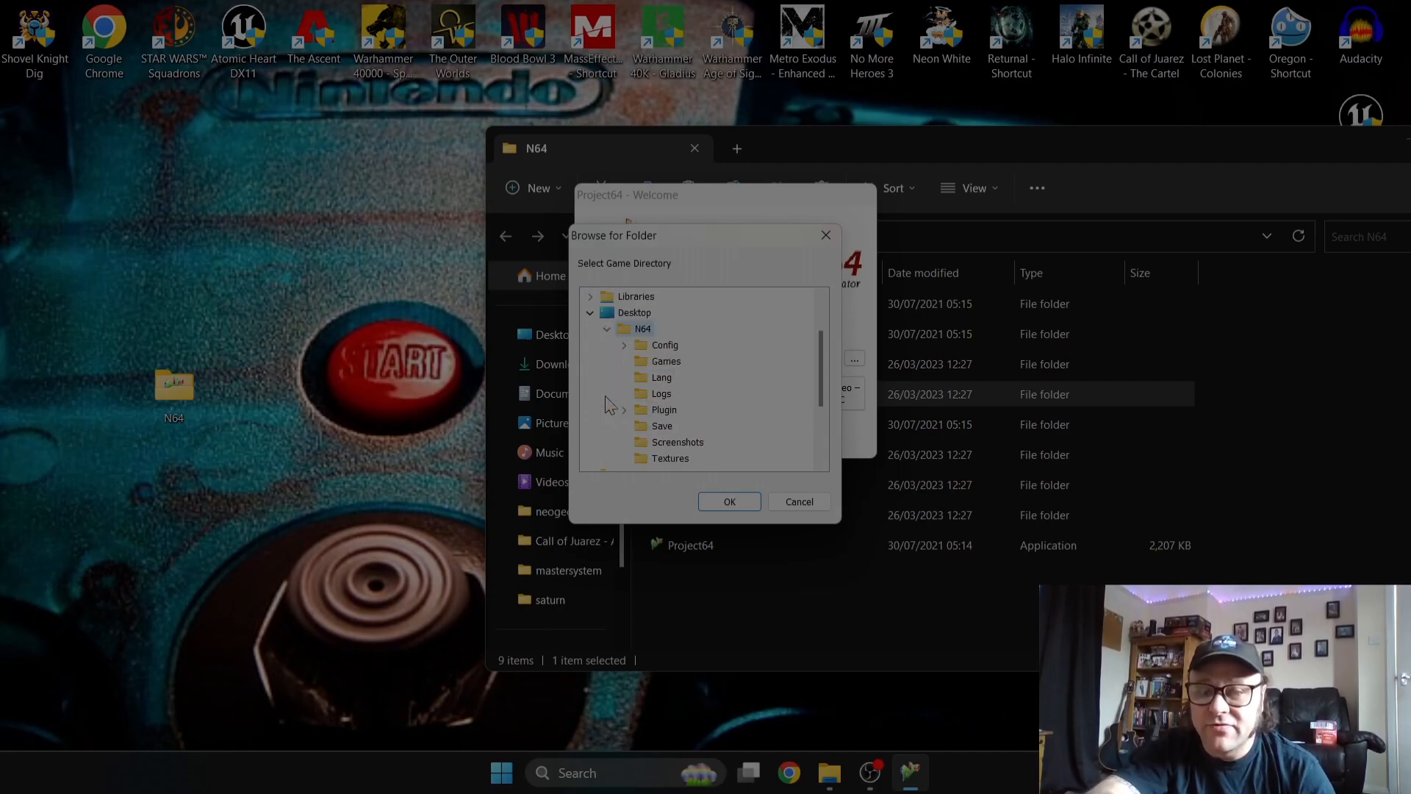
click(665, 362)
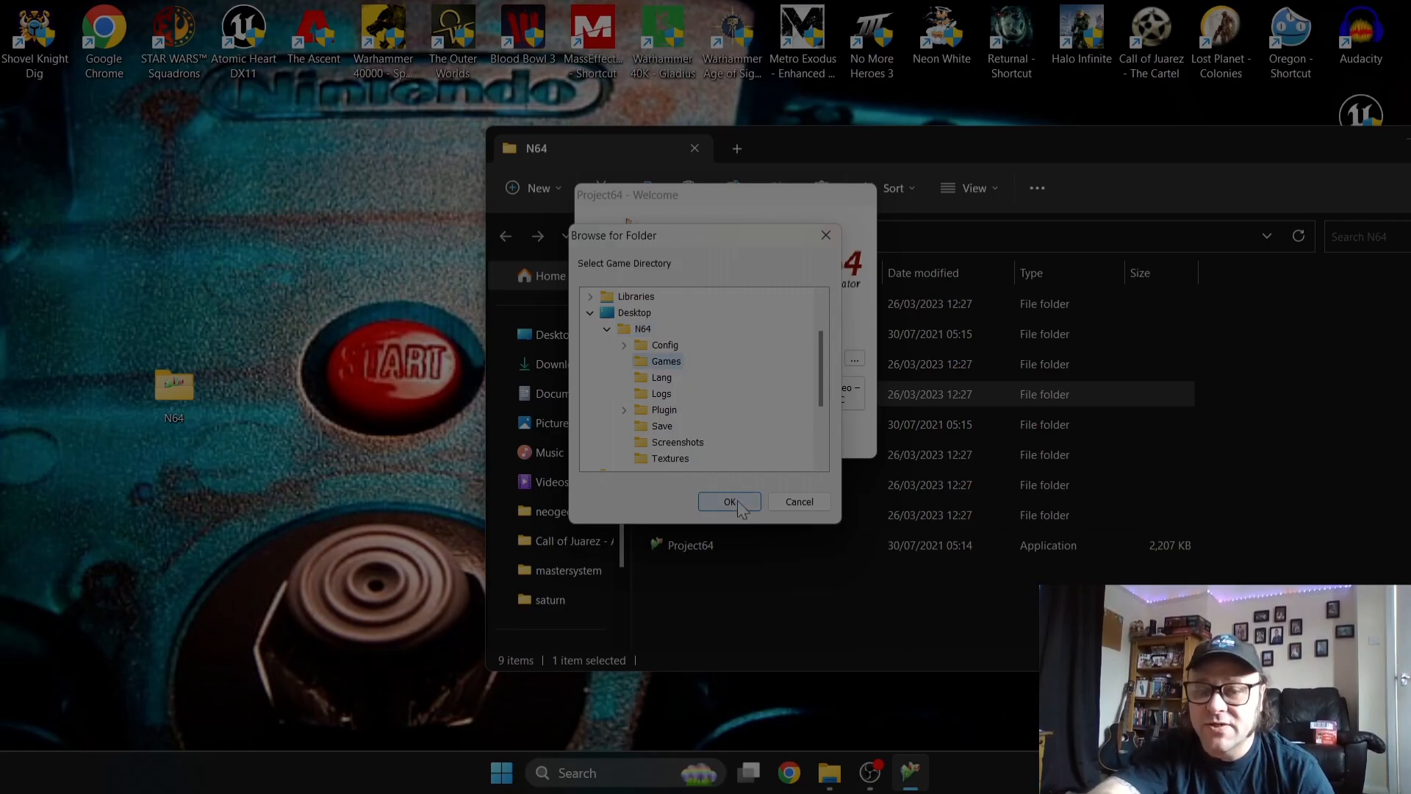
click(729, 502)
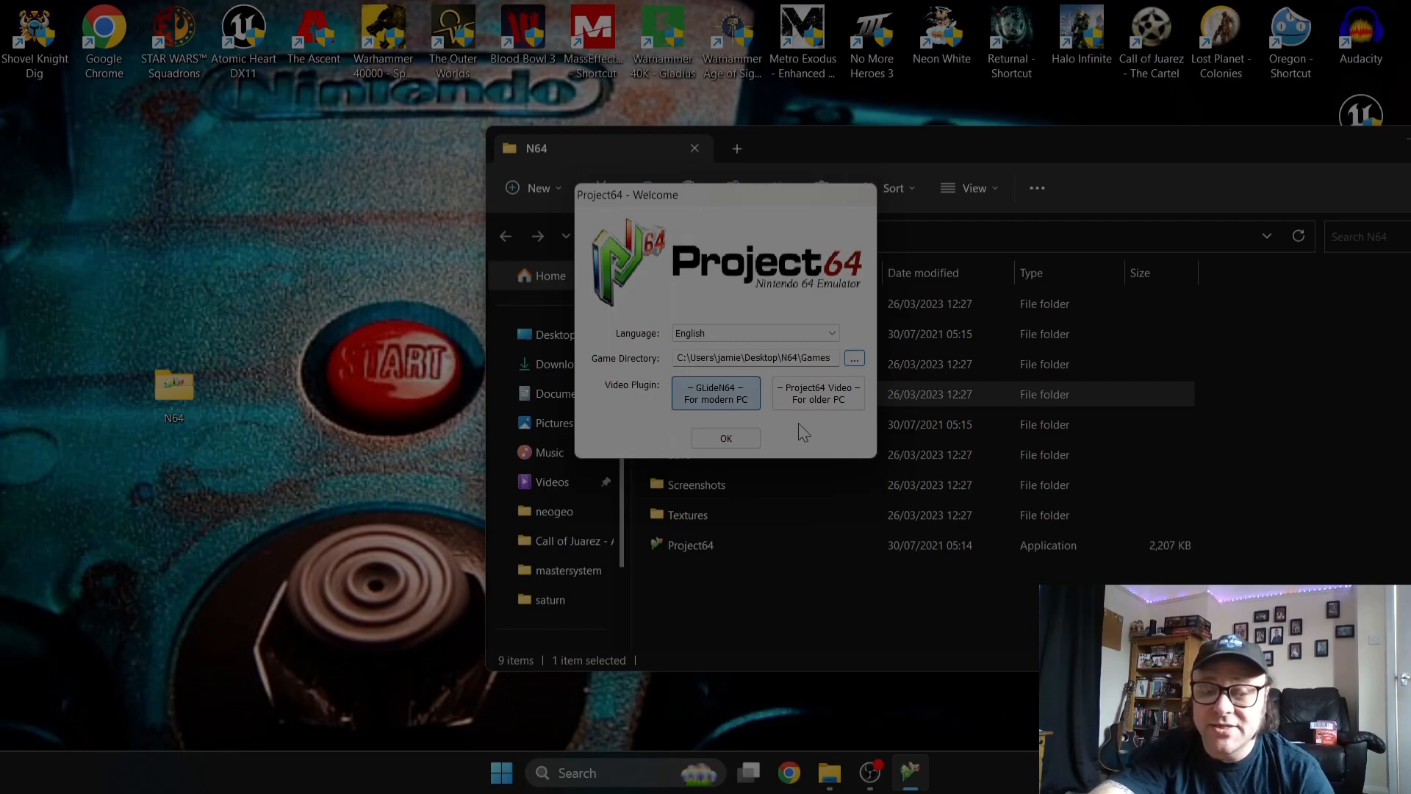
mouse_move(785, 436)
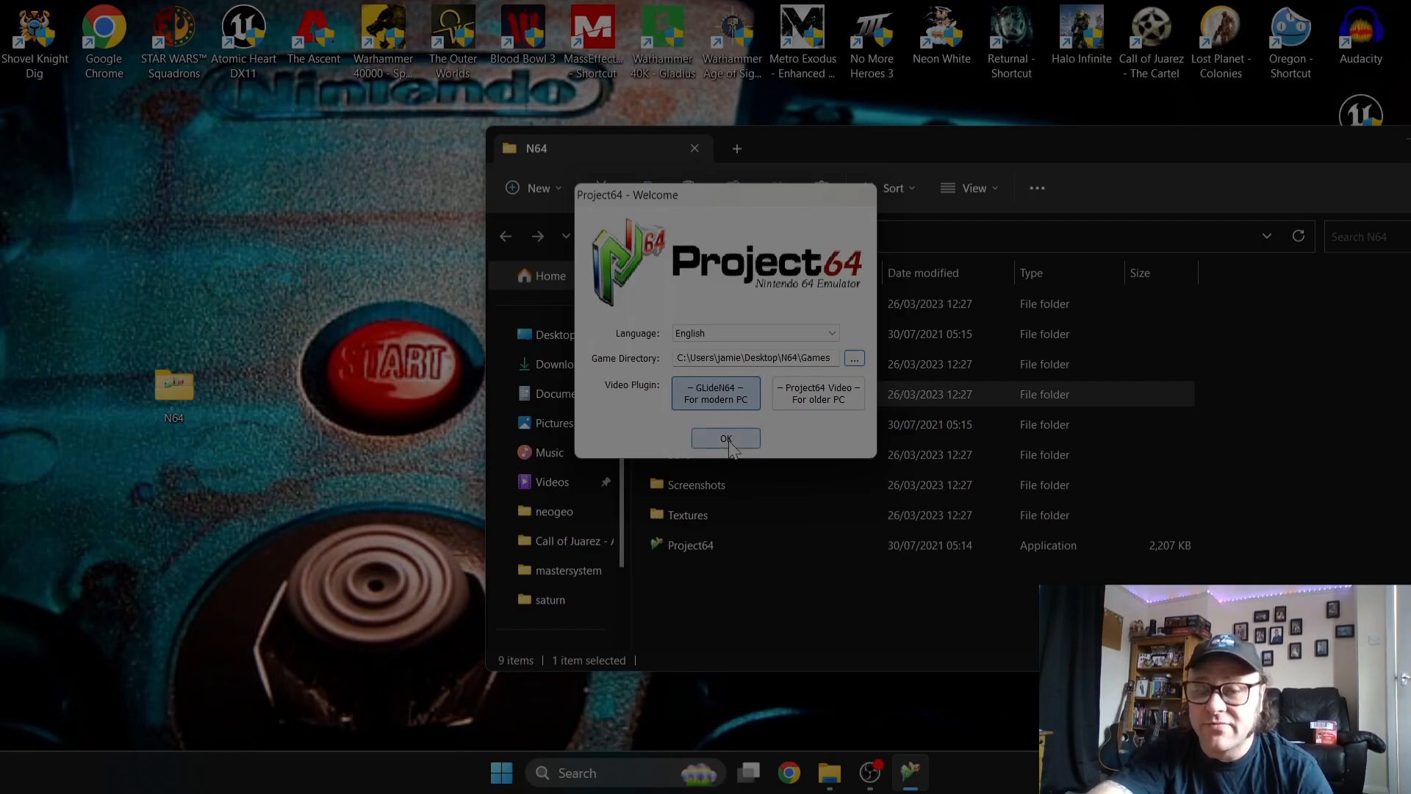
click(726, 438)
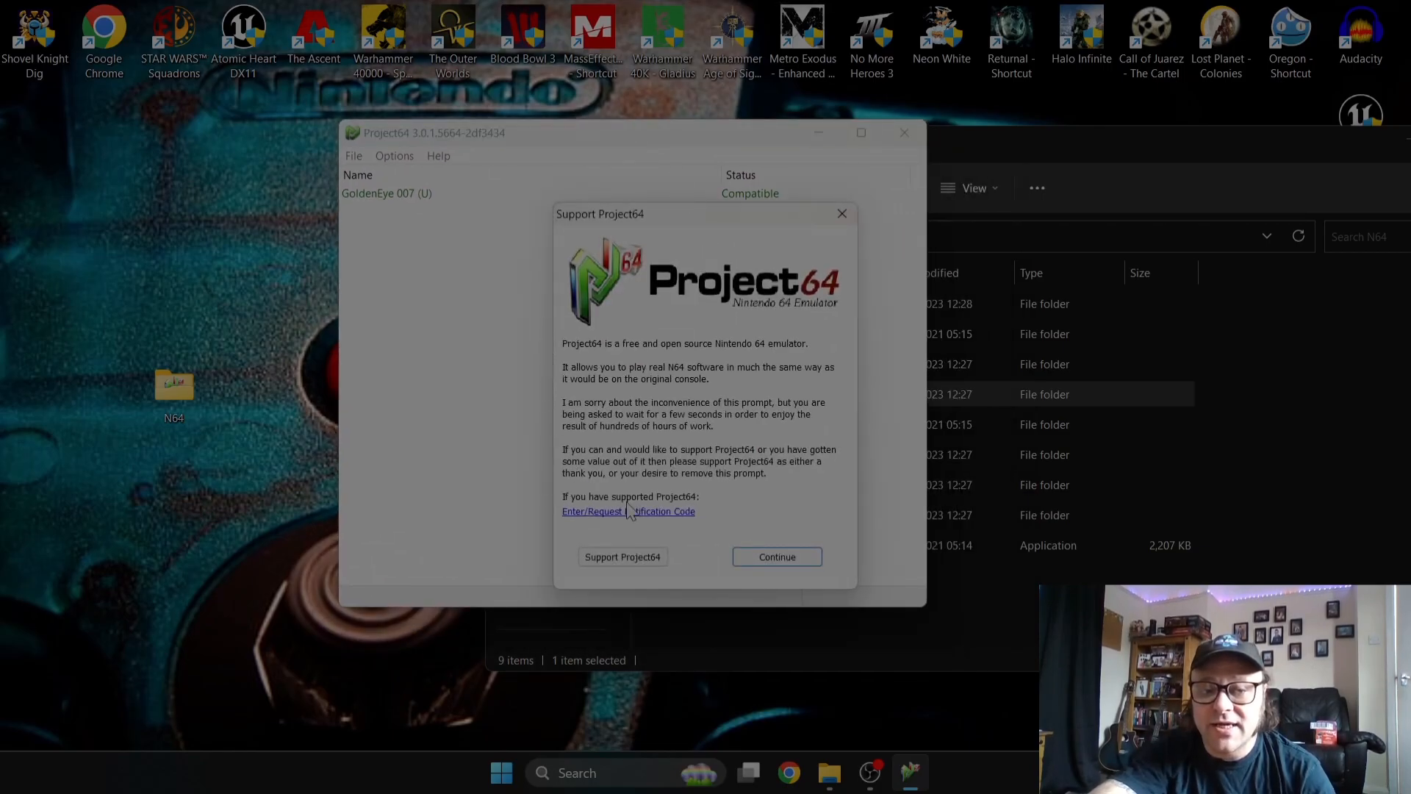
Step: Continue past the Support Project64 prompt and select GoldenEye 007 (U) in the ROM list
click(776, 556)
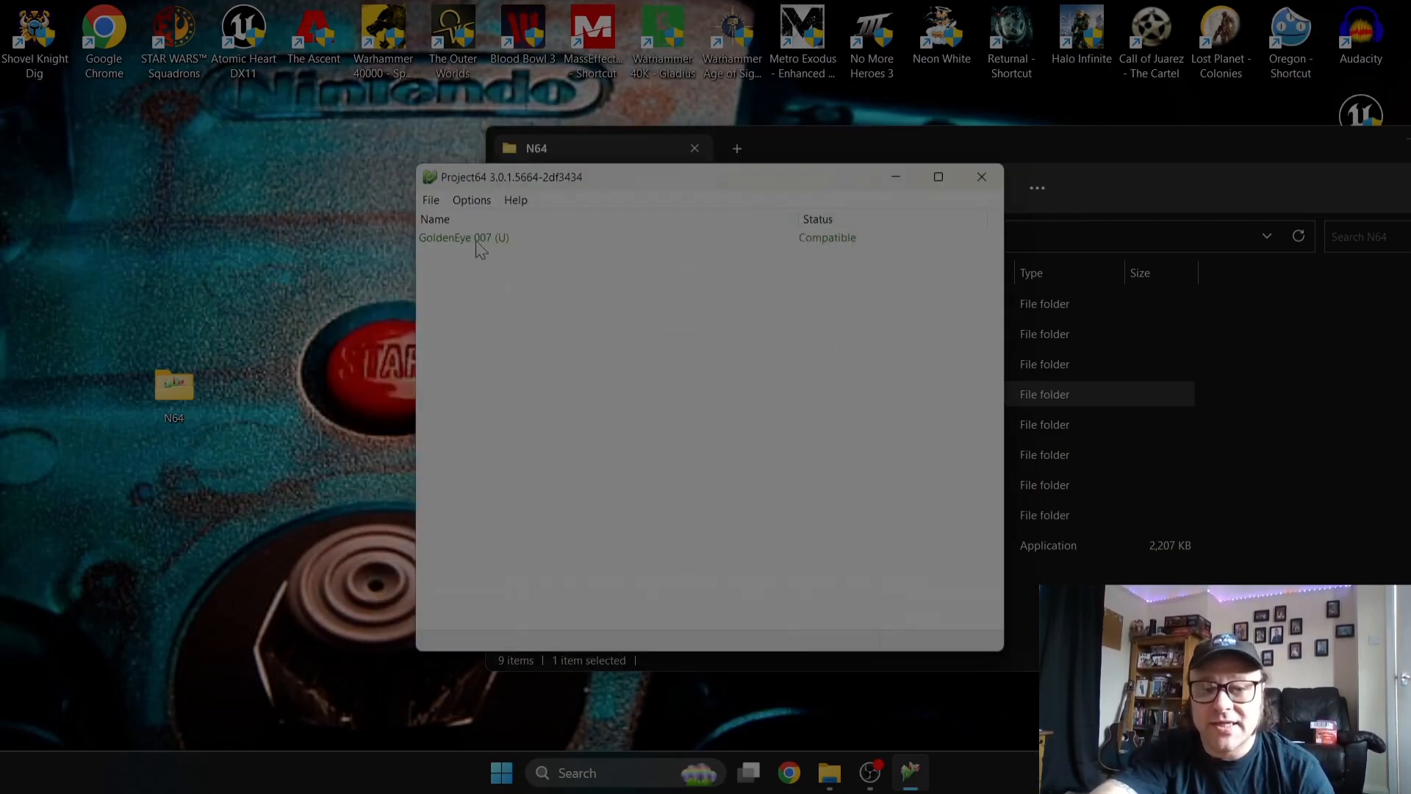
click(463, 237)
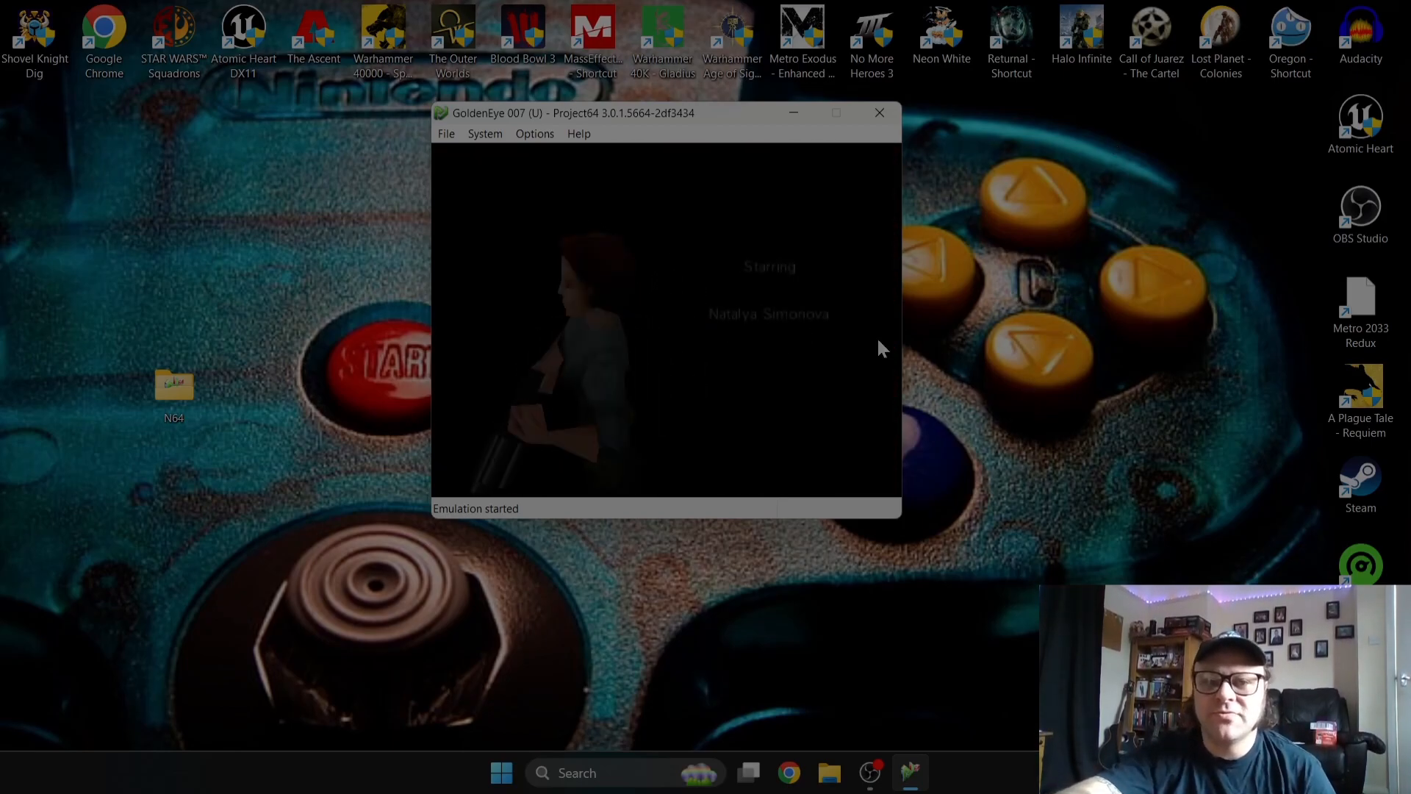
Step: Bring up the Options menu over the running GoldenEye 007 intro
click(533, 134)
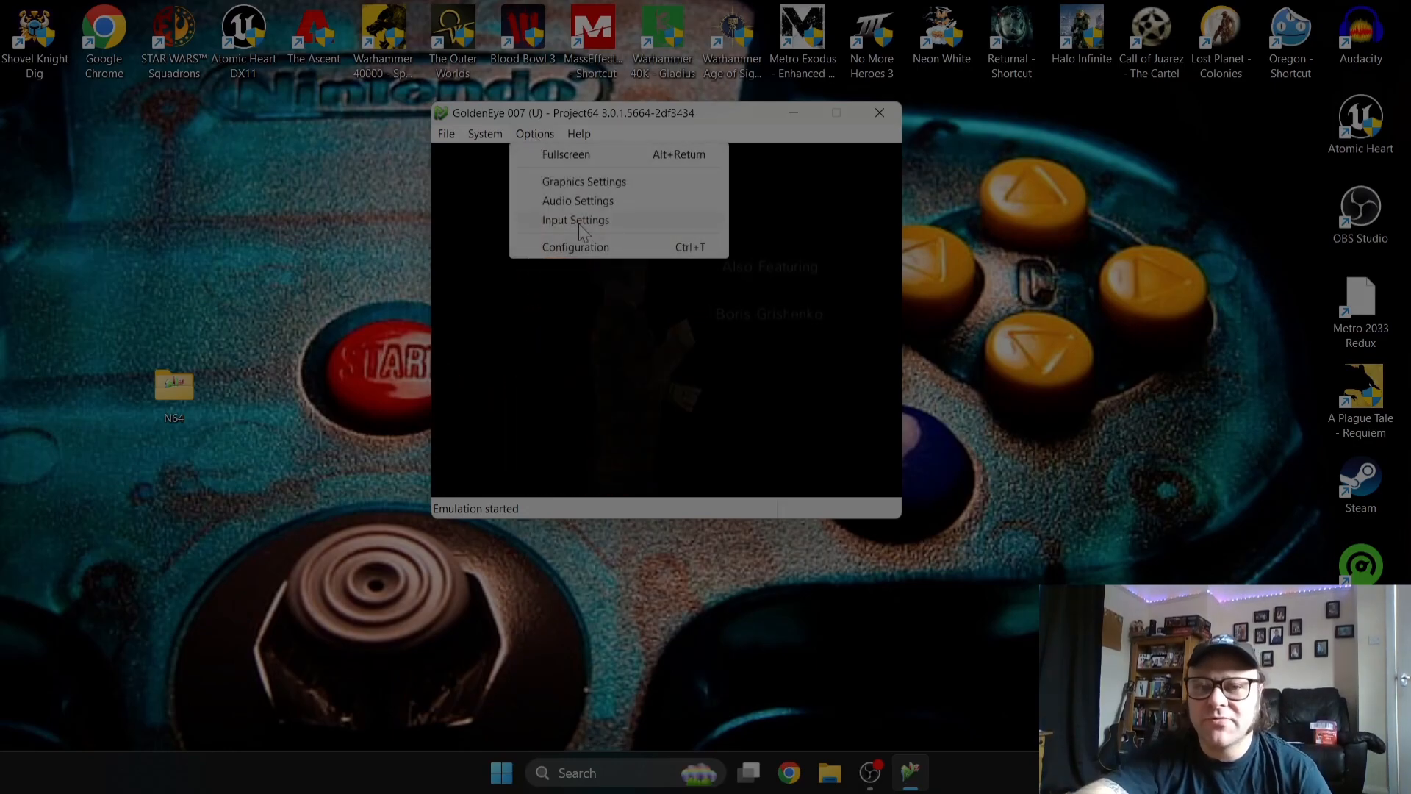
Step: In Input Settings, bind digital pad right and analog stick up/down to the Xbox 360 controller
click(575, 219)
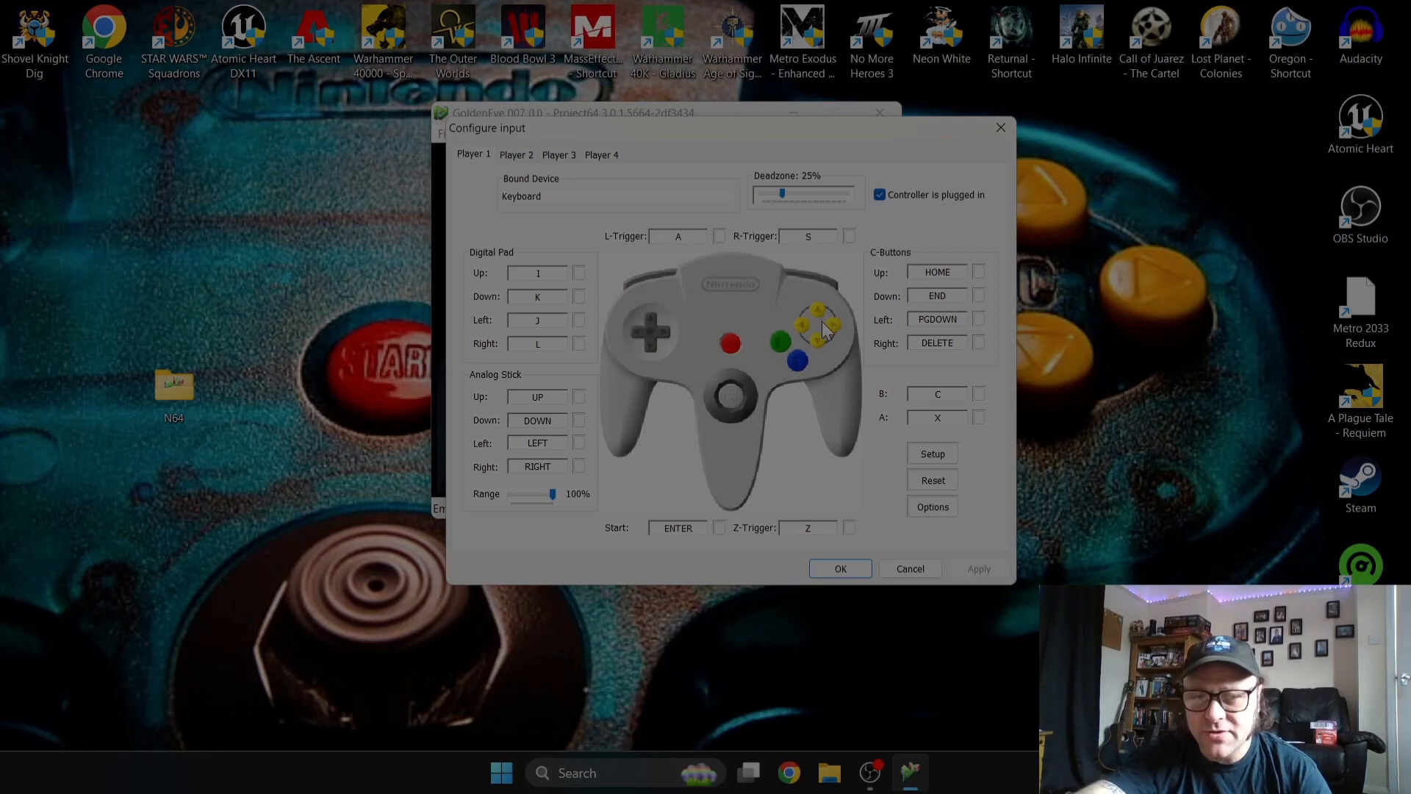
mouse_move(615, 313)
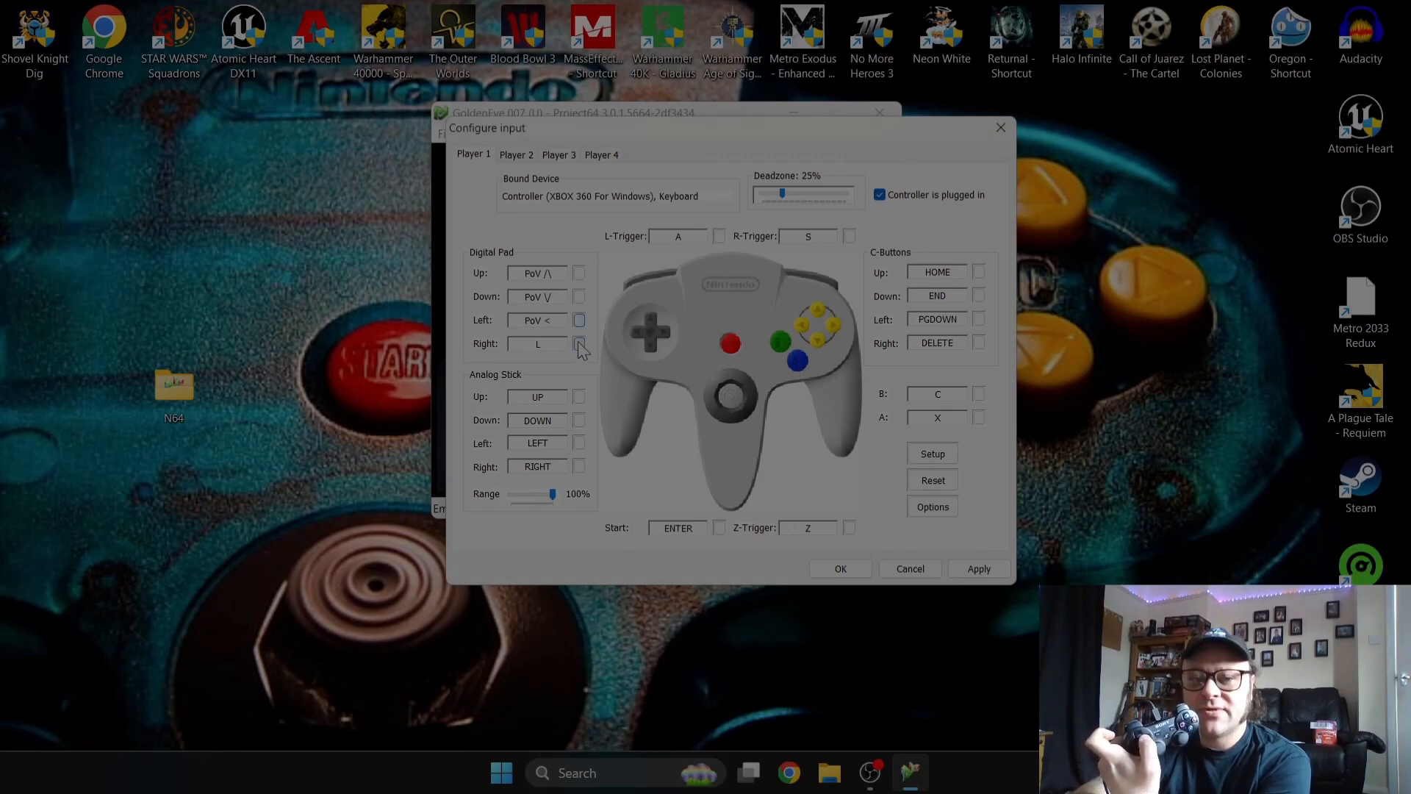
click(579, 344)
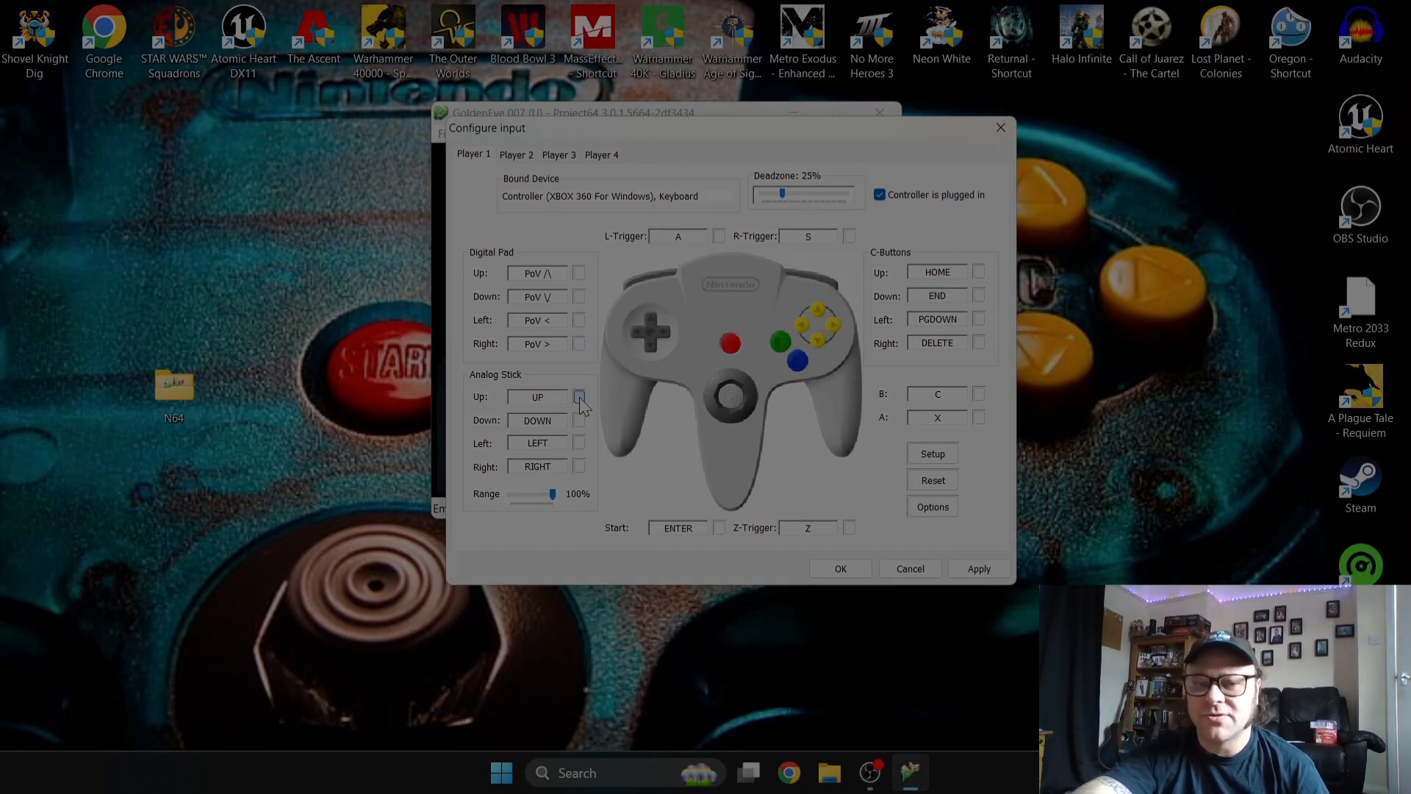
click(579, 395)
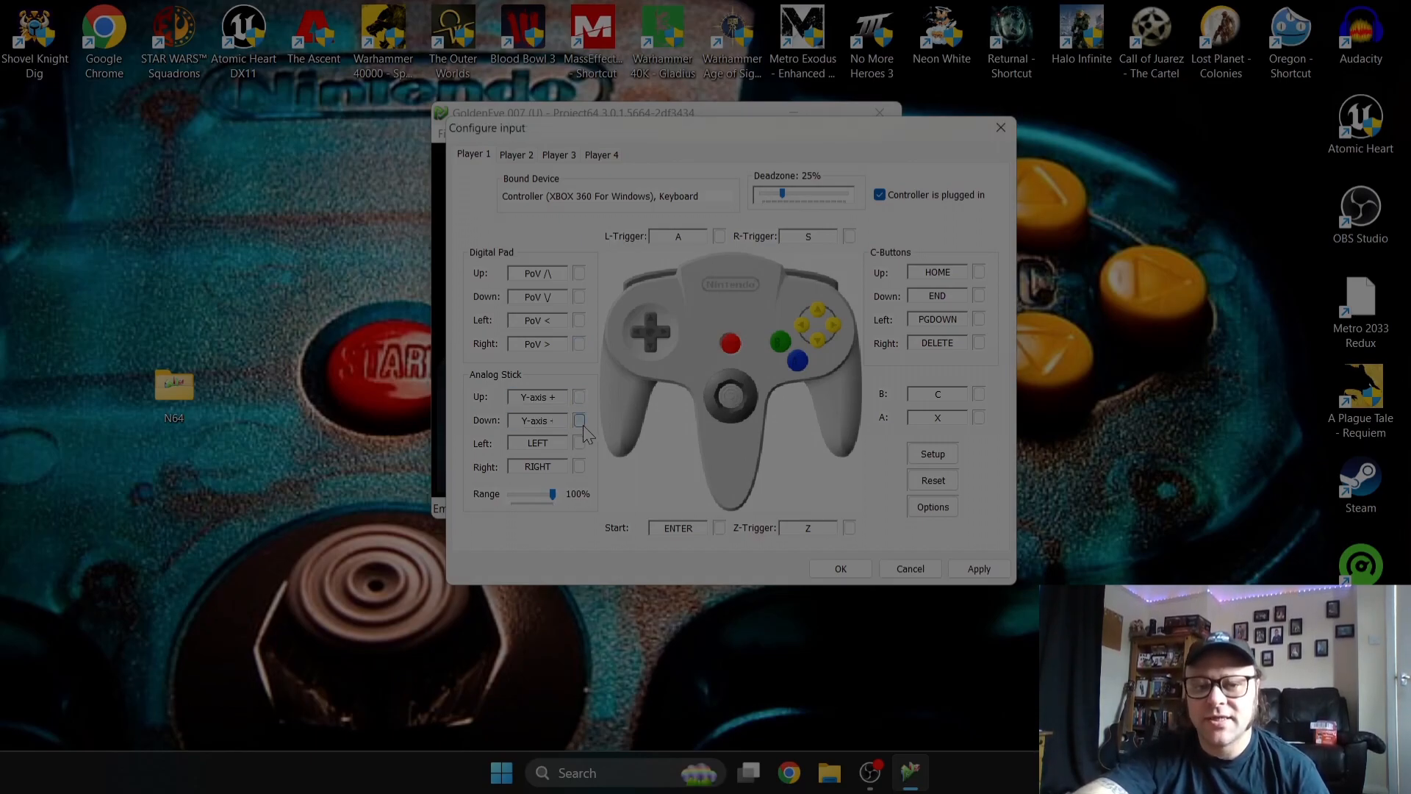
click(579, 466)
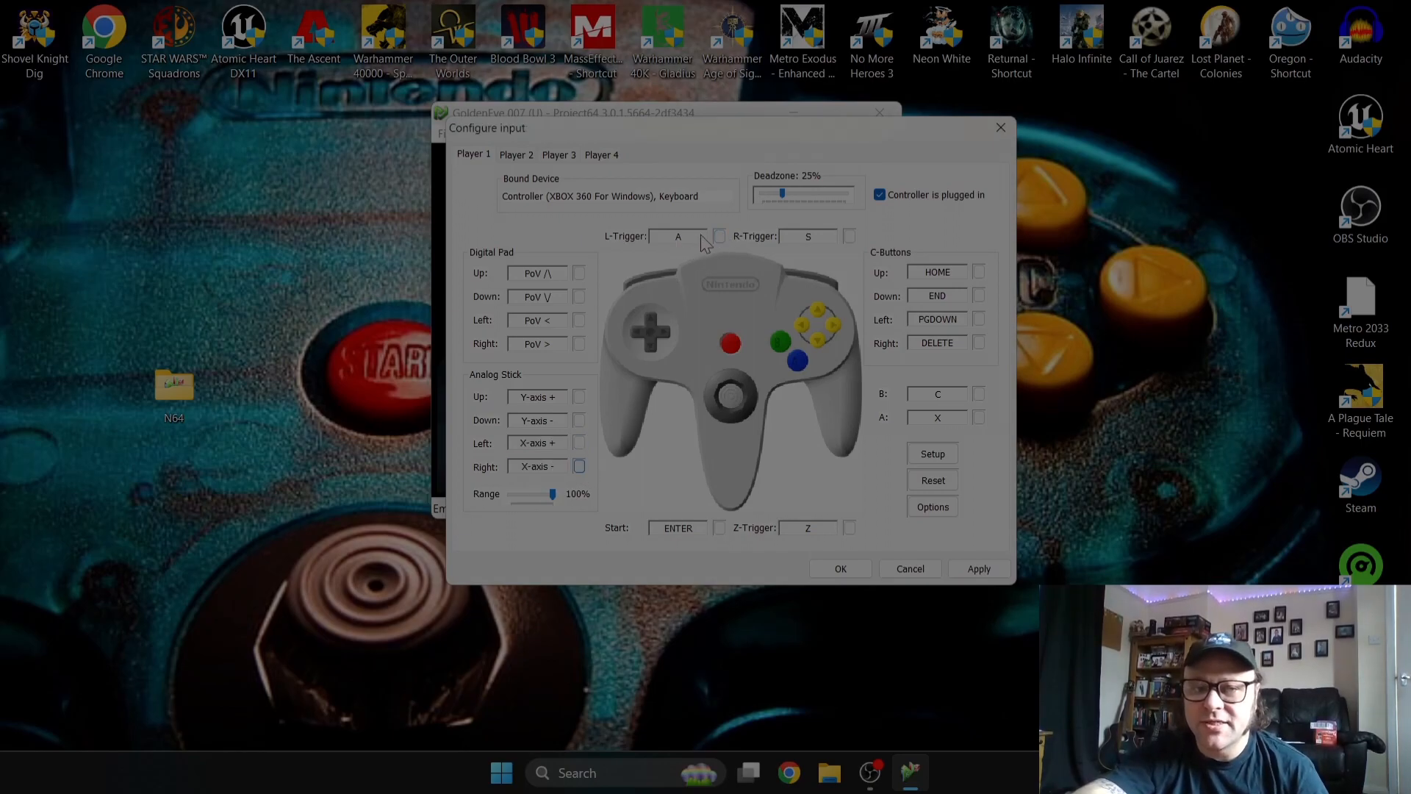
Step: Bind the left/right triggers, C-down, C-right, B and A to the Xbox 360 controller
click(676, 236)
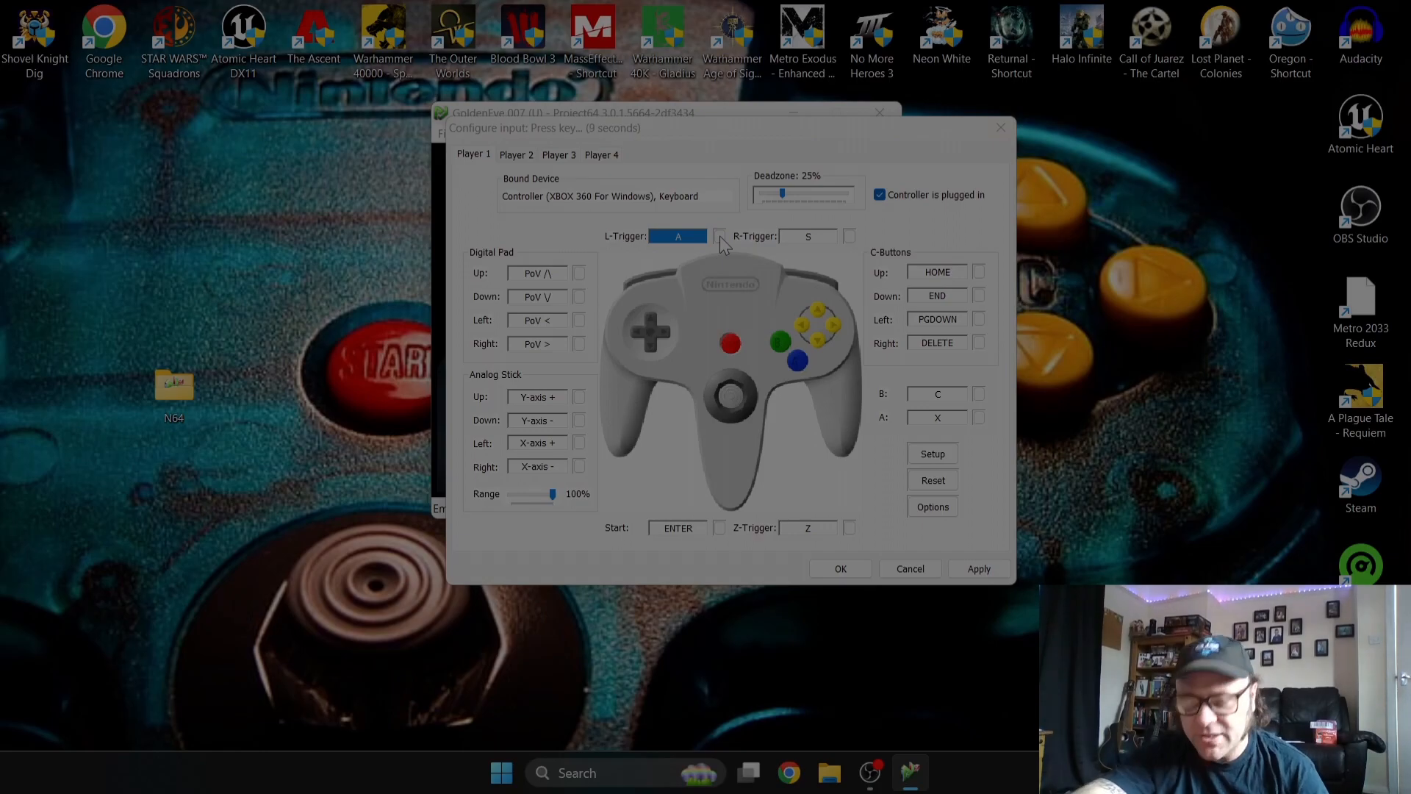
click(847, 236)
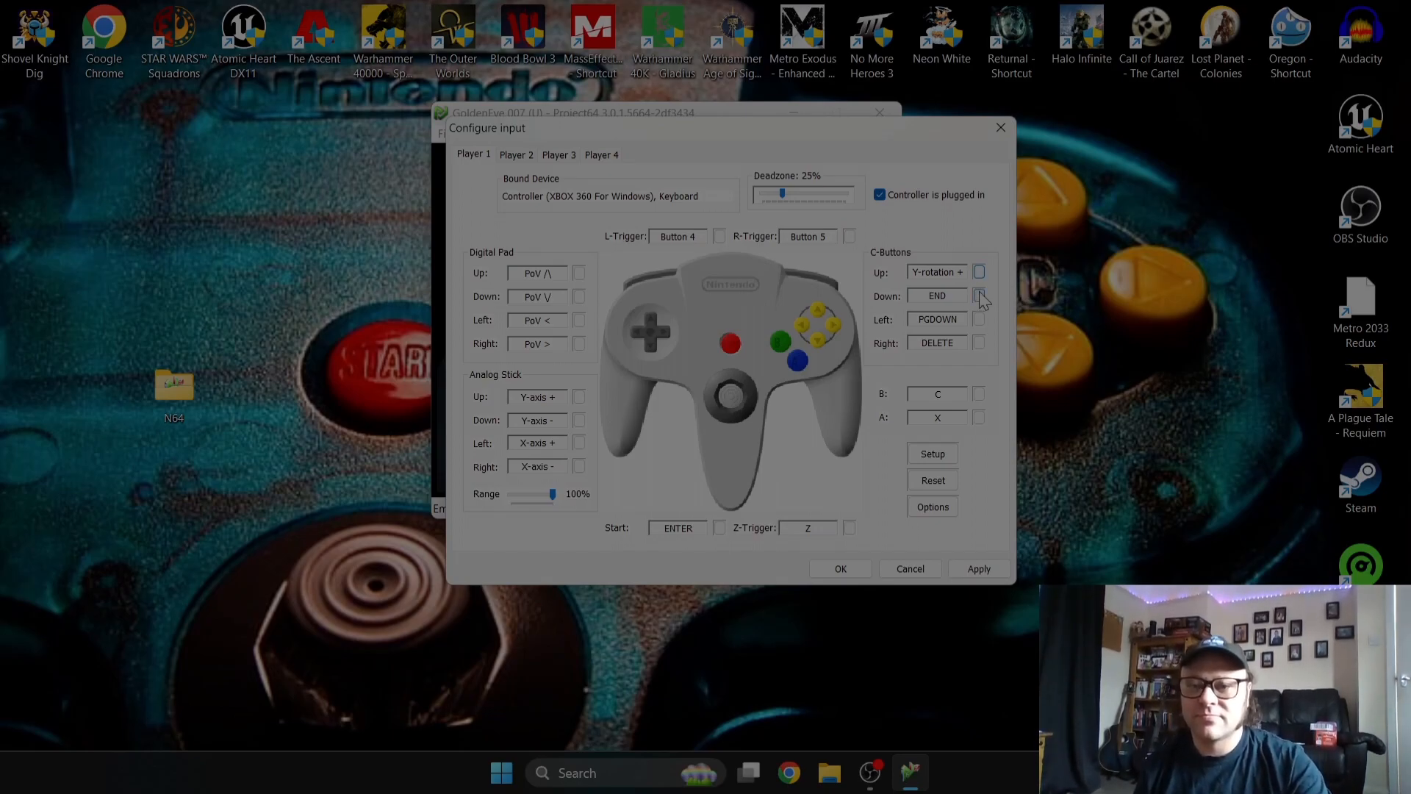
click(936, 296)
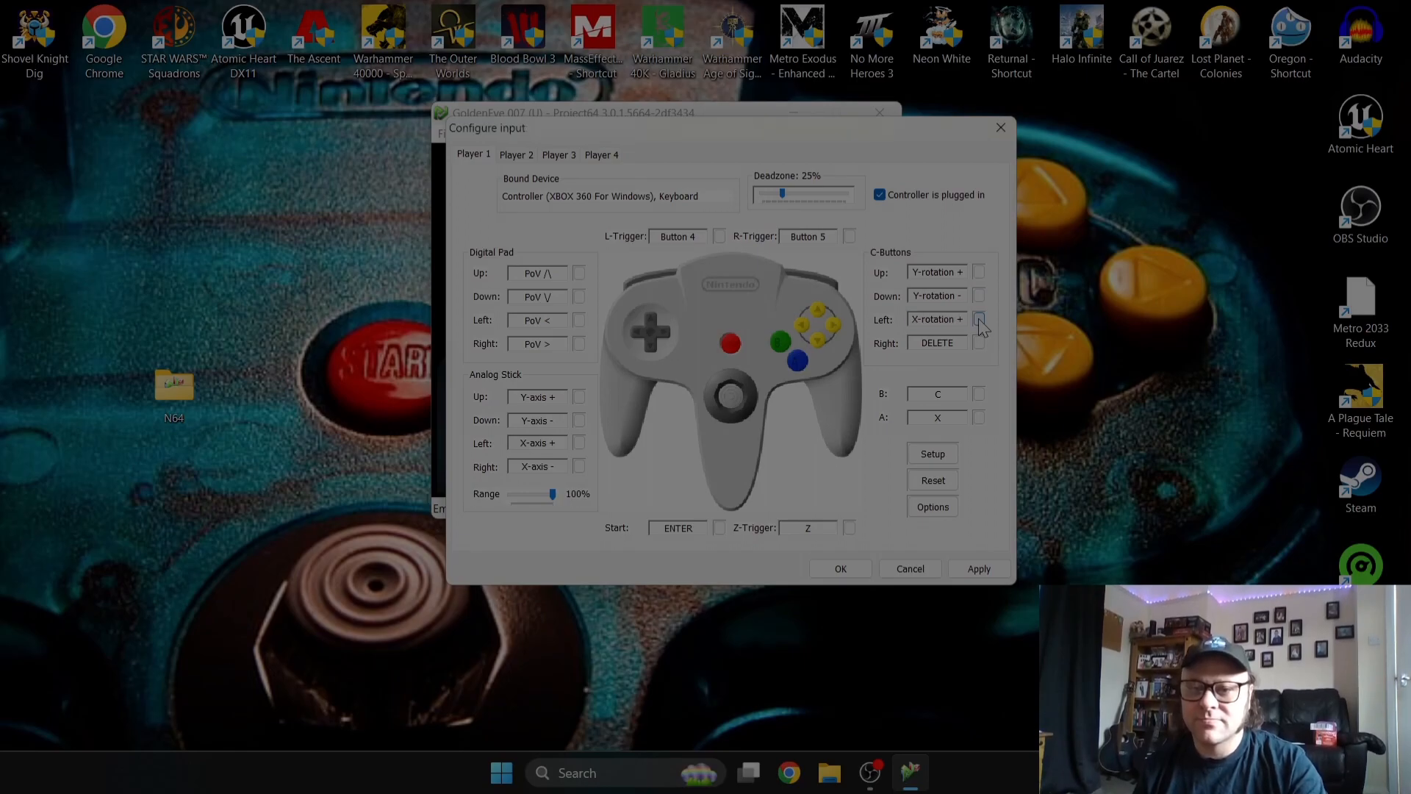
click(936, 343)
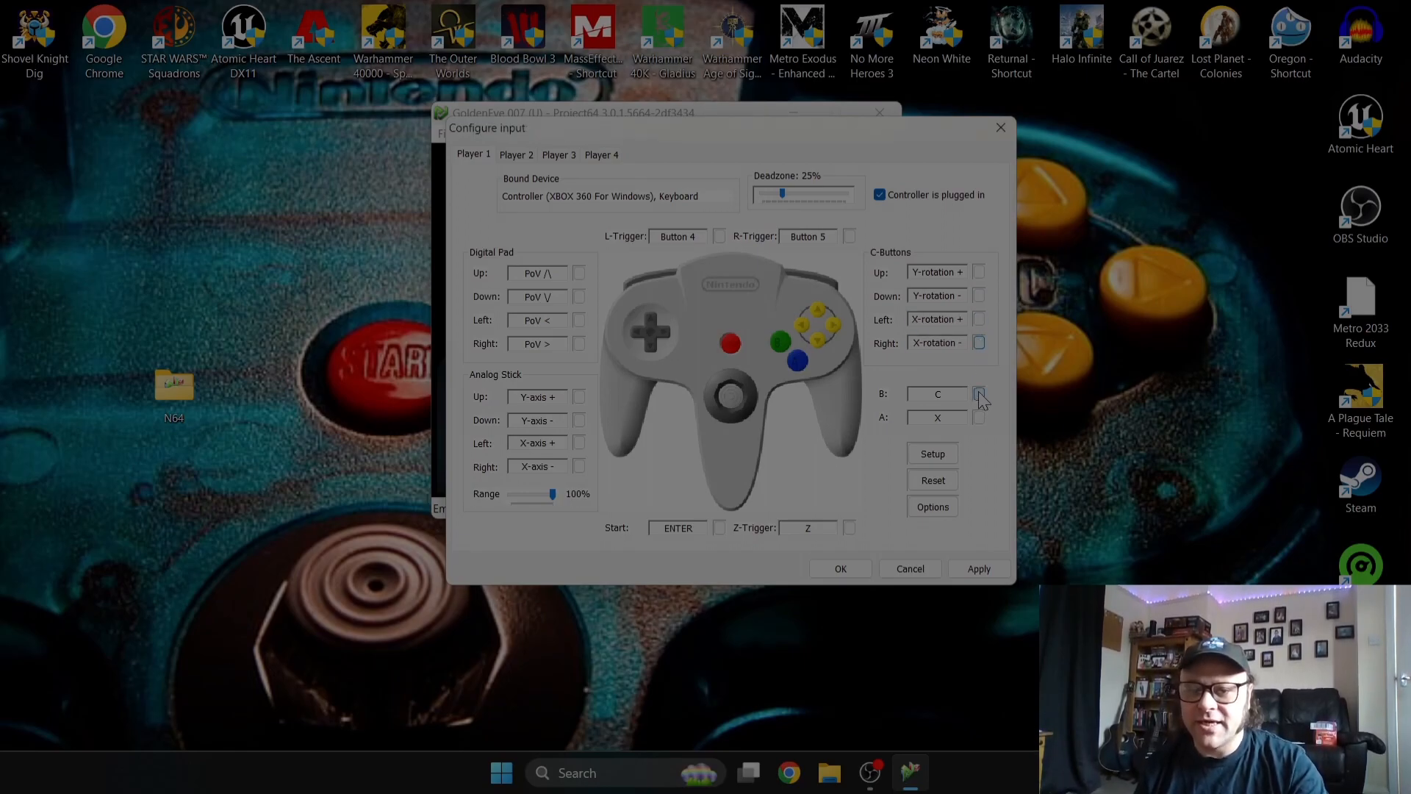
click(936, 394)
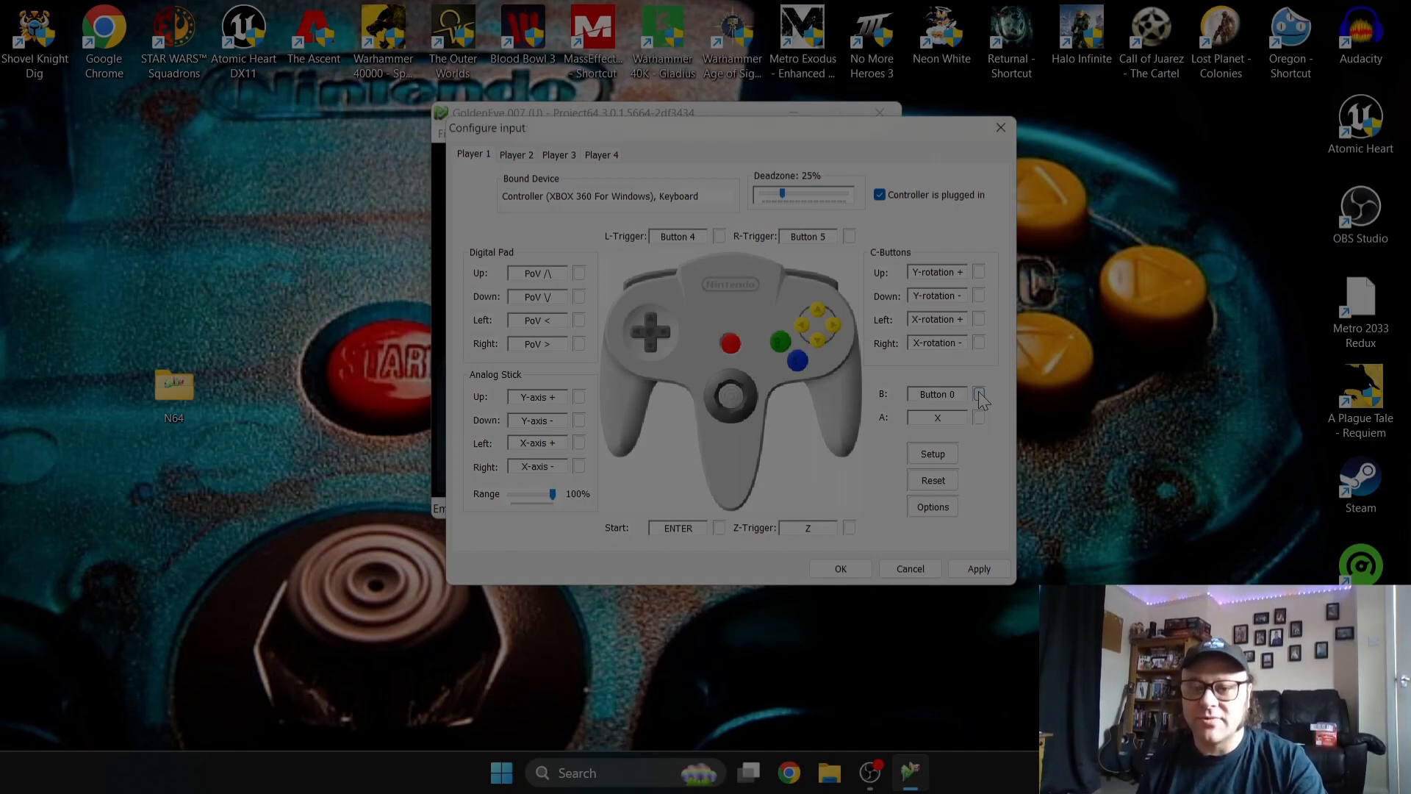
click(979, 416)
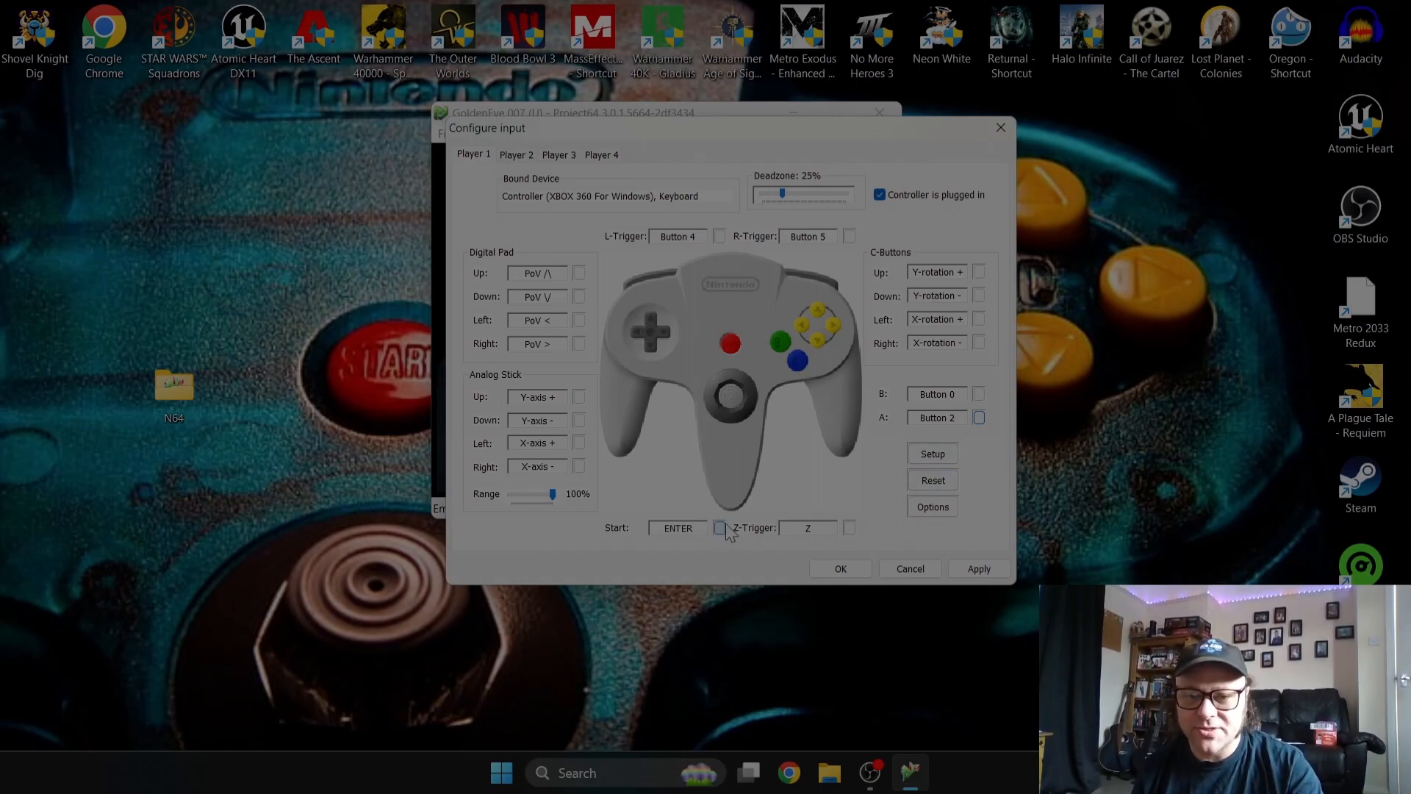
Step: Map Start to Button 7 and Z-Trigger to Z-axis -, then apply the mapping
click(677, 528)
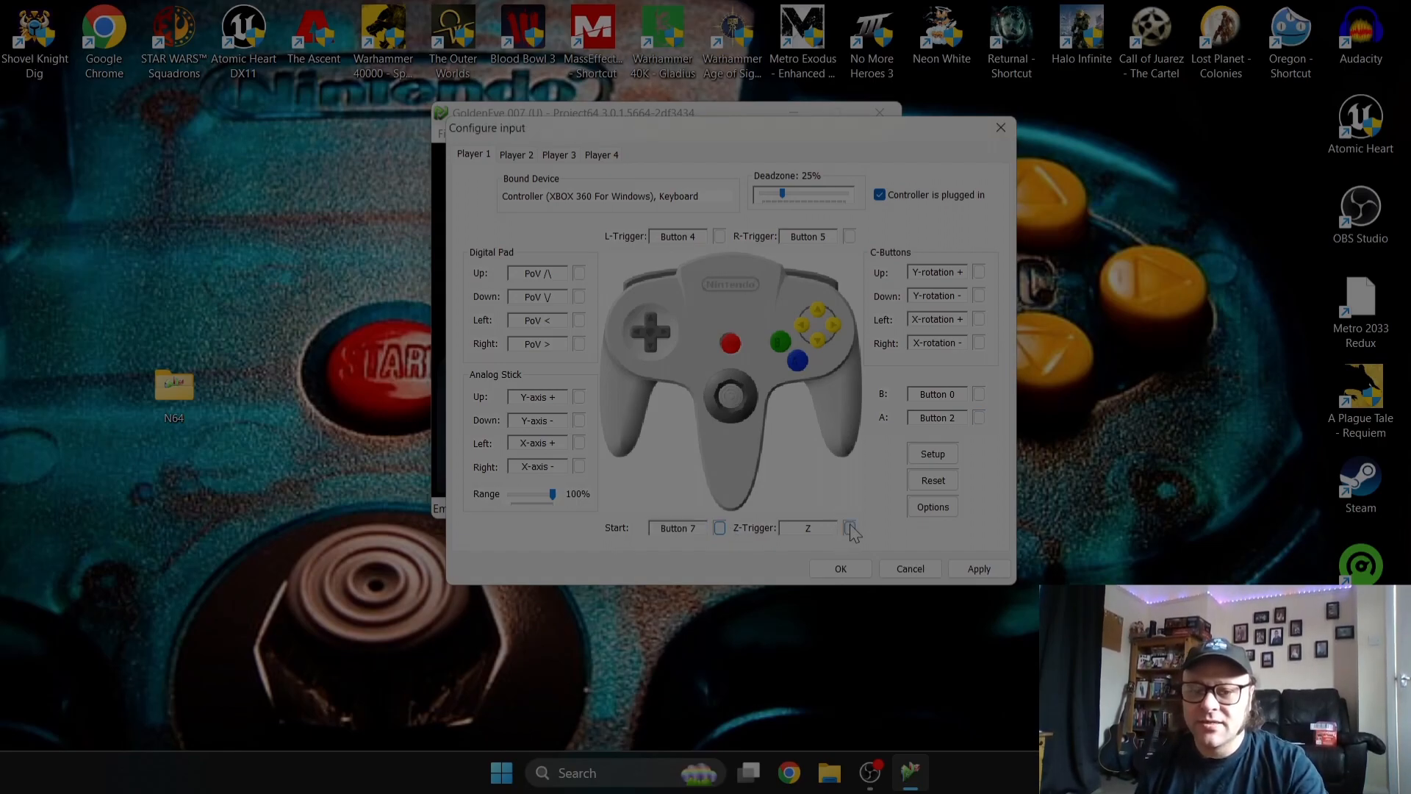
click(807, 528)
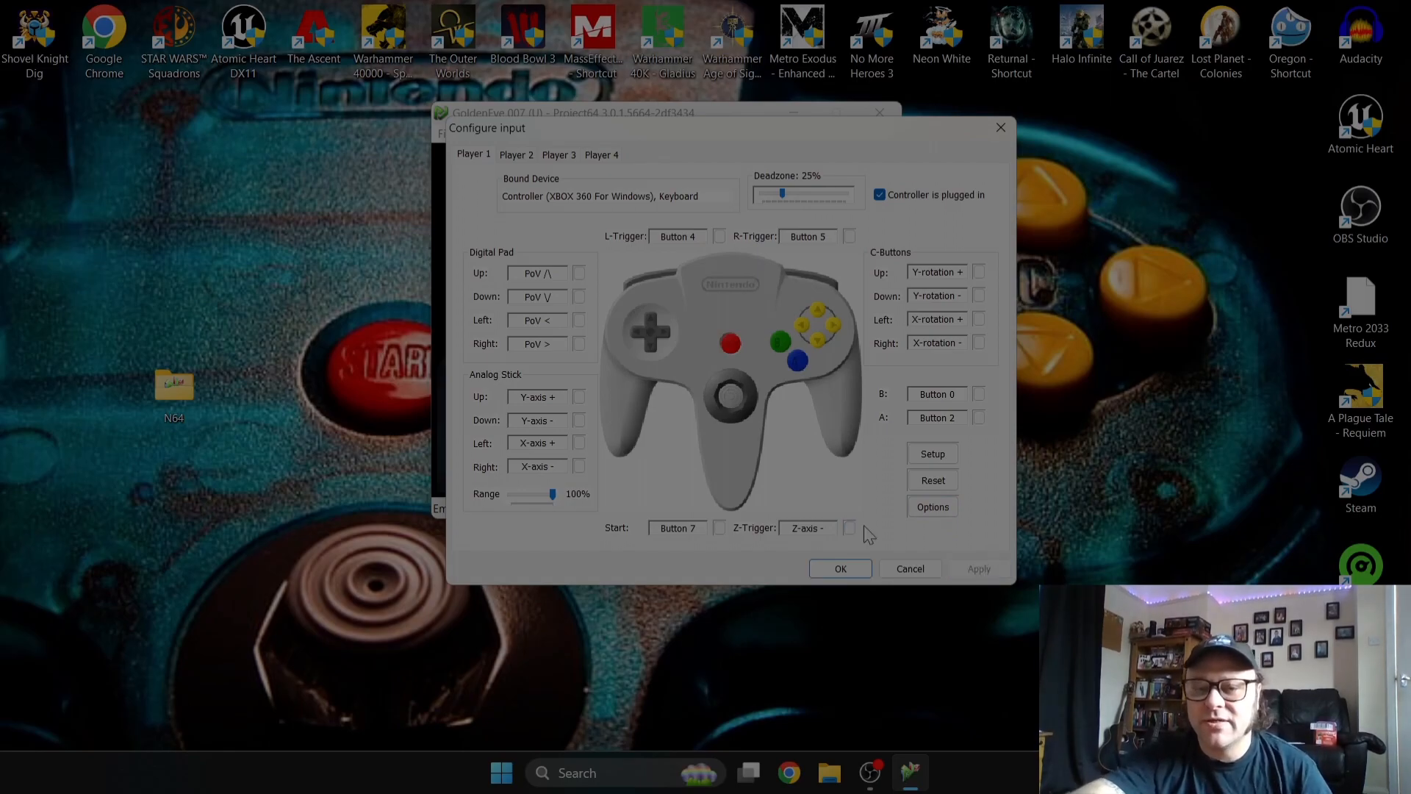
click(839, 567)
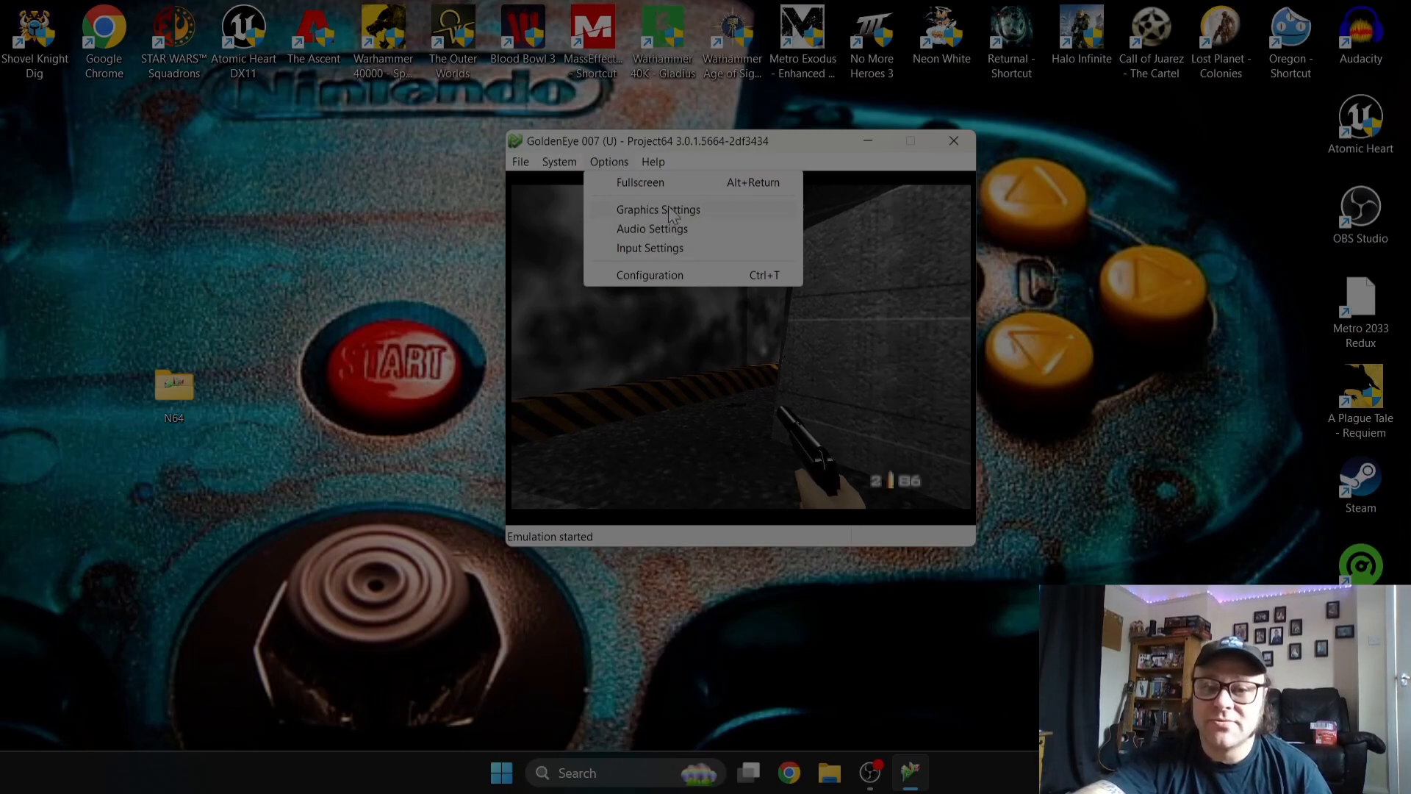
Step: In GLideN64 settings choose 1920x1080 (16:9), enable VSync, aspect 'Try to adjust game to fit', and save
click(659, 208)
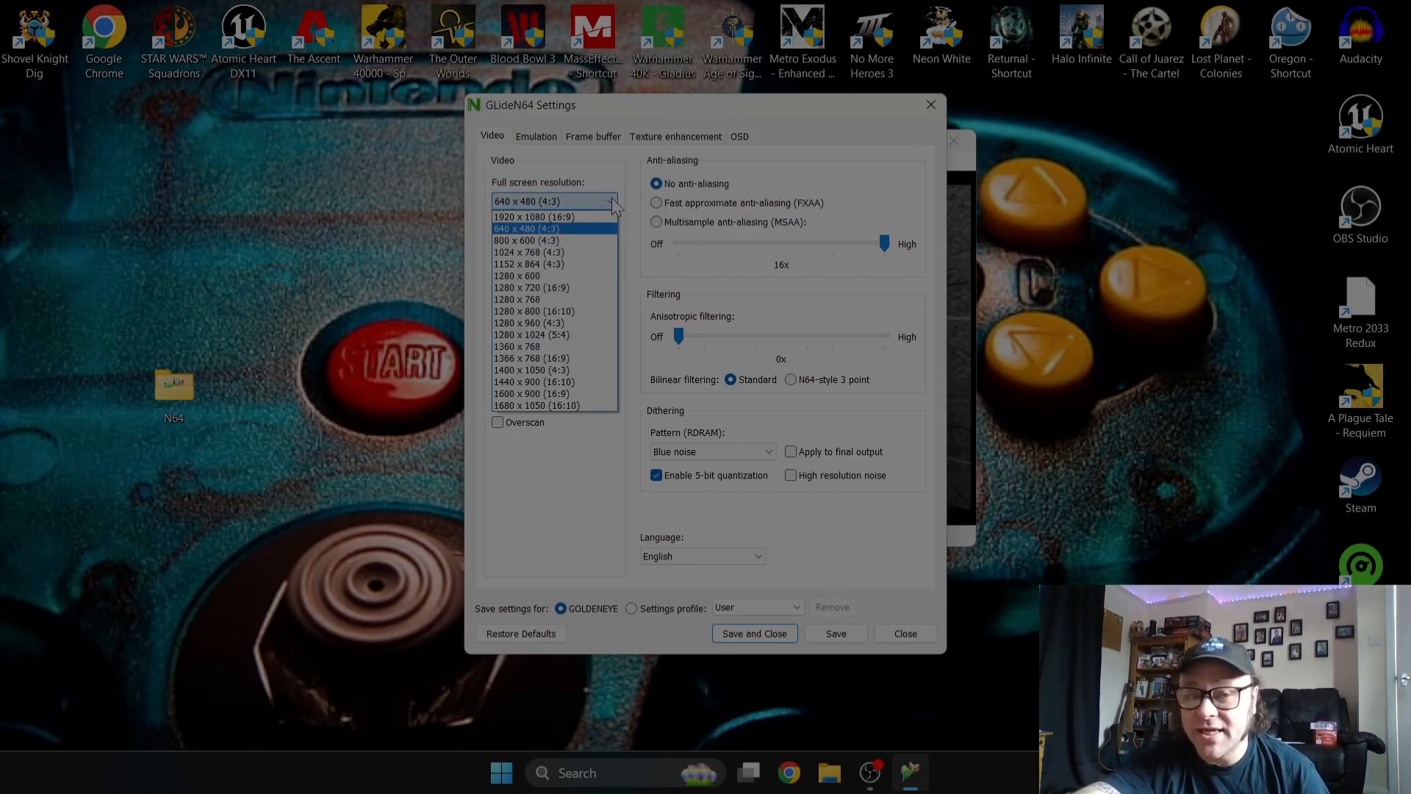
mouse_move(531, 216)
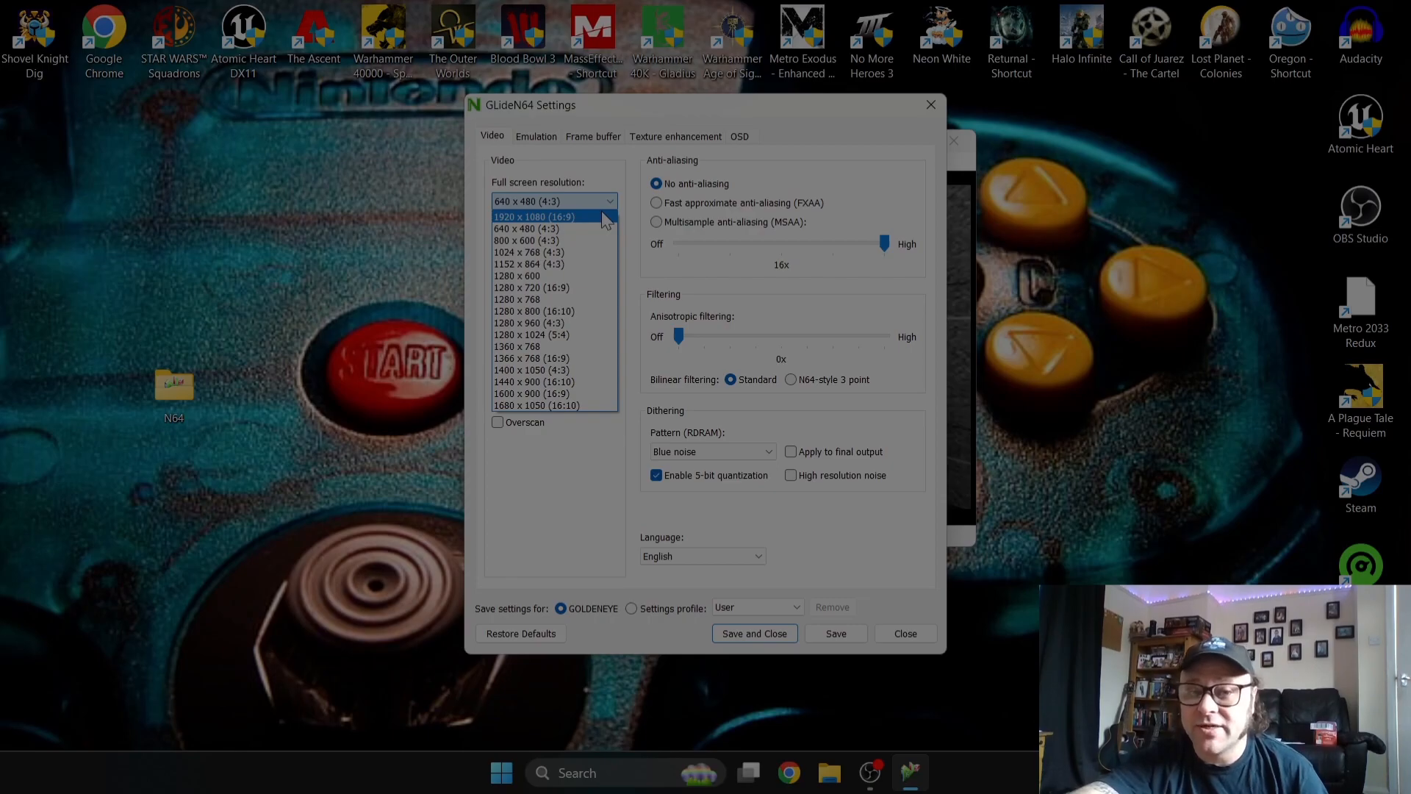
click(533, 216)
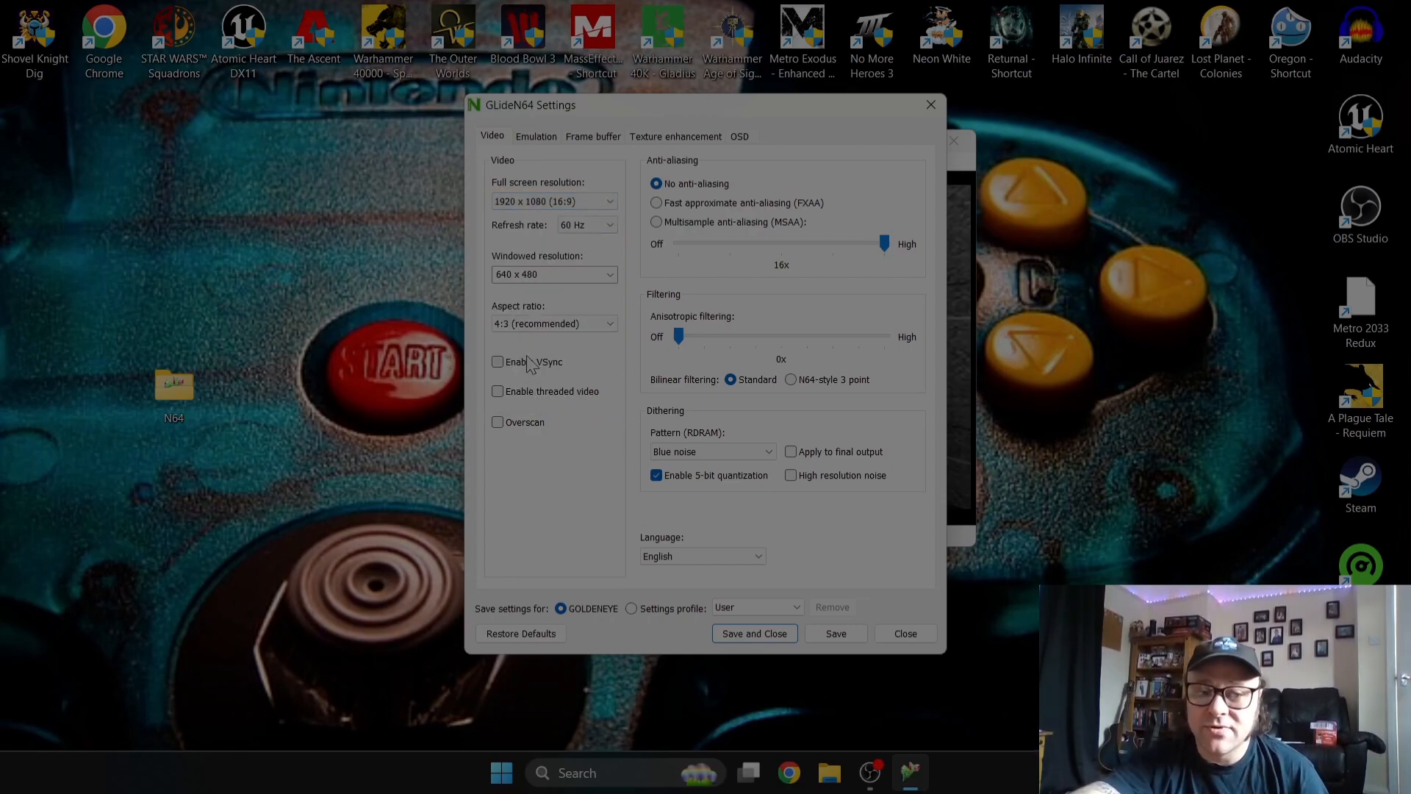
click(498, 361)
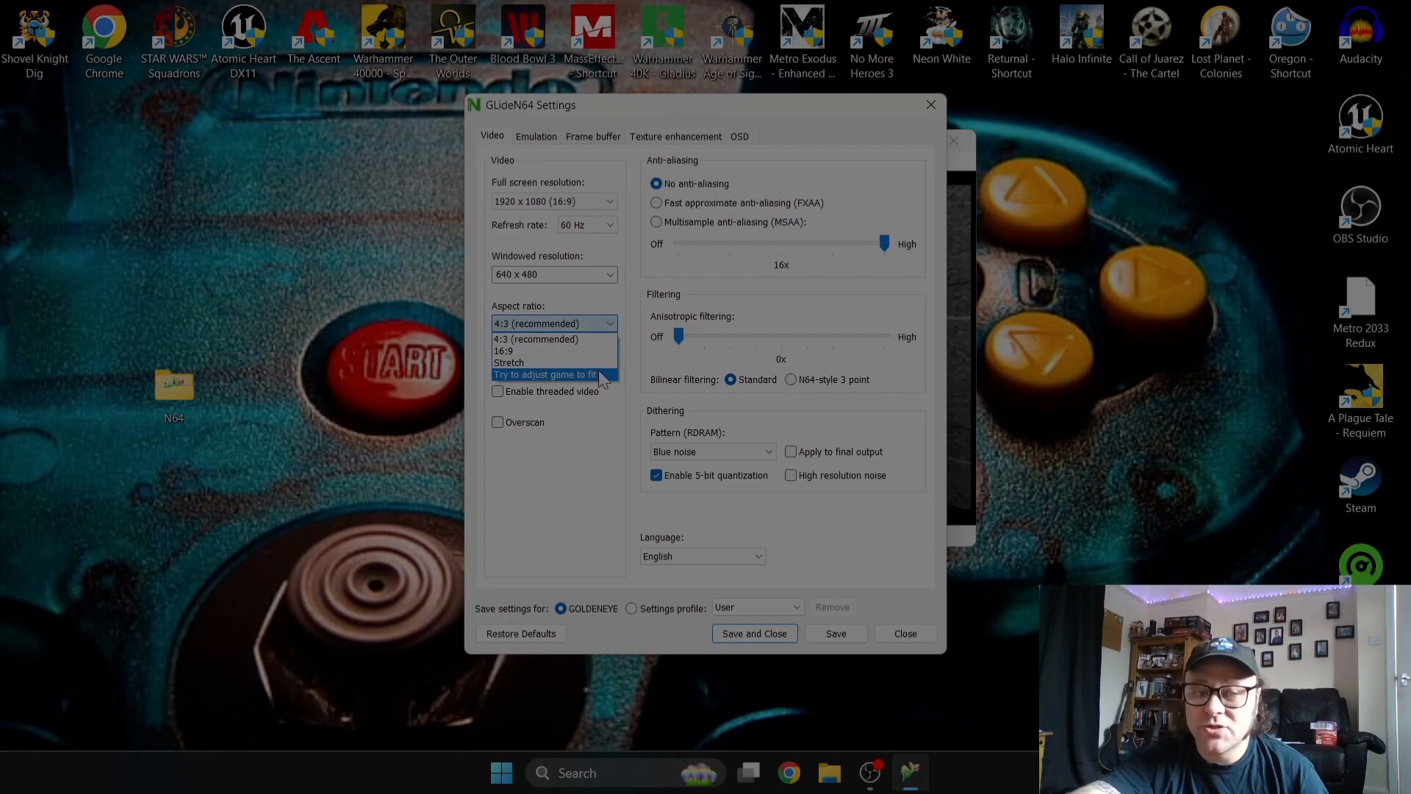
click(544, 373)
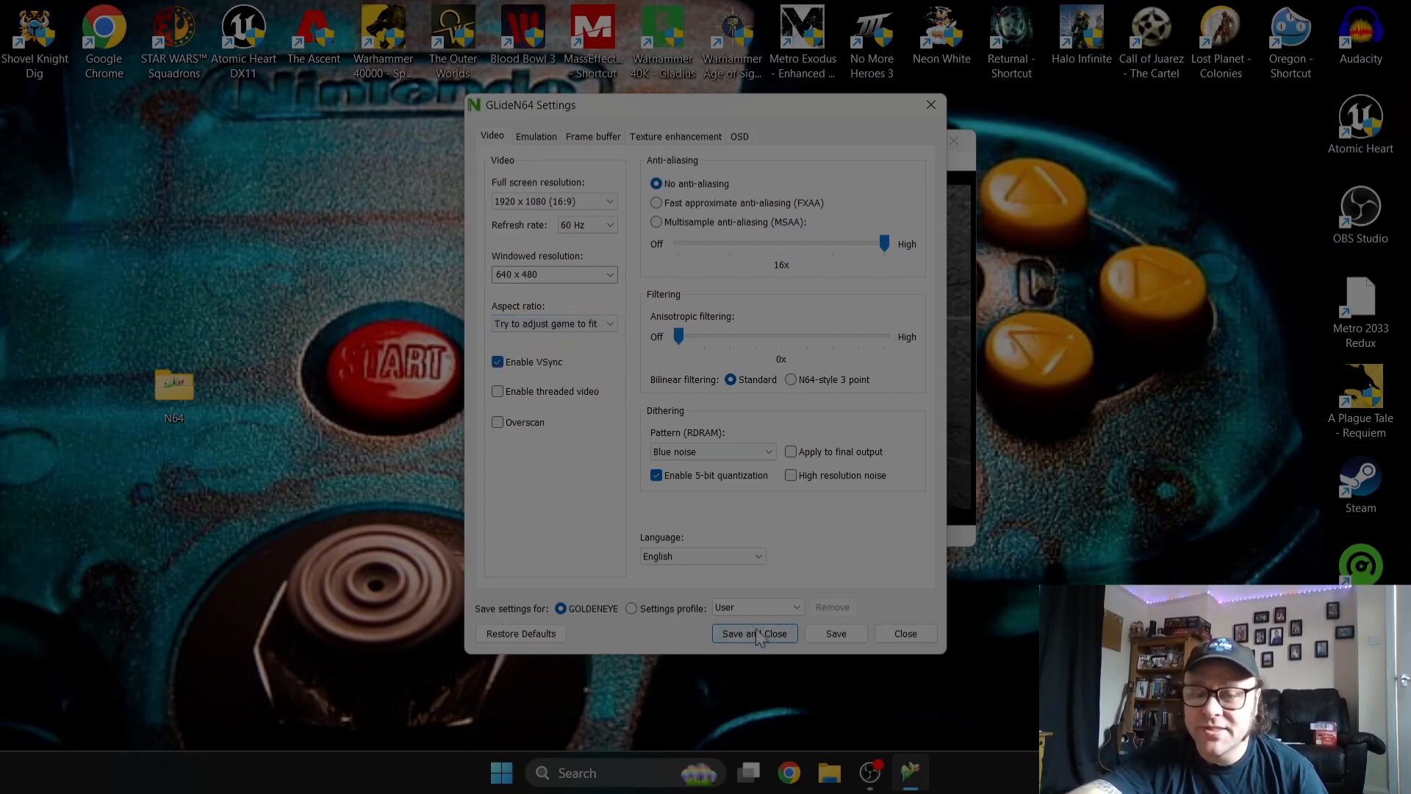
click(748, 633)
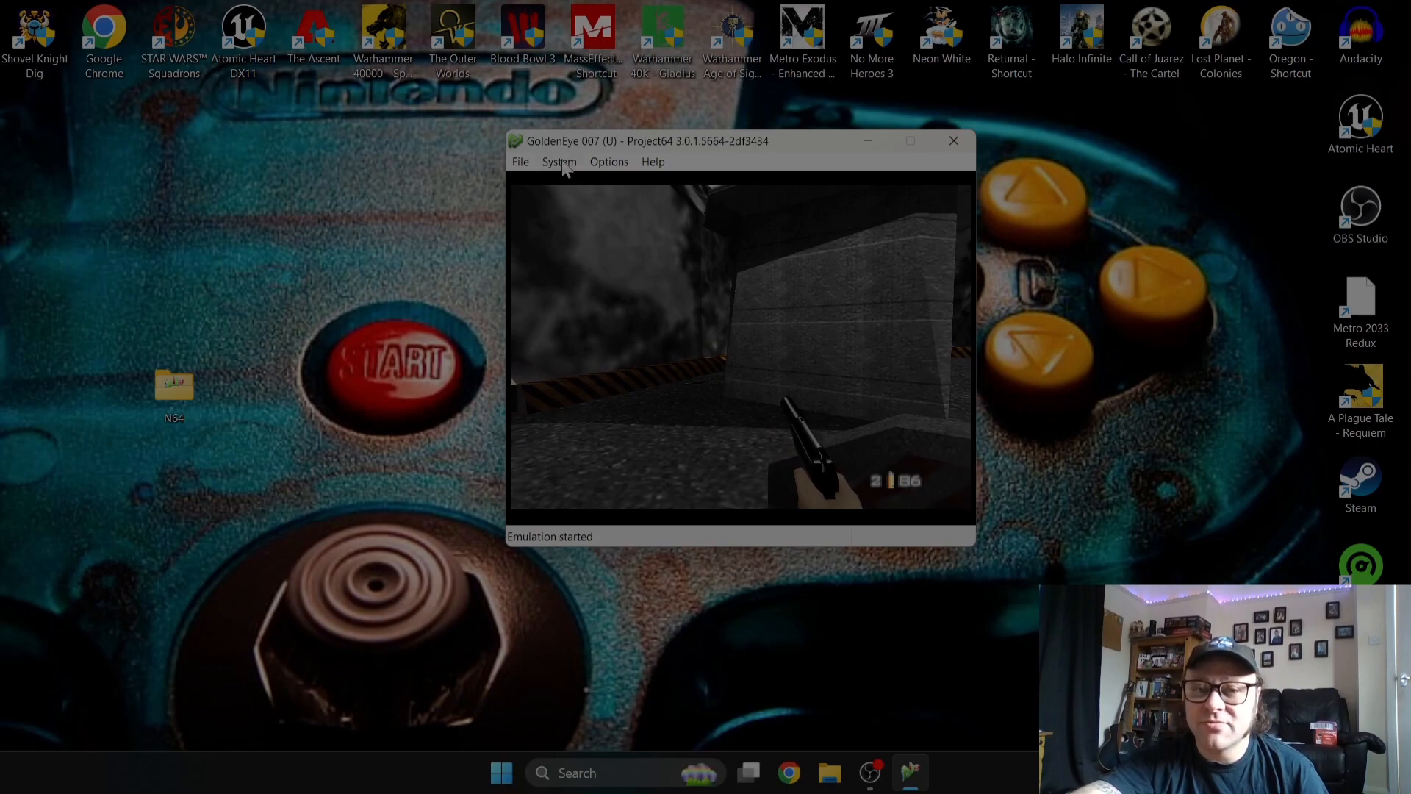
click(609, 162)
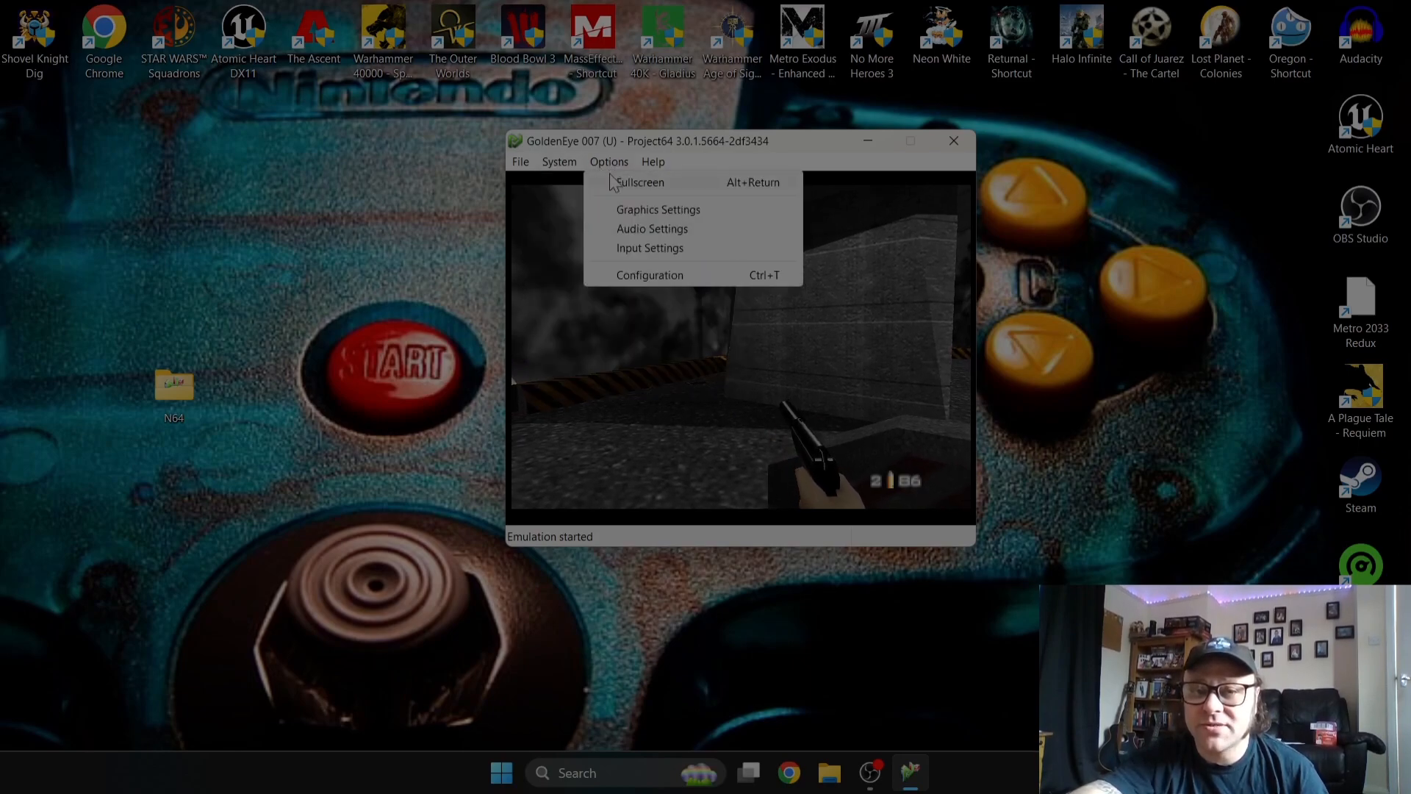
click(639, 182)
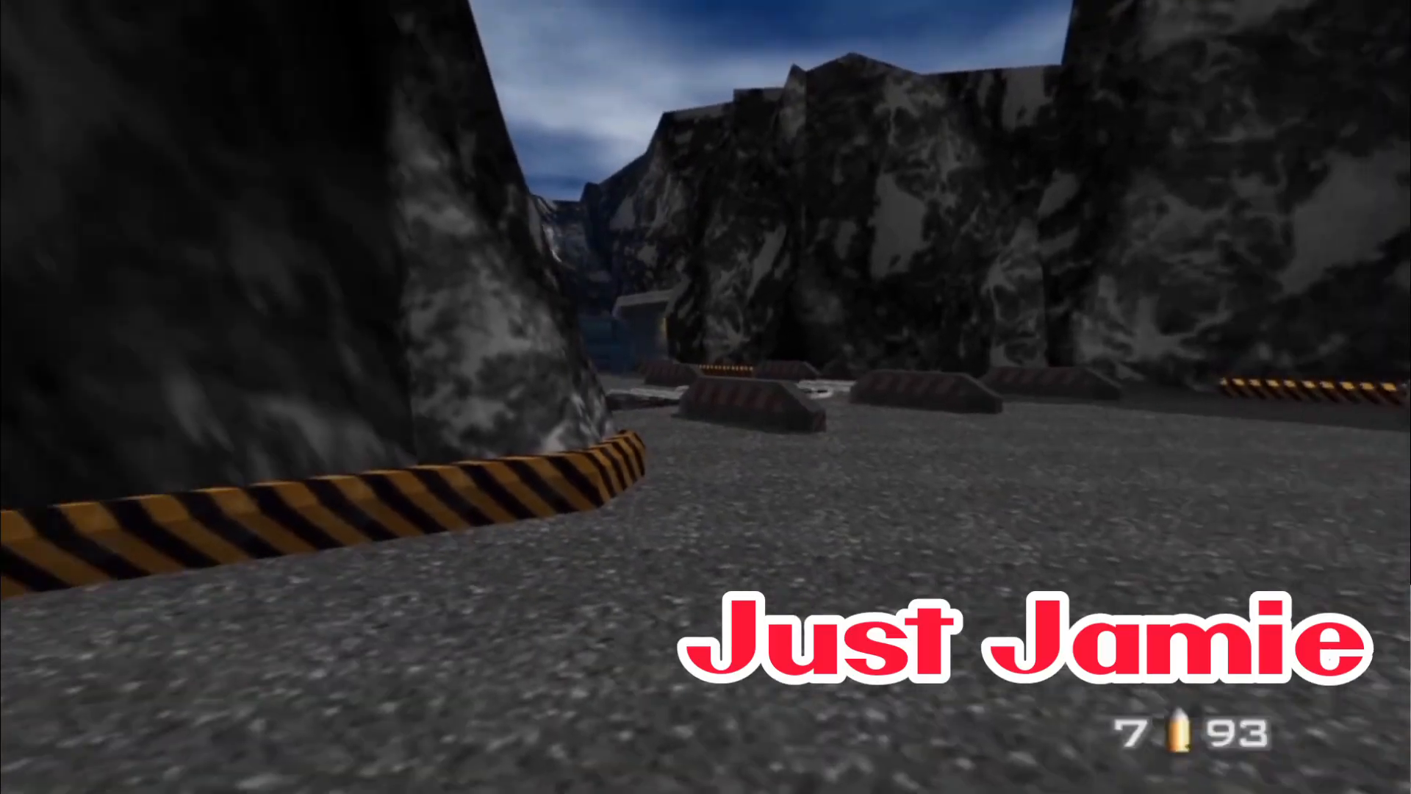
click(706, 397)
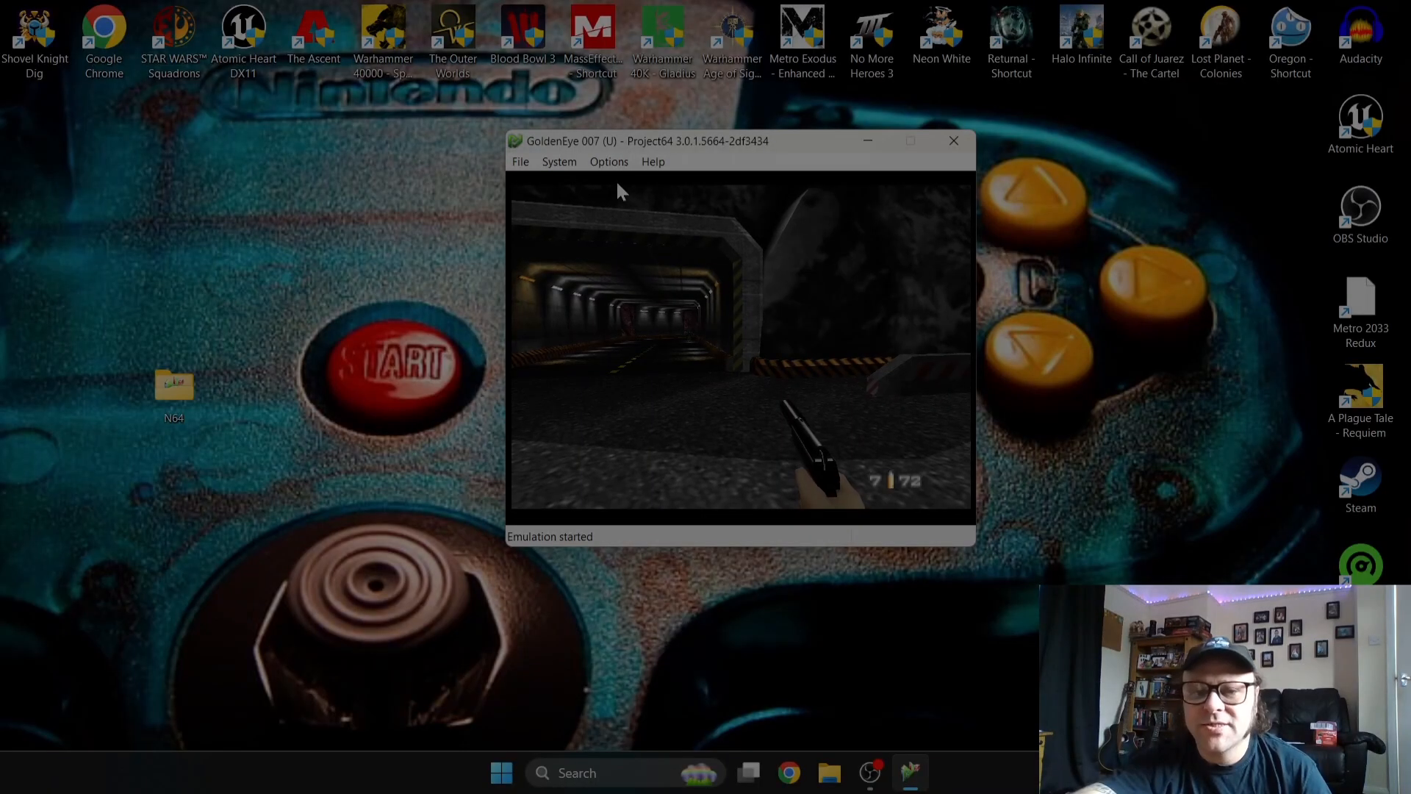
click(608, 161)
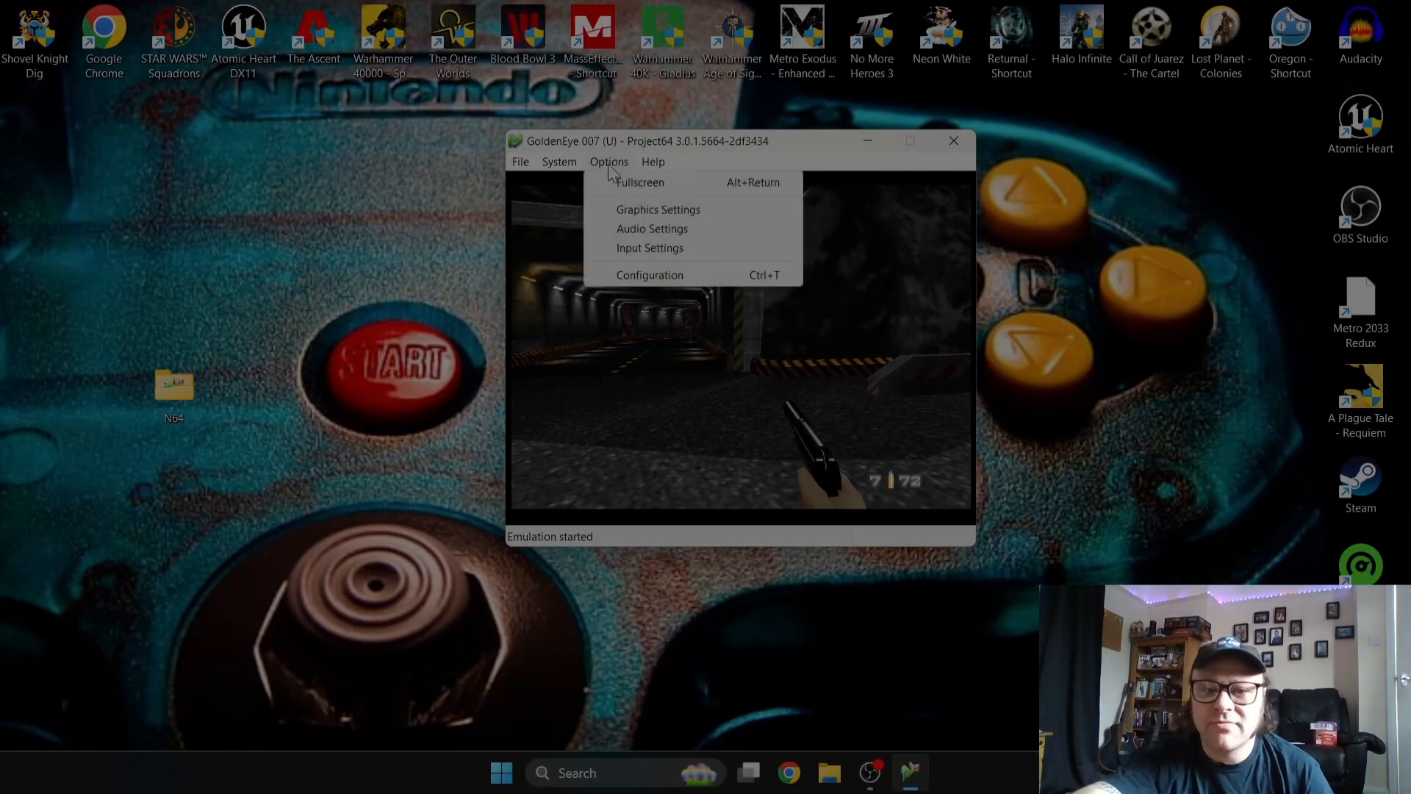
click(659, 208)
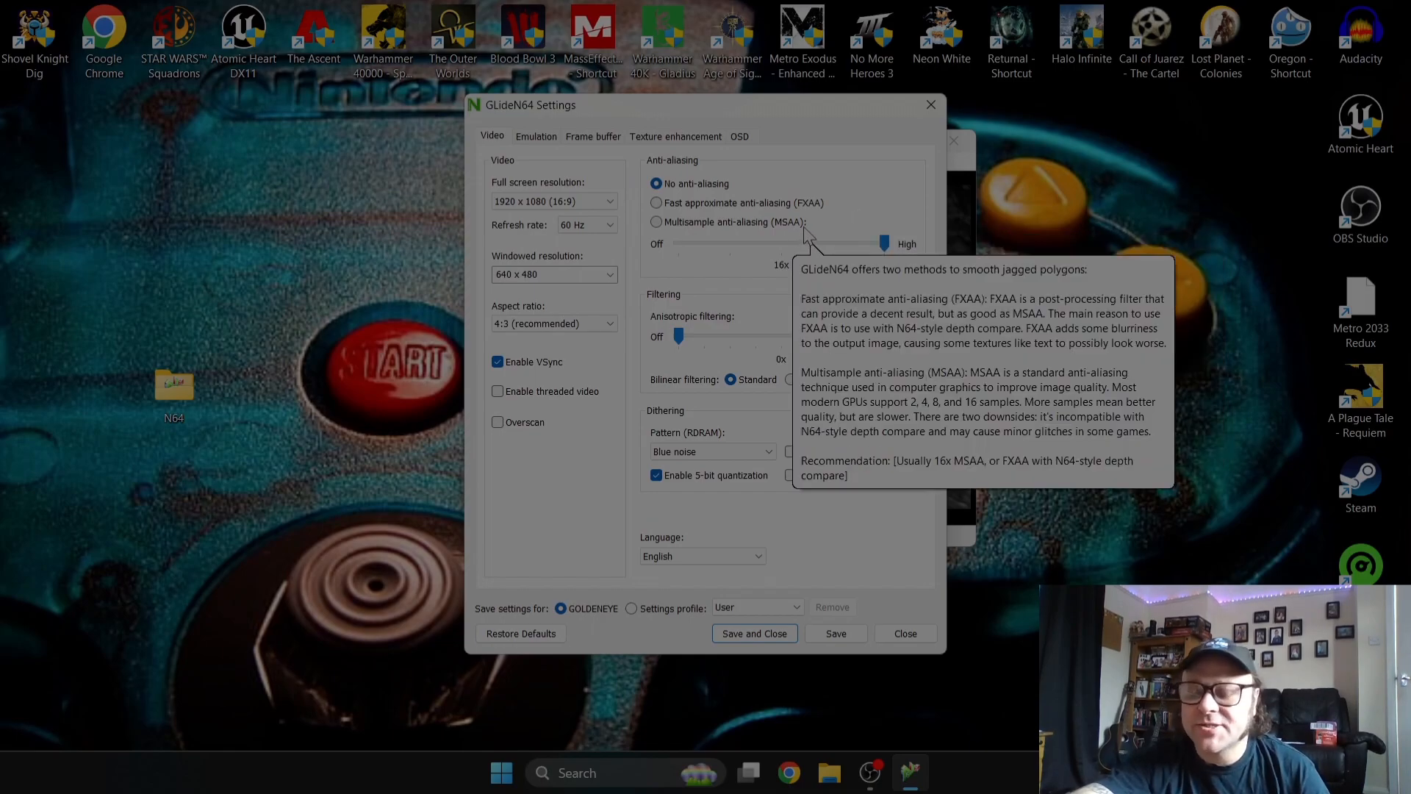
mouse_move(805, 235)
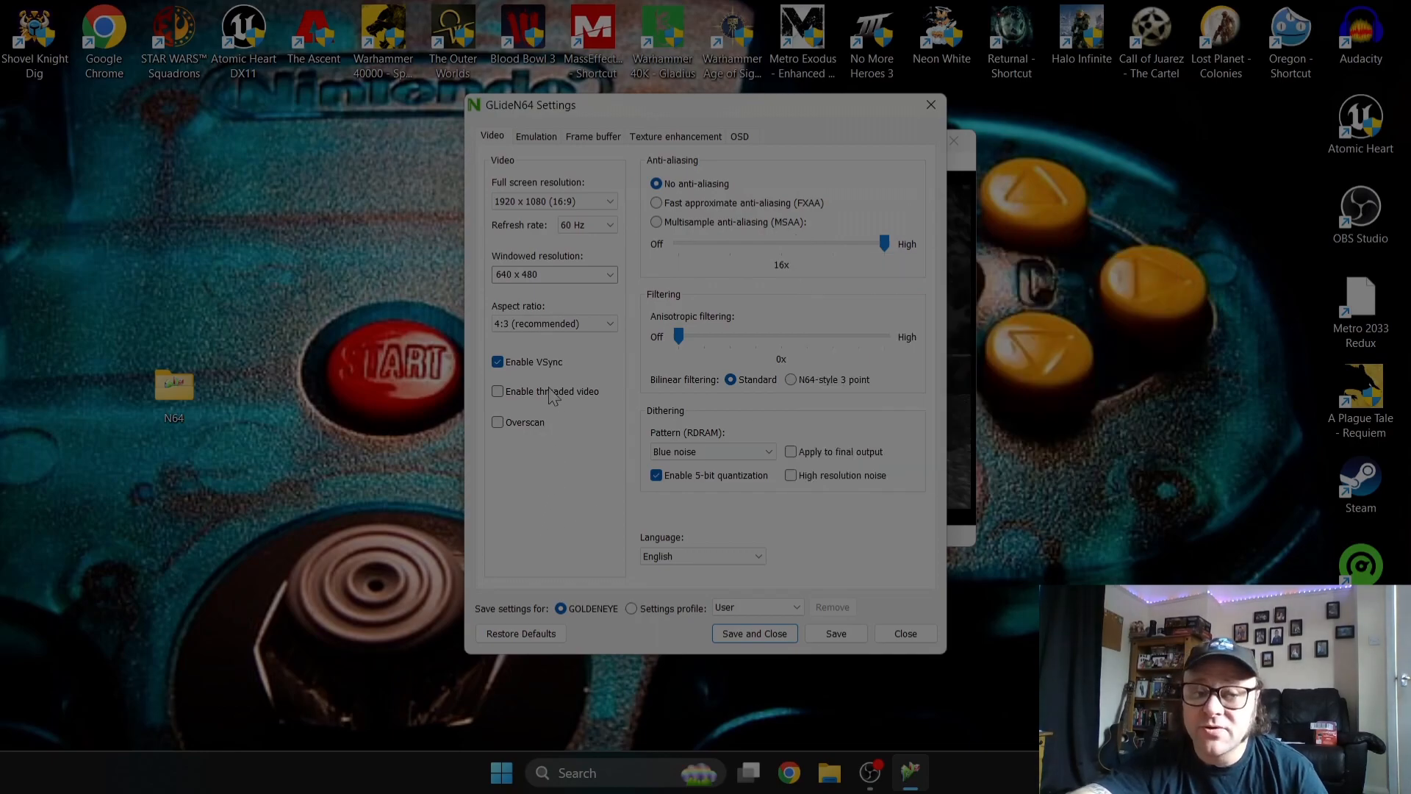
click(754, 632)
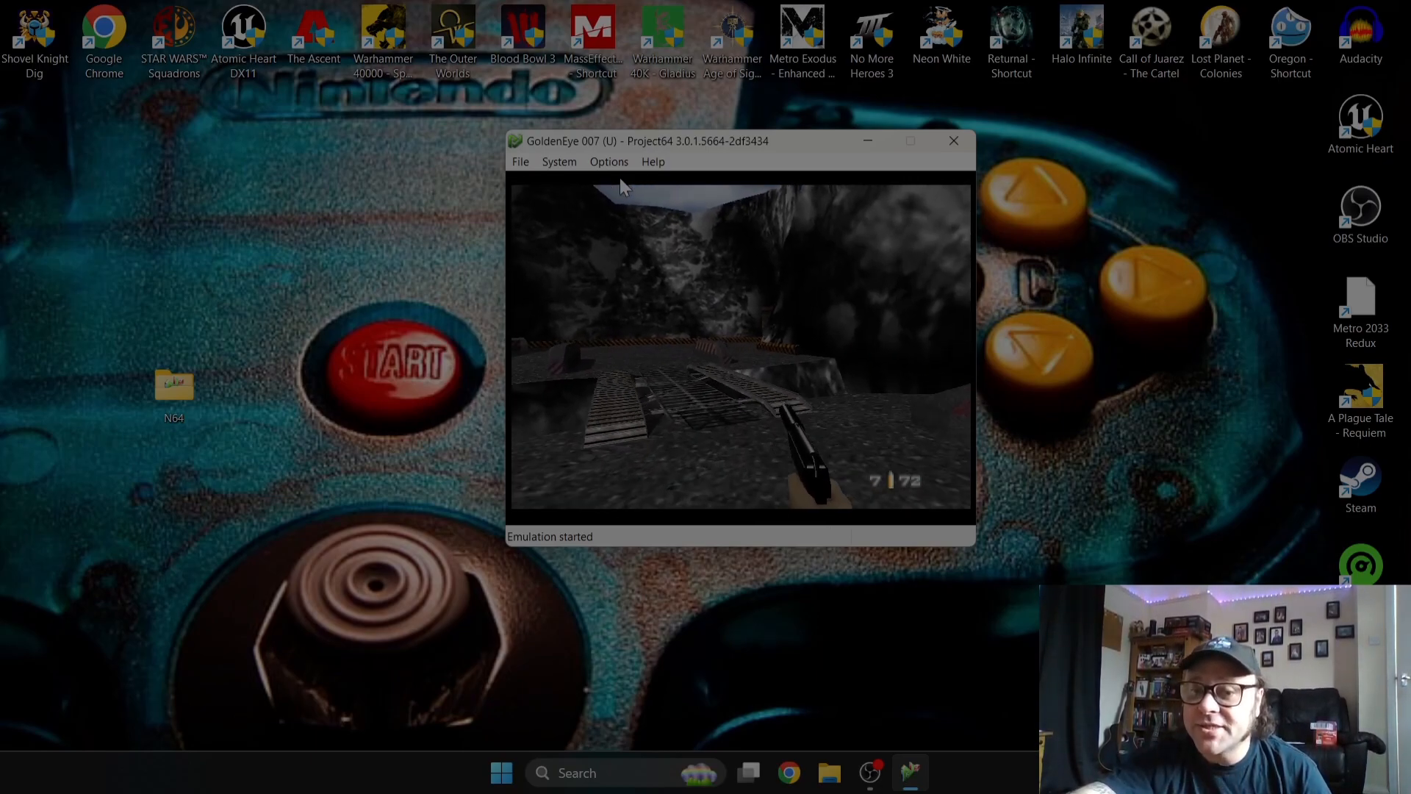
Step: Save the GoldenEye state via System > Save State, then load it back with Load State
click(558, 162)
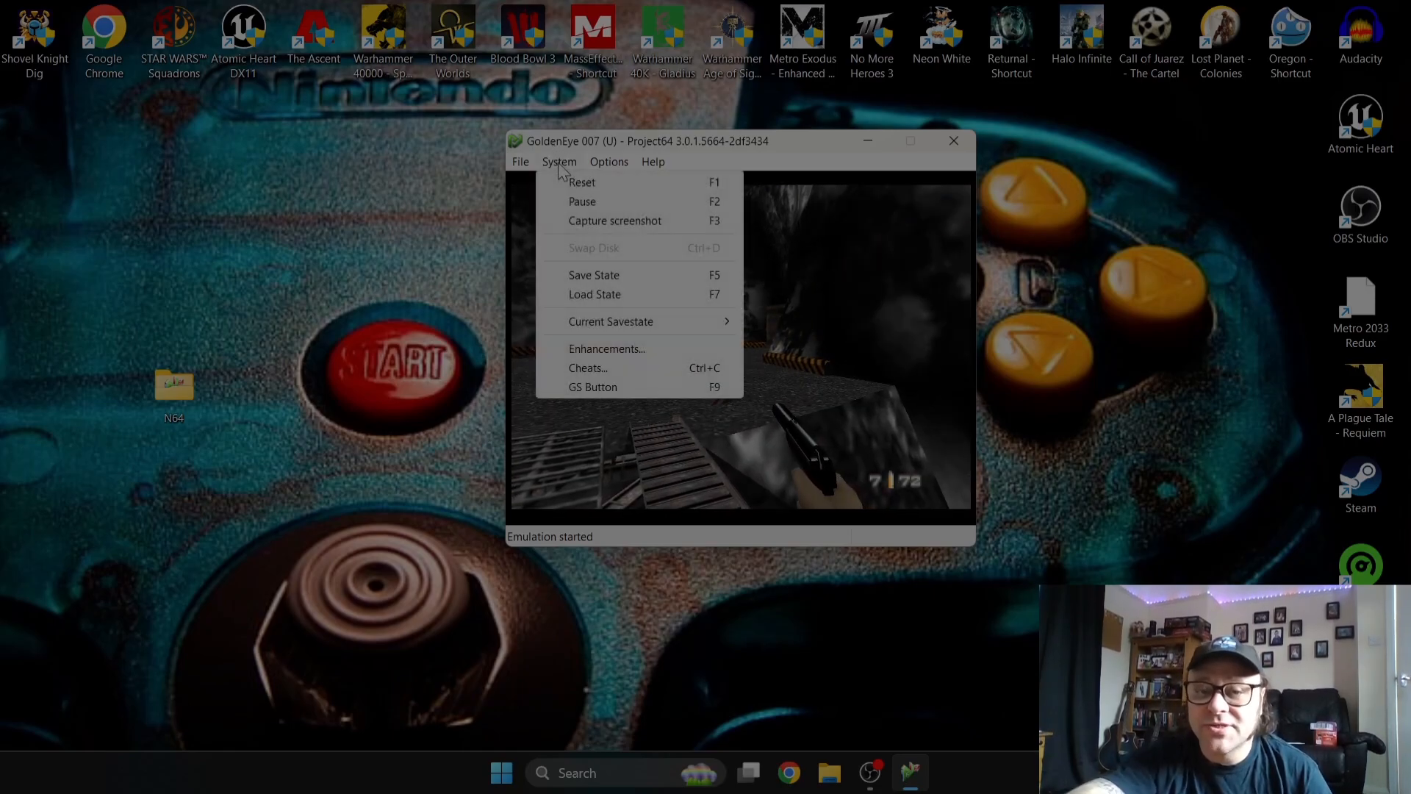
click(592, 275)
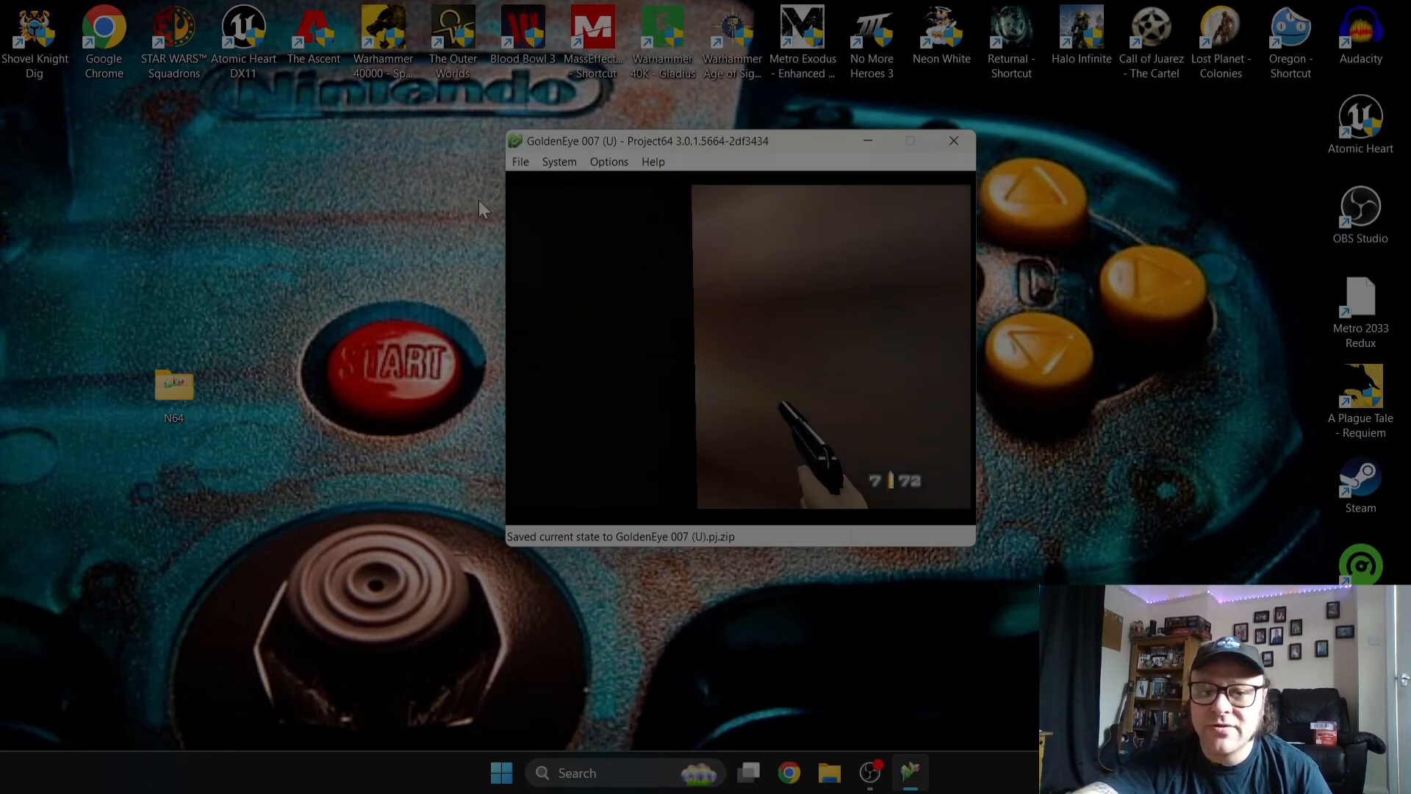
click(558, 162)
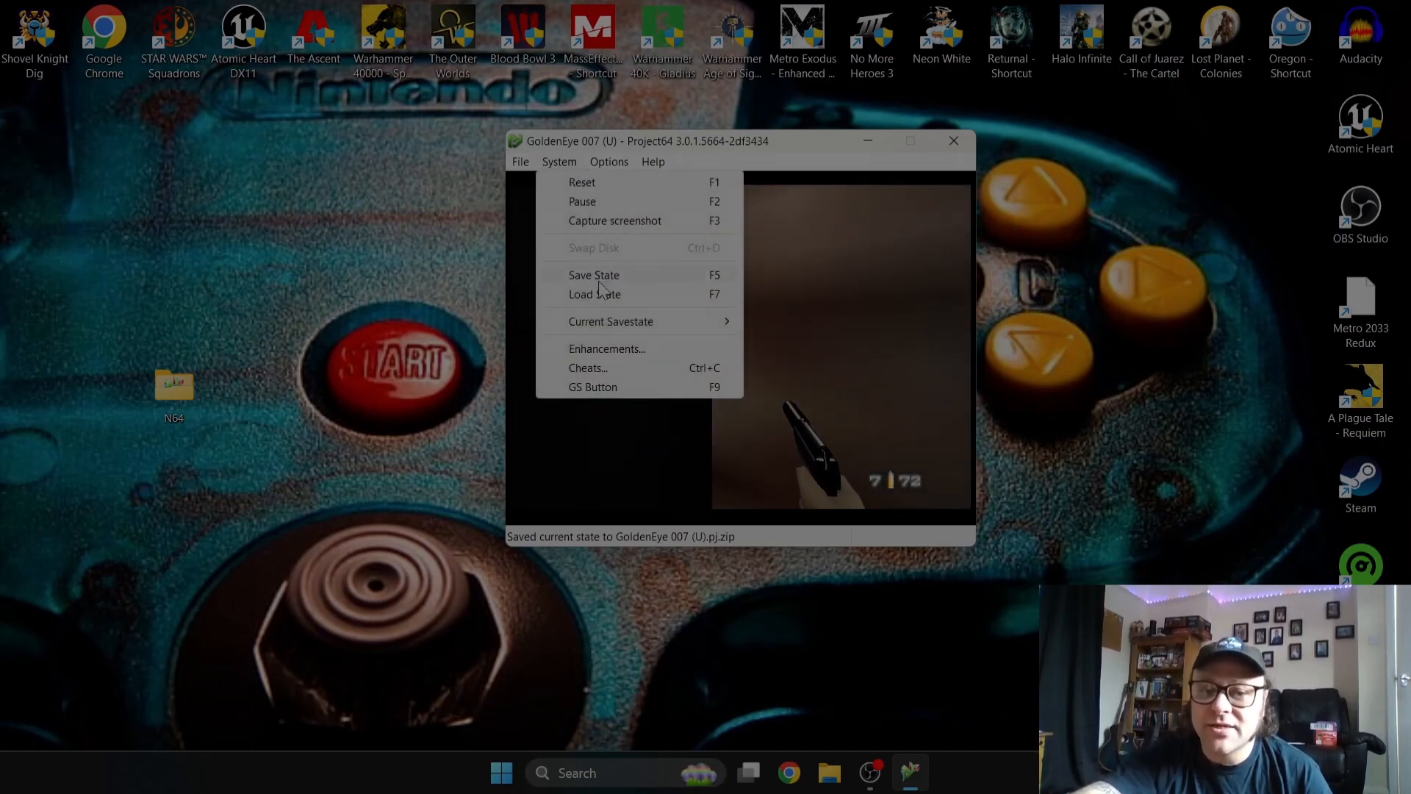
click(594, 294)
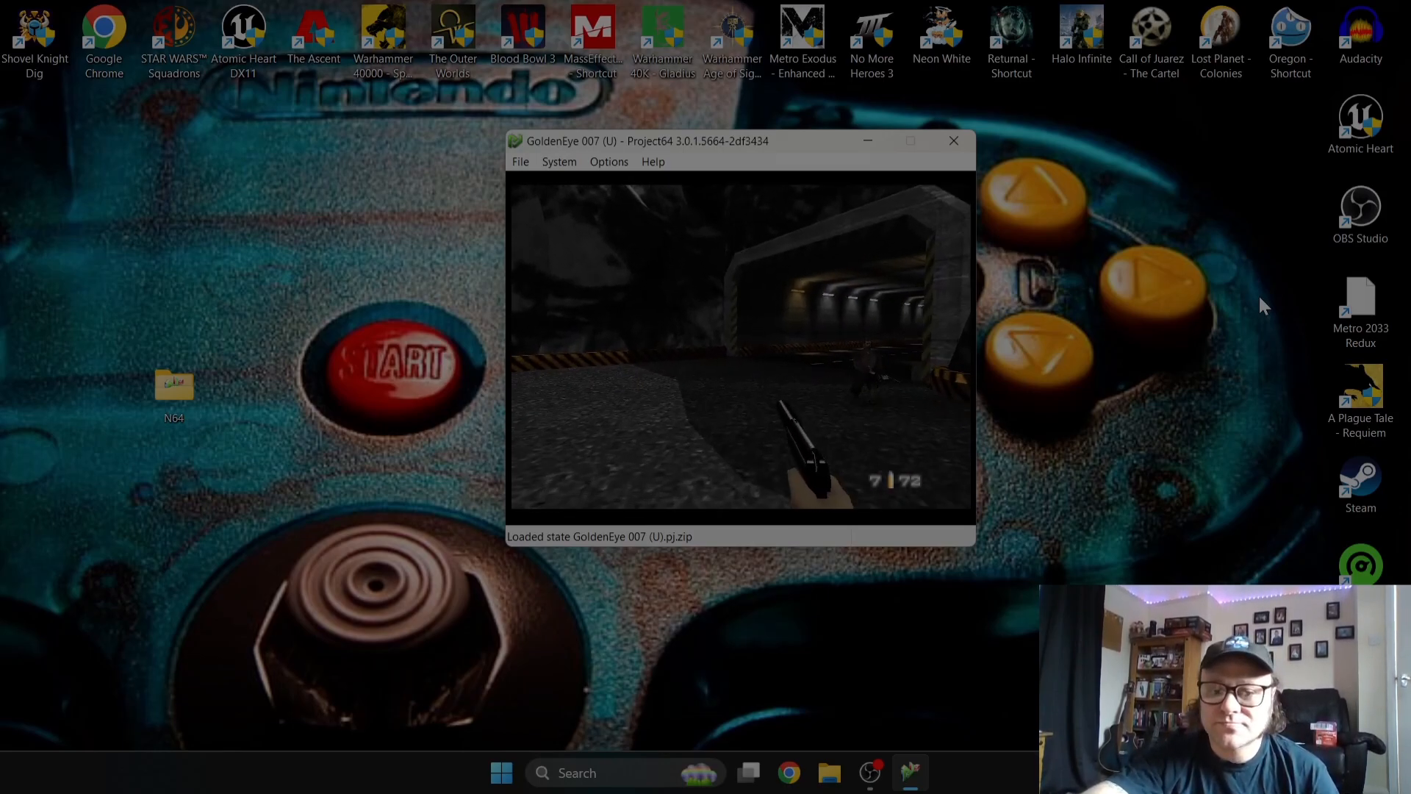
click(652, 161)
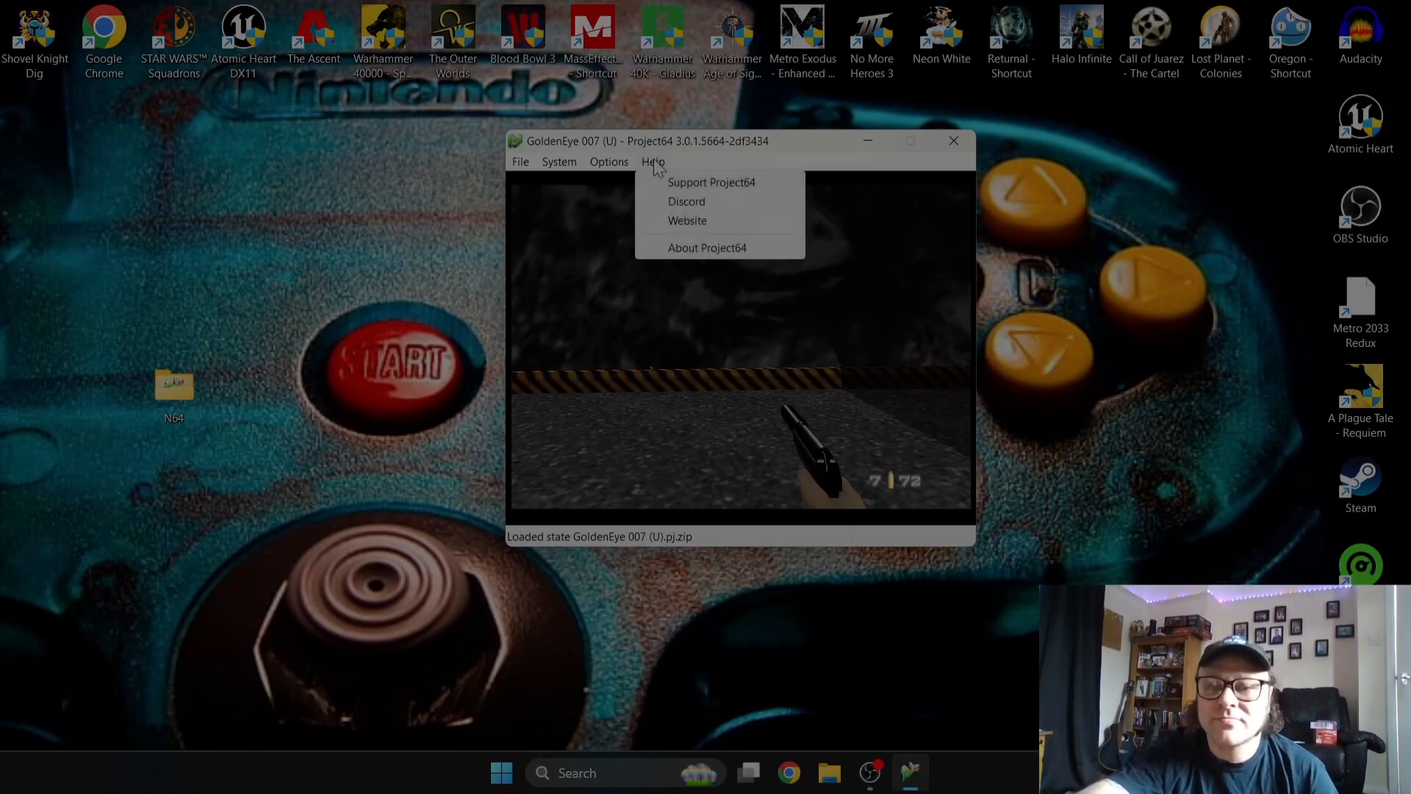